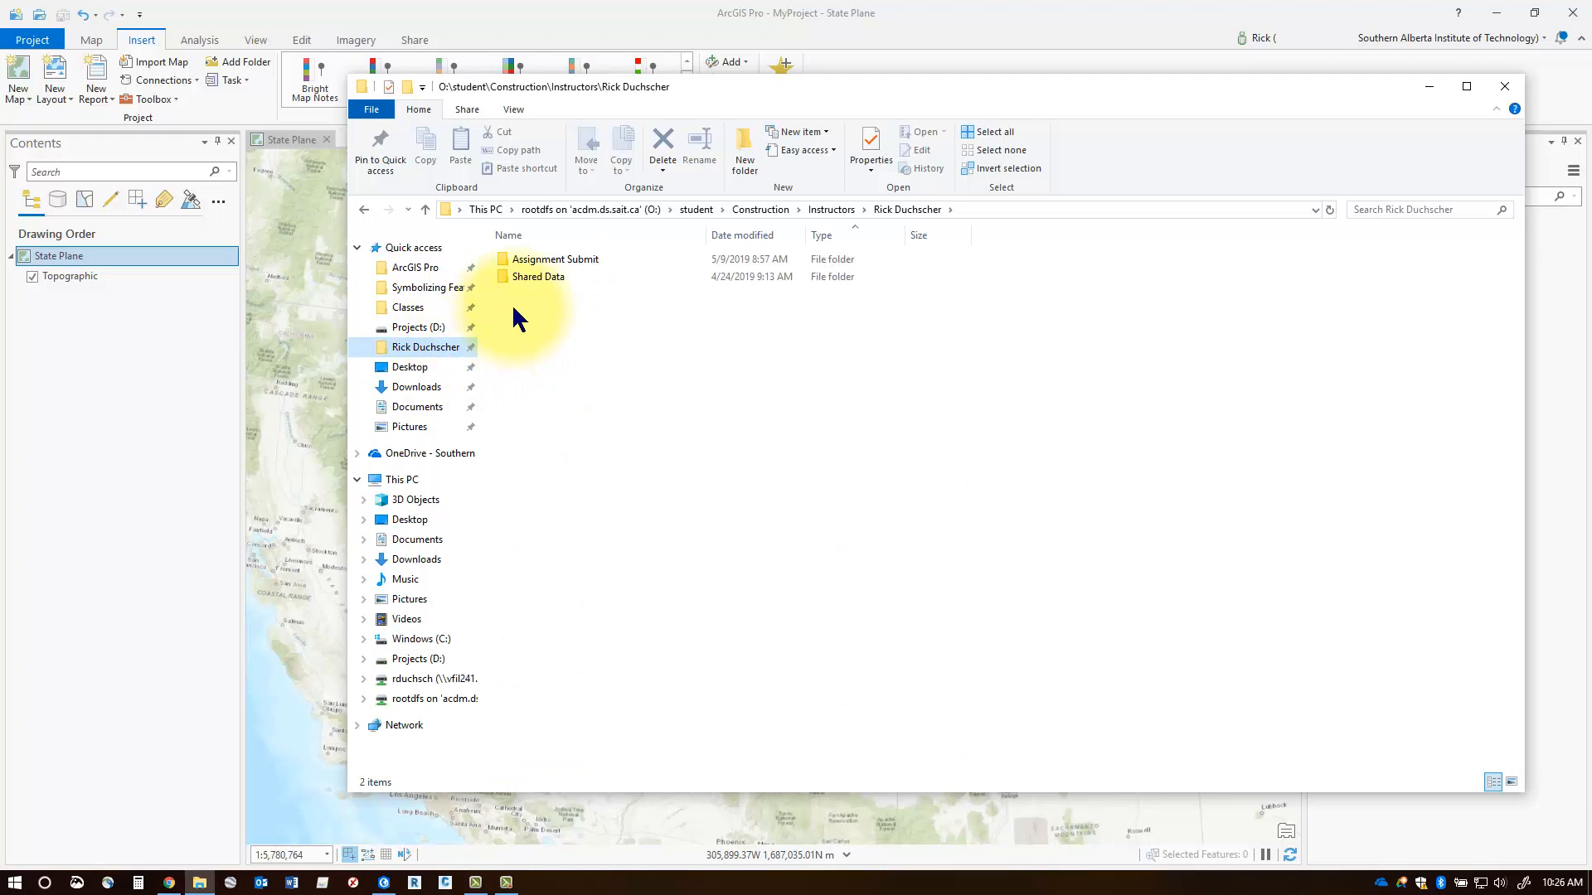
mouse_move(752, 221)
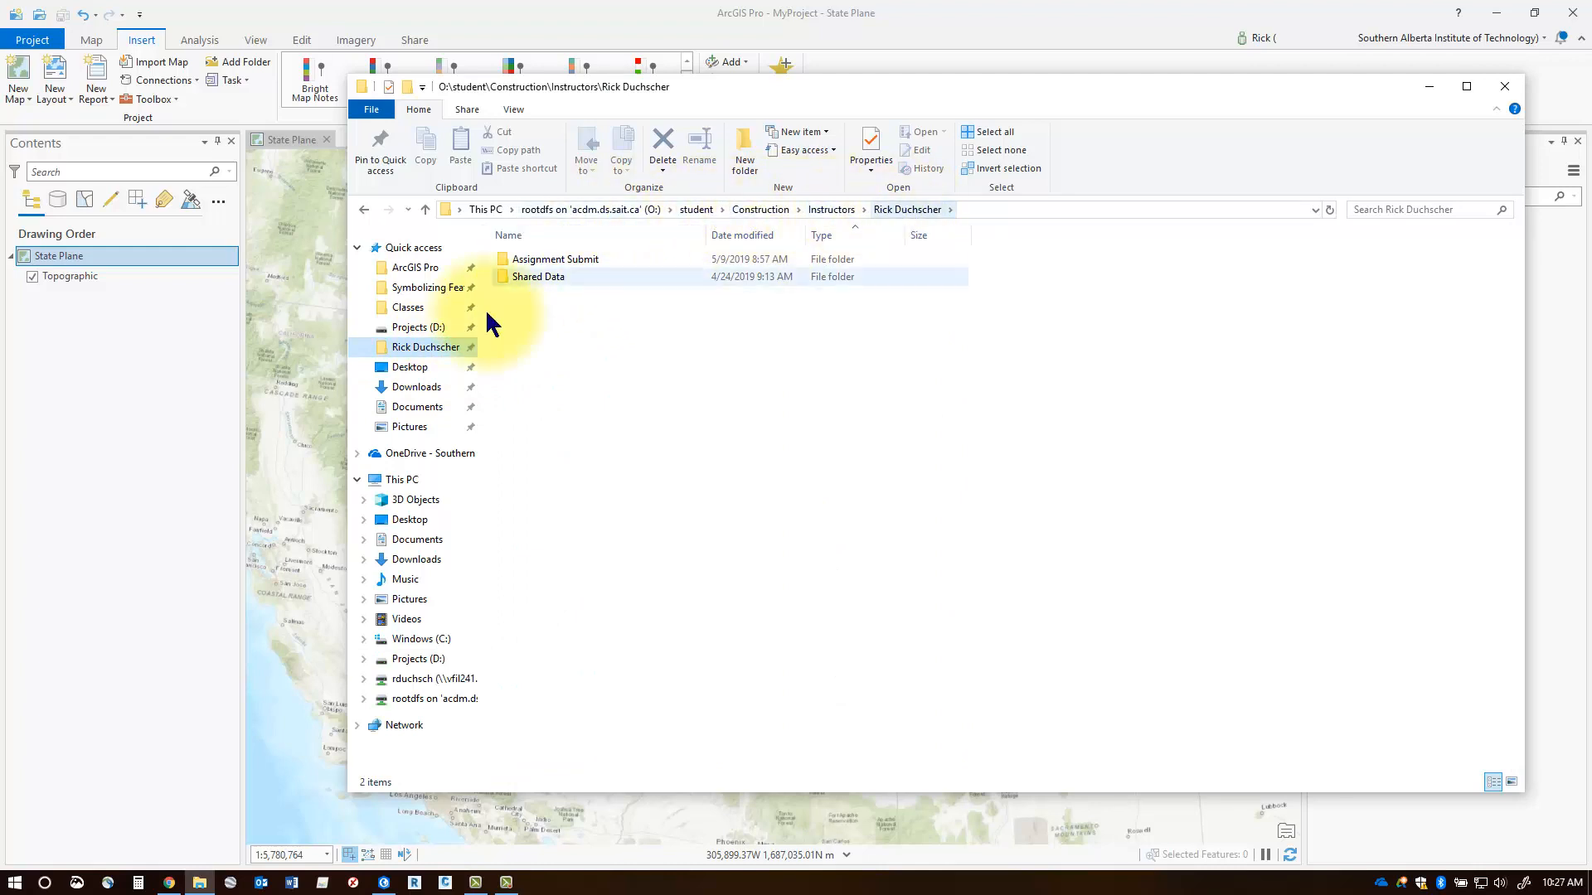
Locate Utah_Shapefiles.zip in Shared Data > MAPS 315, then open the Utah_Shapefiles folder in D:\ArcGIS Pro
double_click(539, 276)
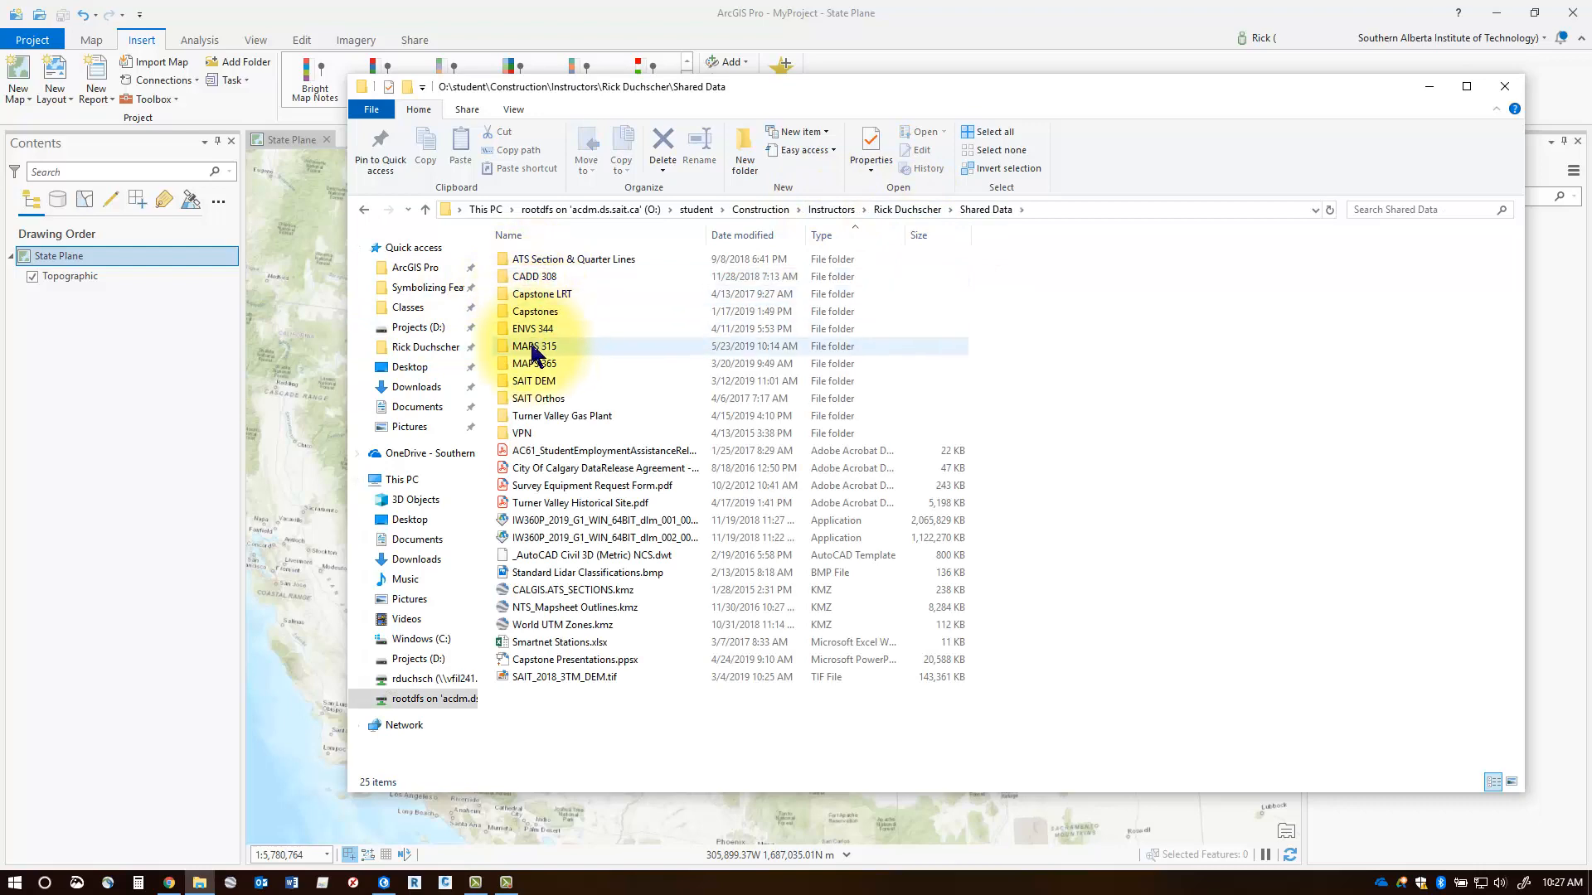
double_click(533, 346)
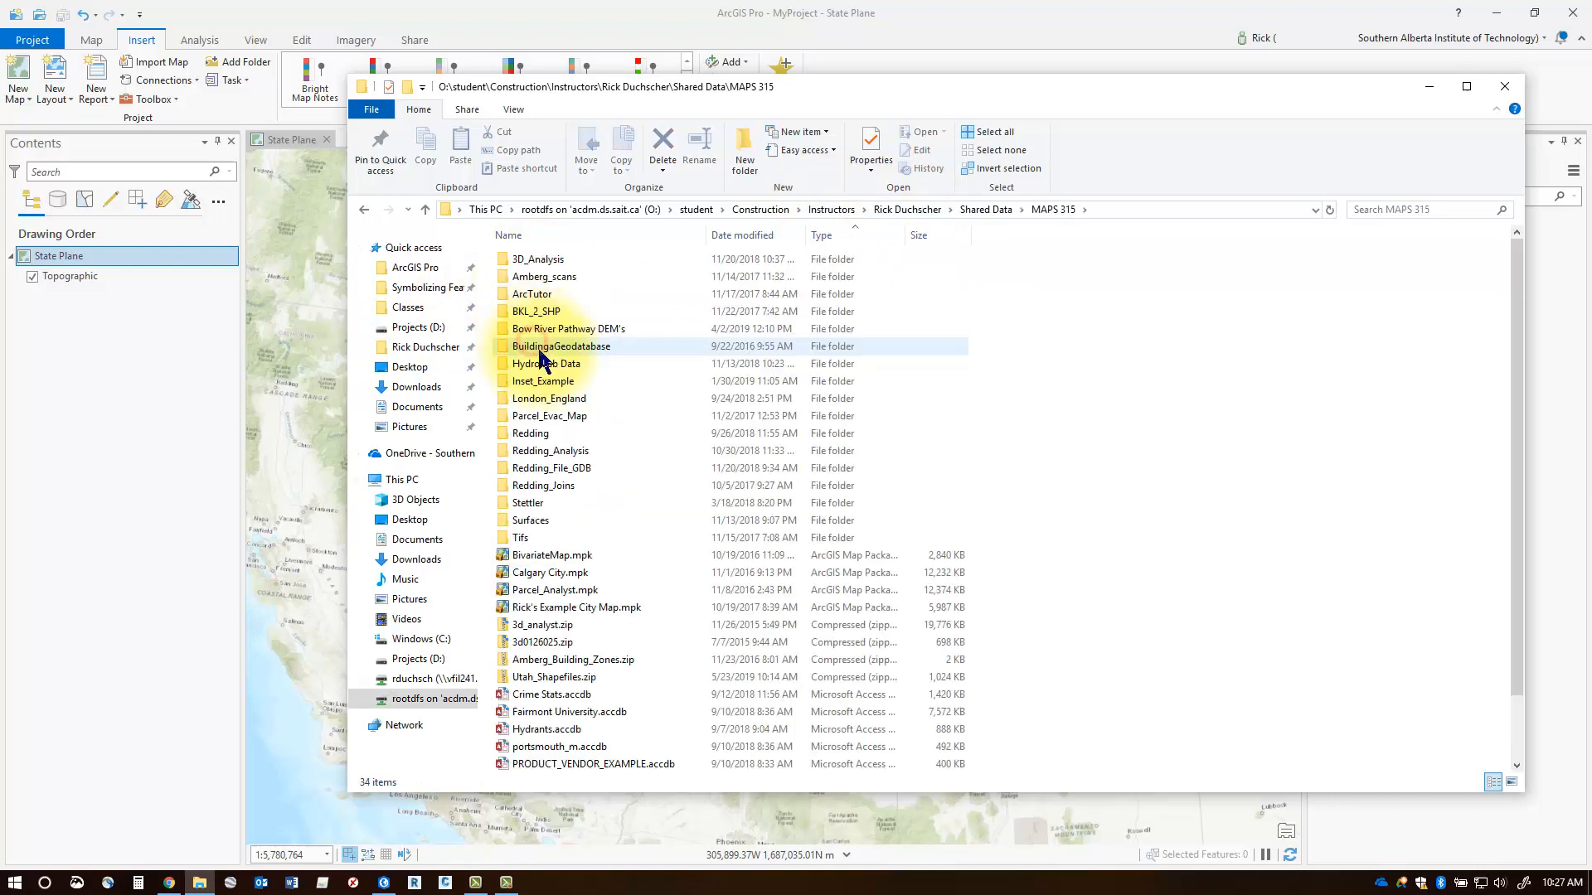
left_click(553, 678)
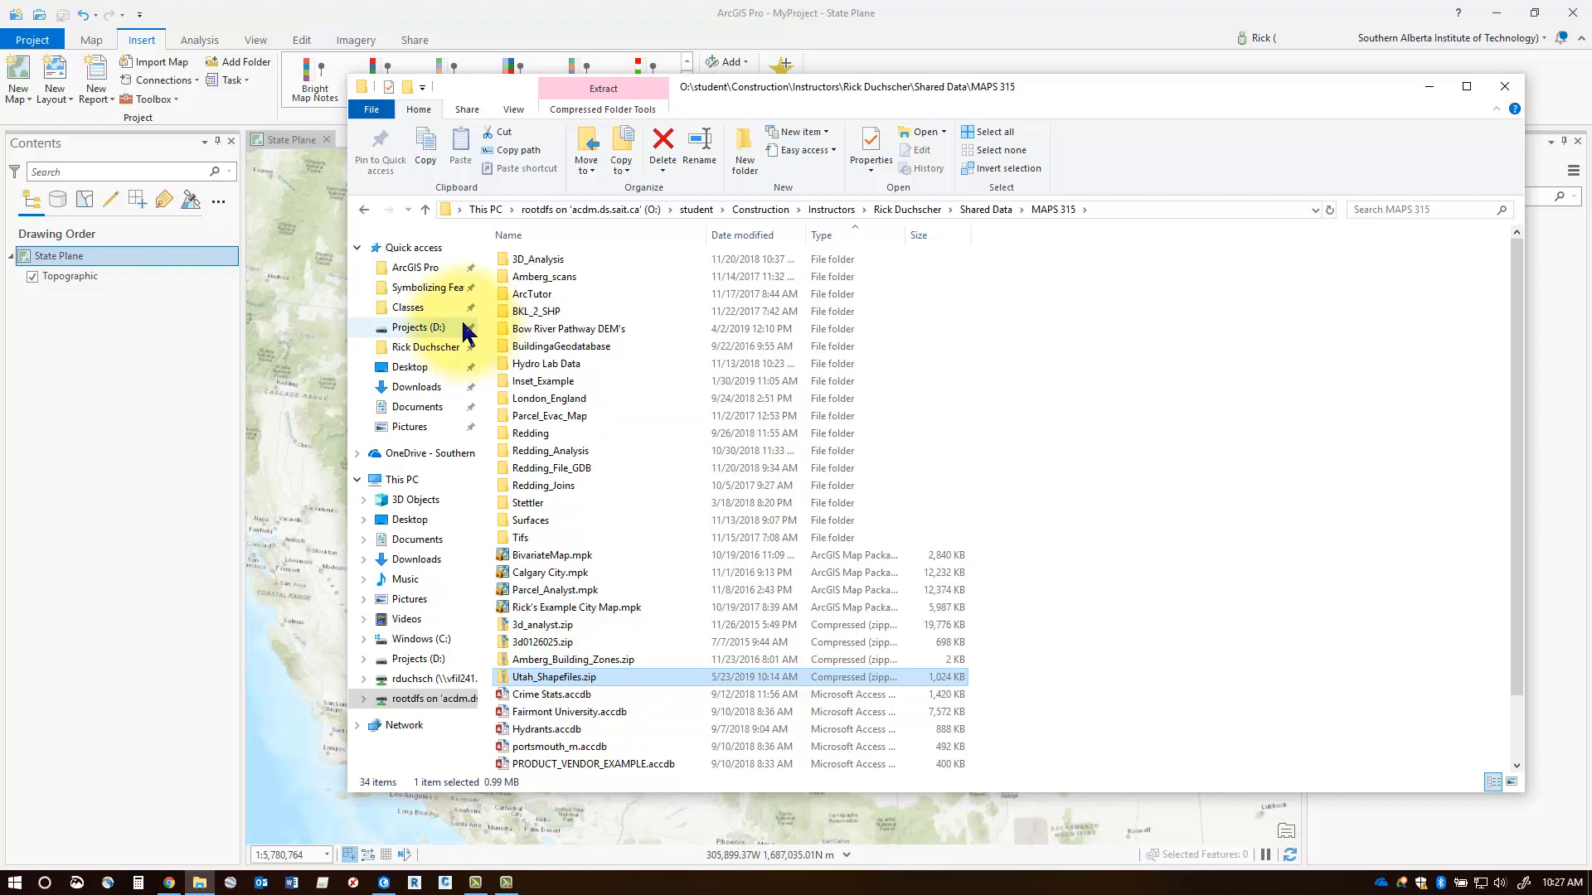
left_click(414, 267)
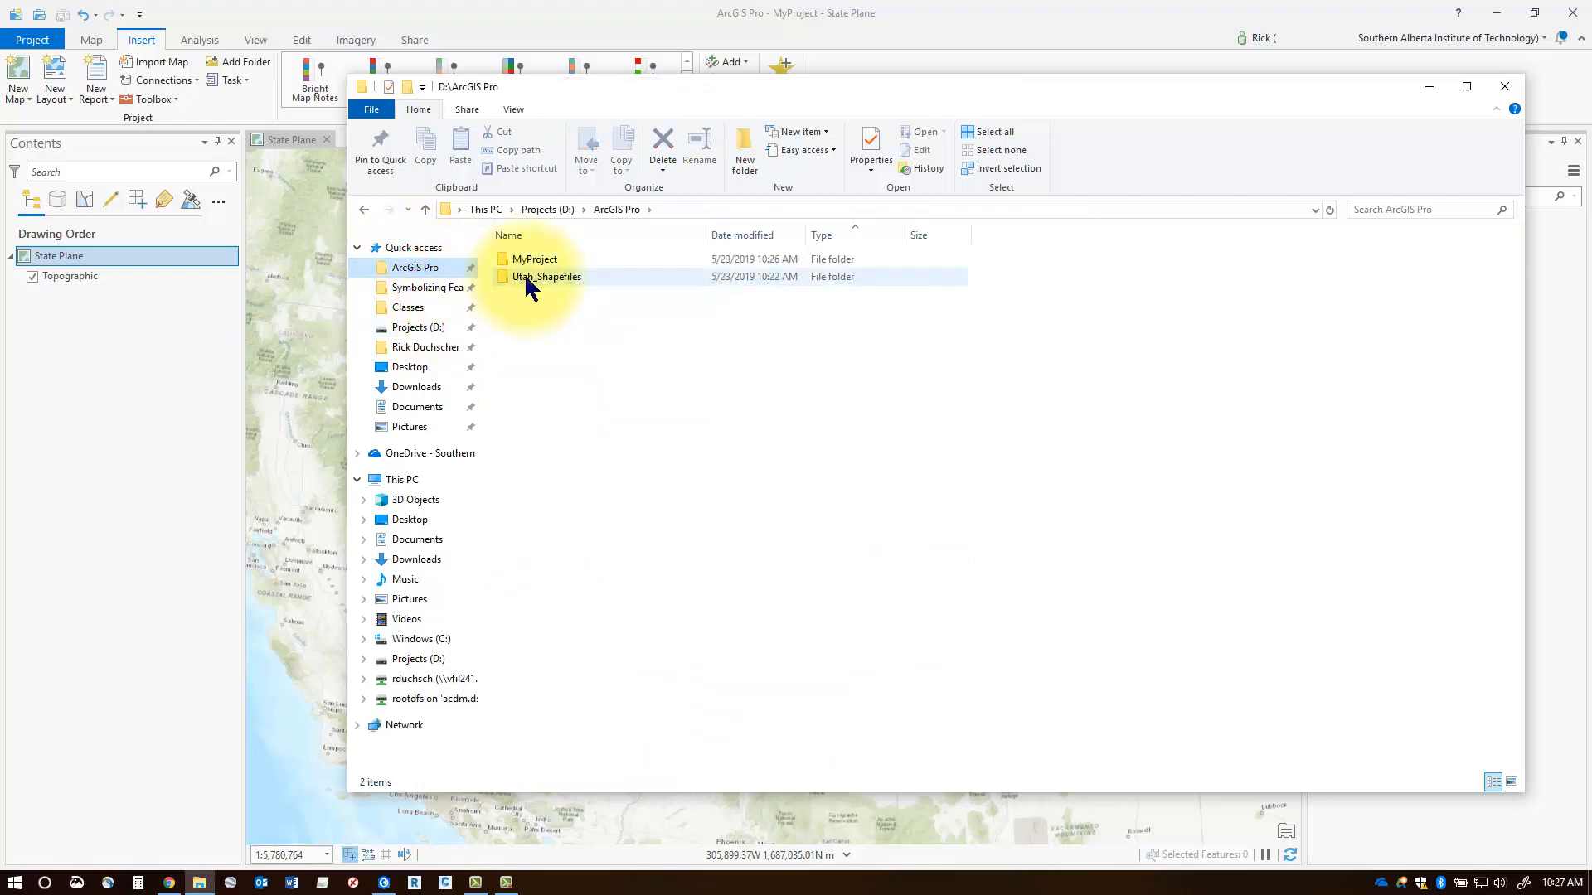
double_click(546, 276)
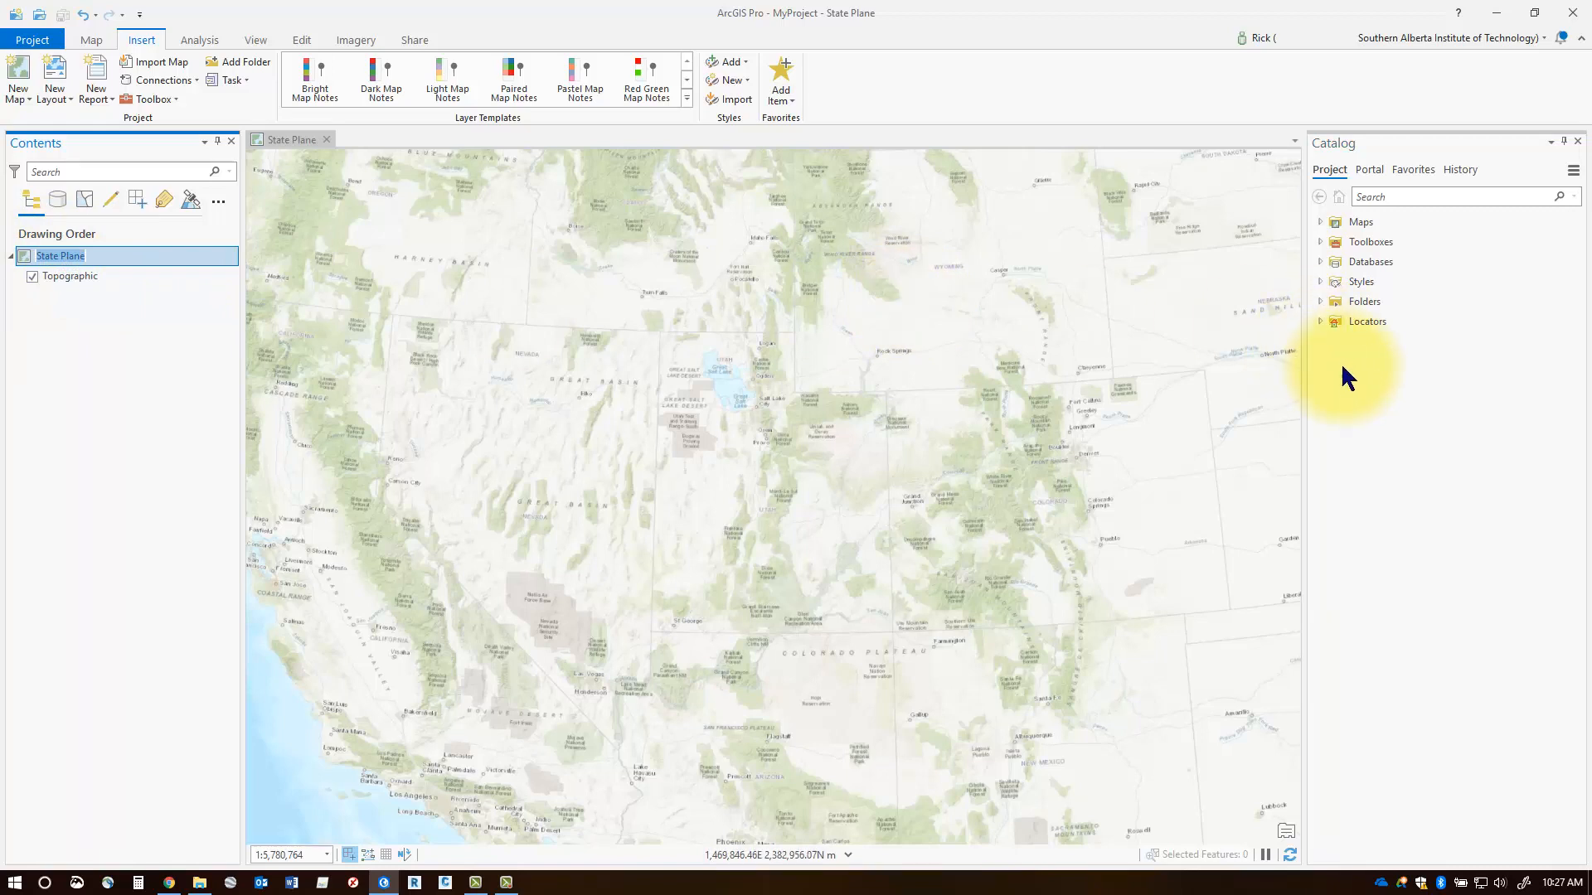
mouse_move(1339, 154)
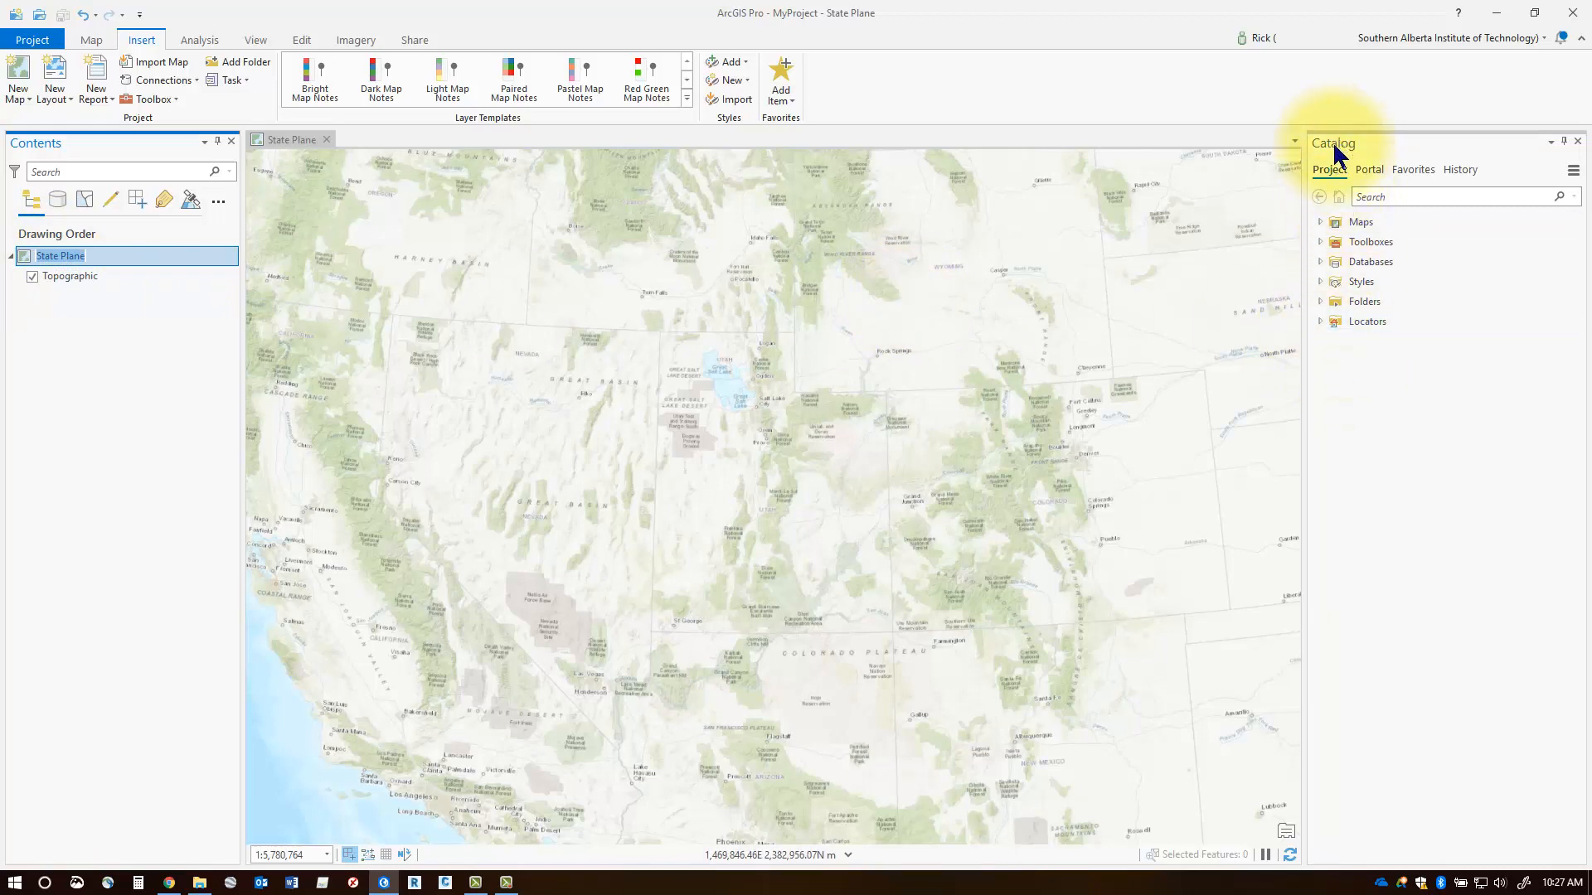
mouse_move(1345, 284)
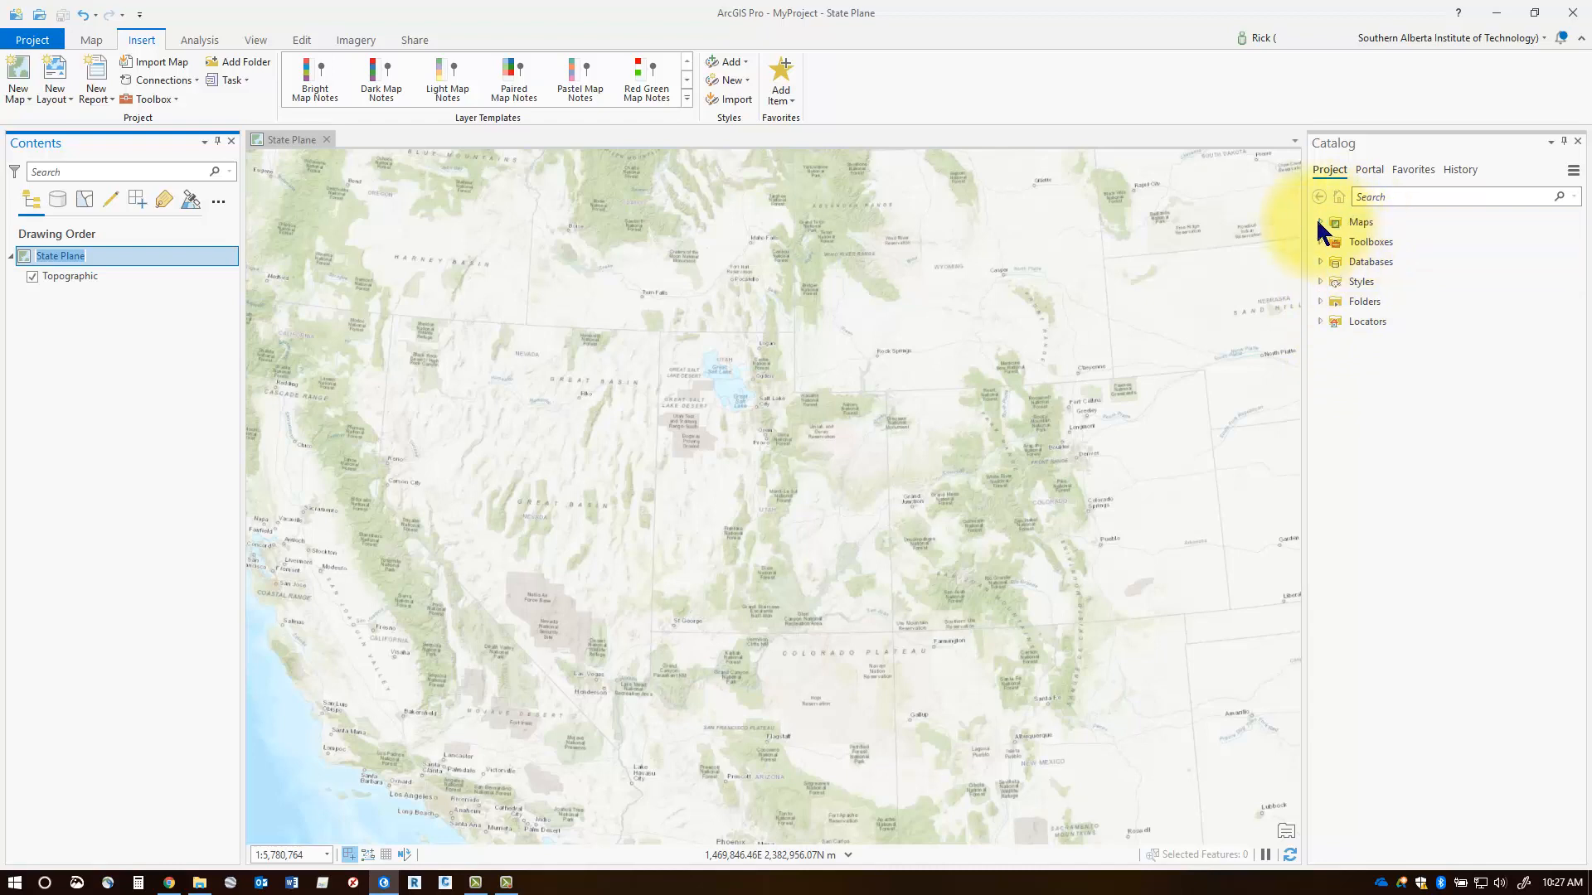
Expand Maps in the Catalog pane to list the State Plane map
left_click(1322, 222)
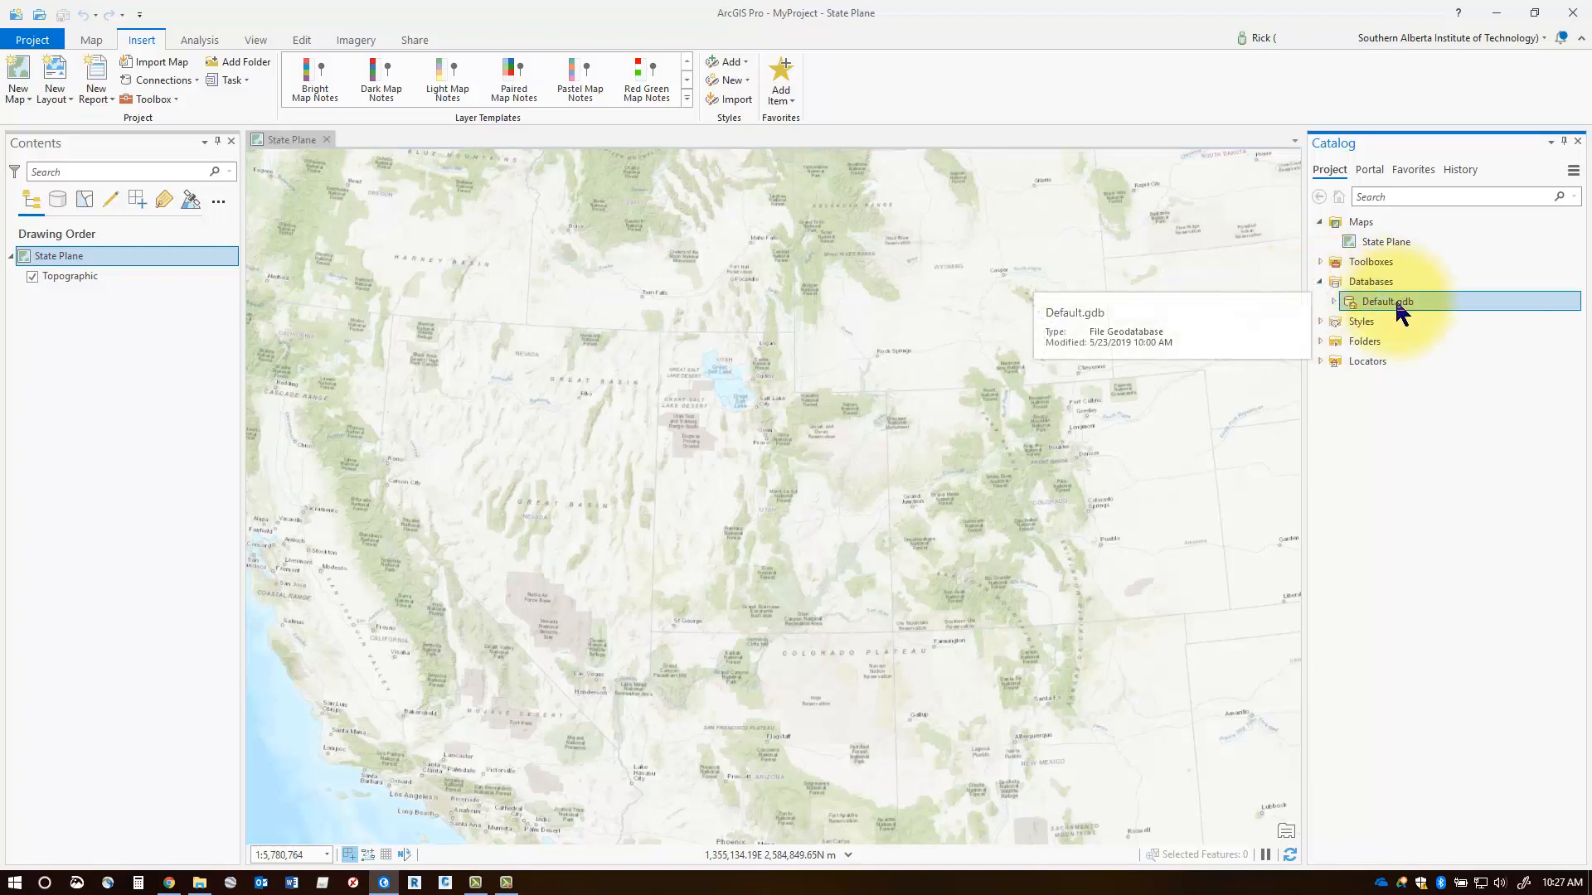
mouse_move(1355, 315)
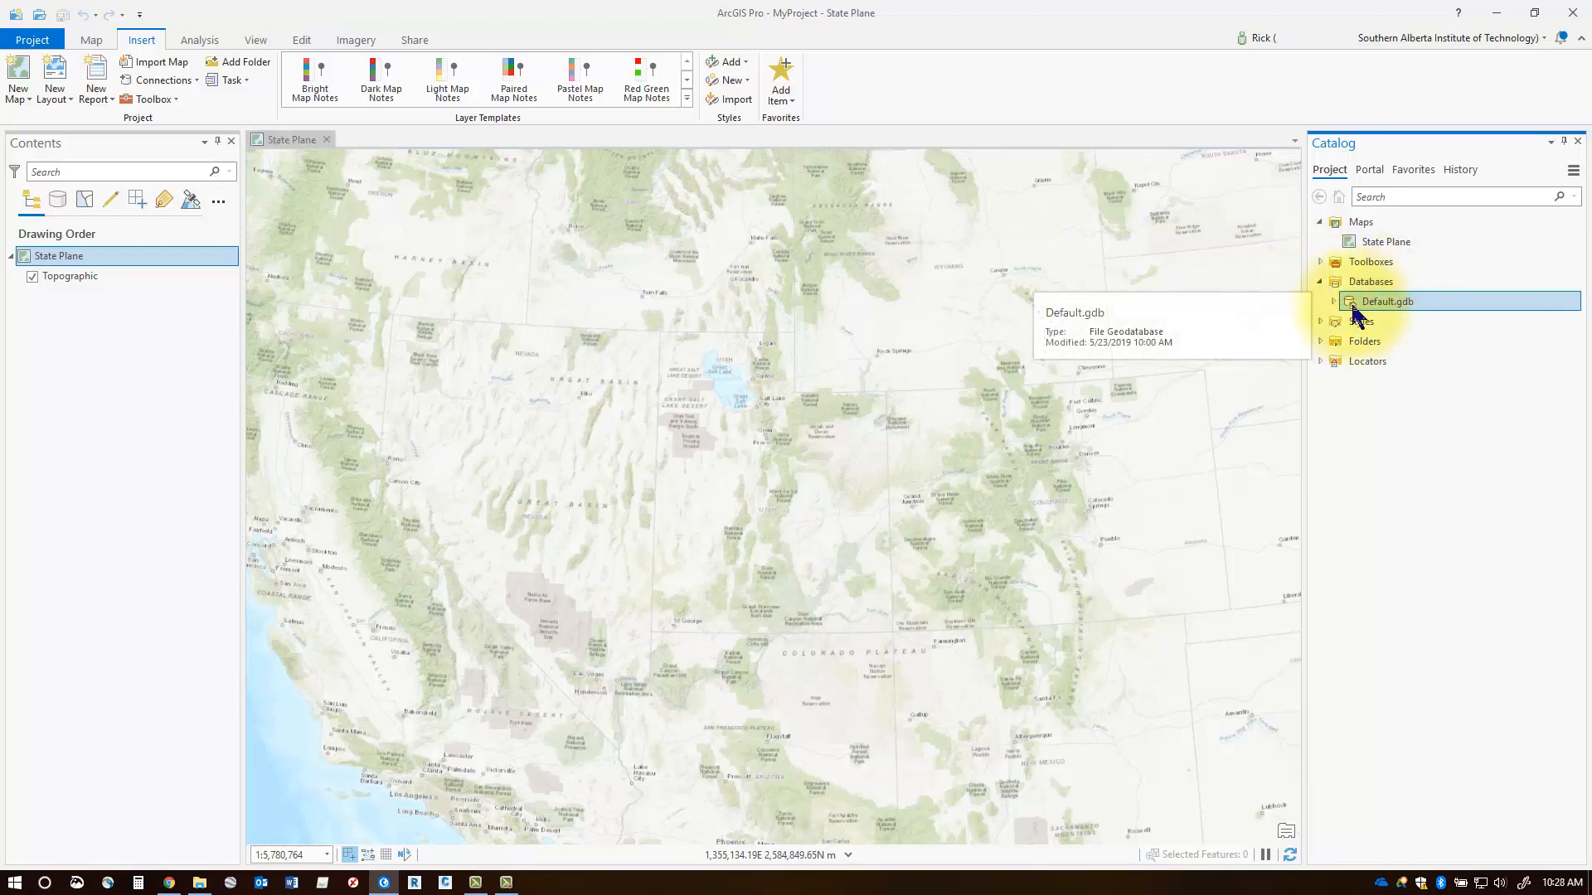
mouse_move(200, 881)
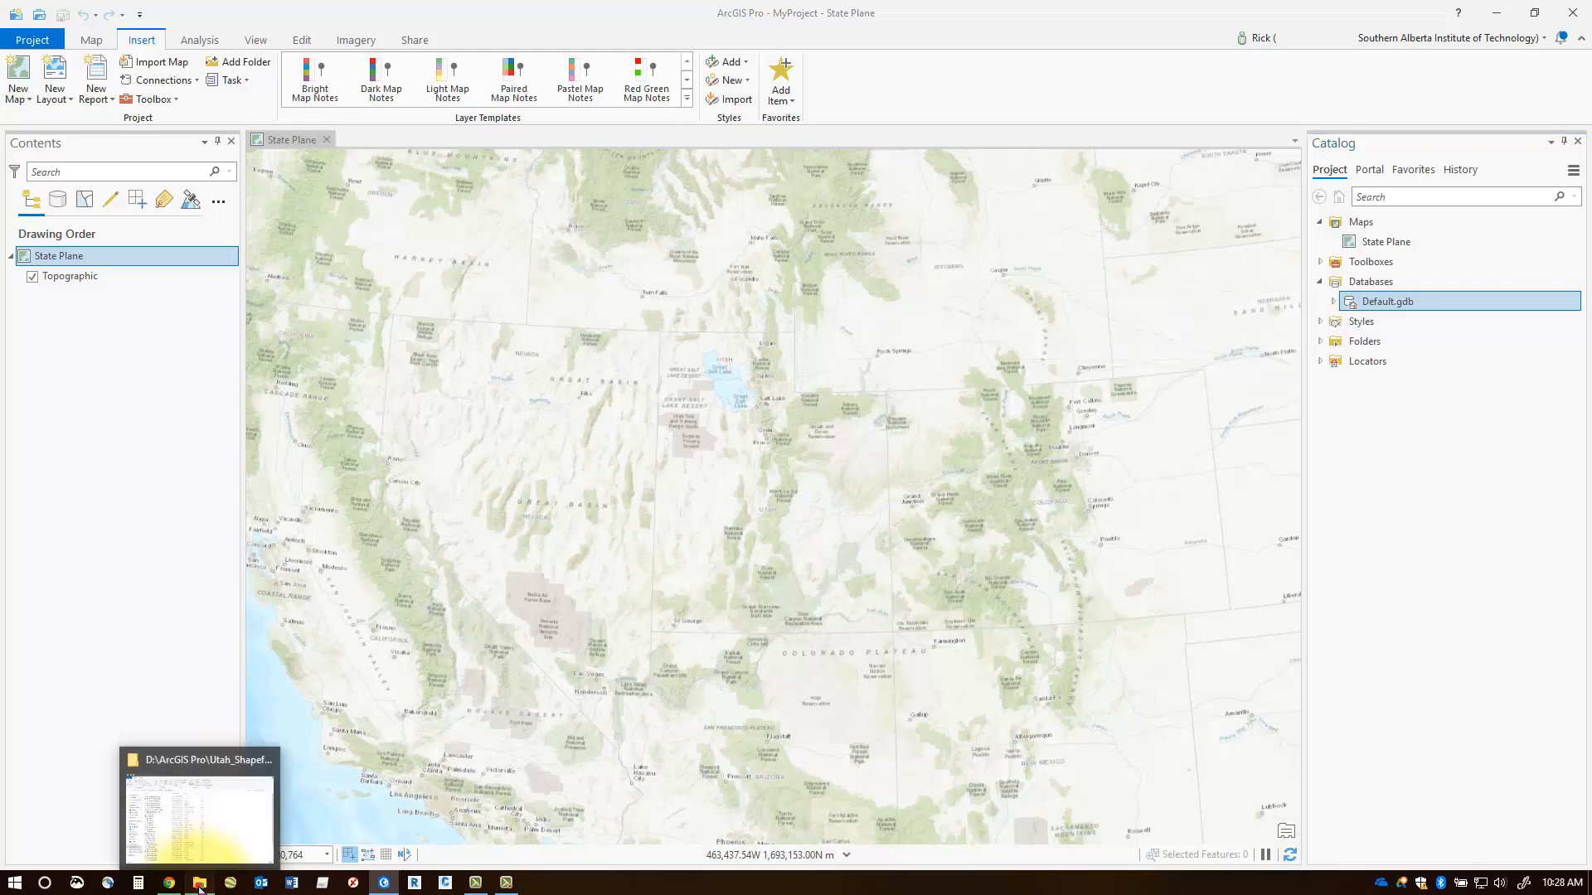
left_click(200, 881)
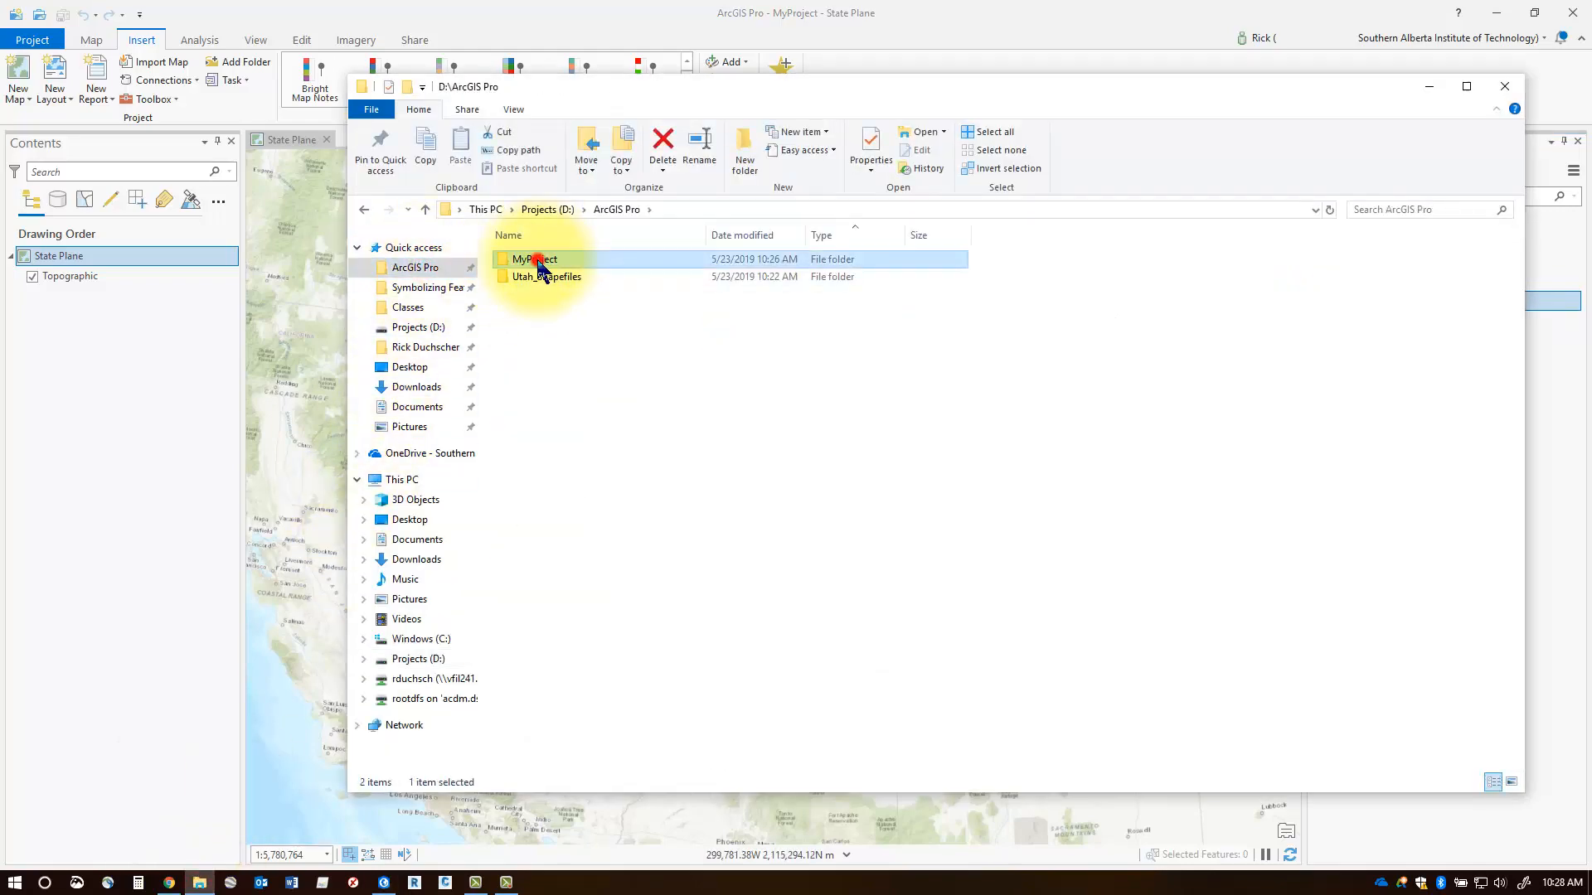
double_click(534, 259)
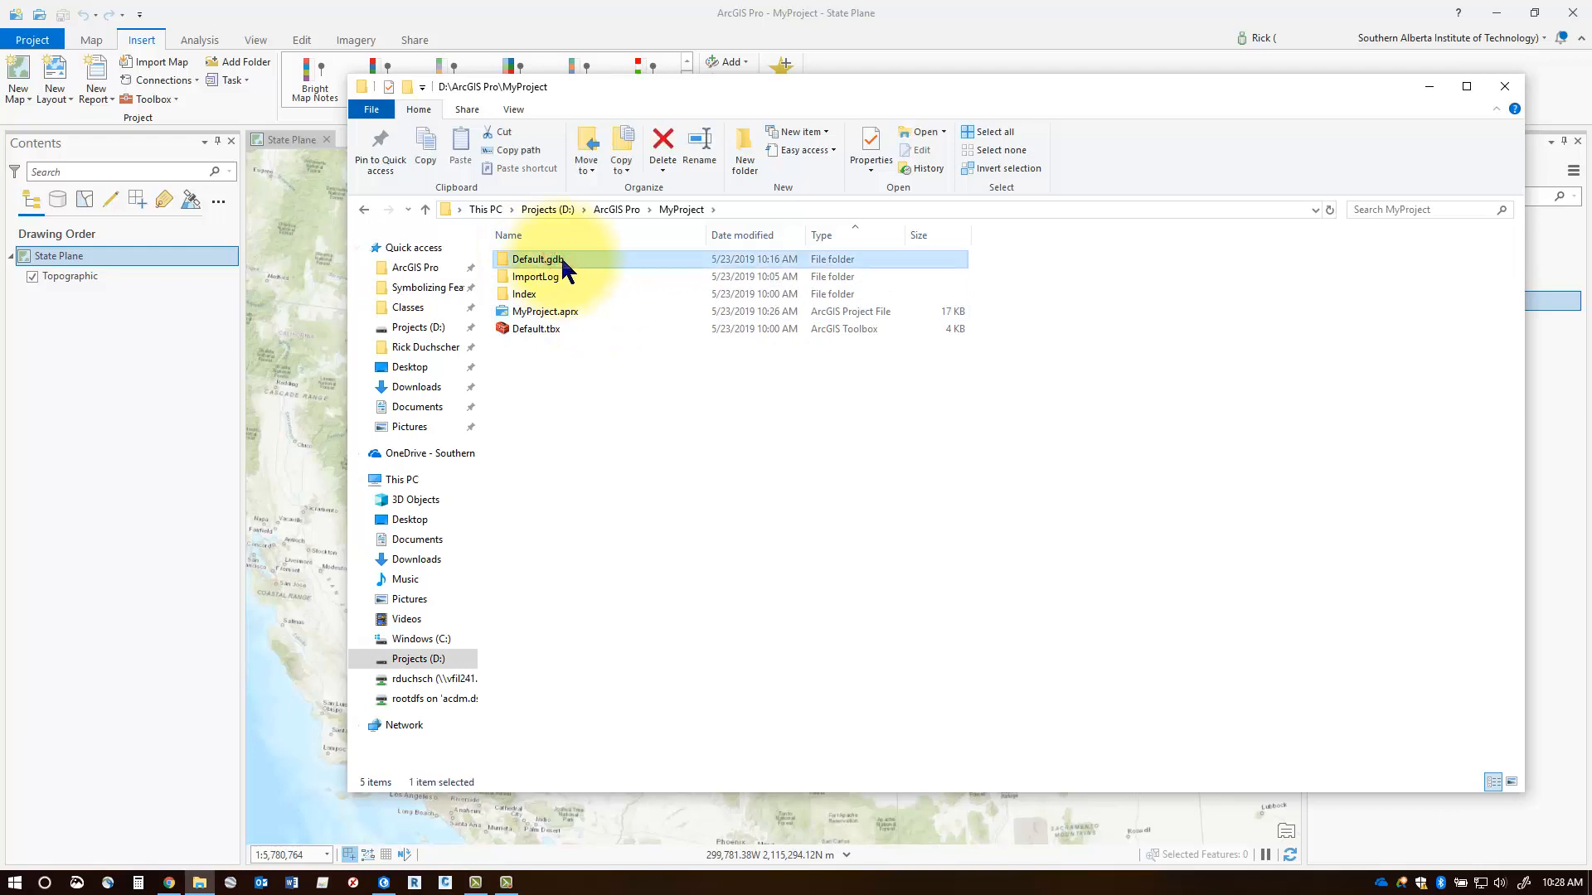
mouse_move(538, 261)
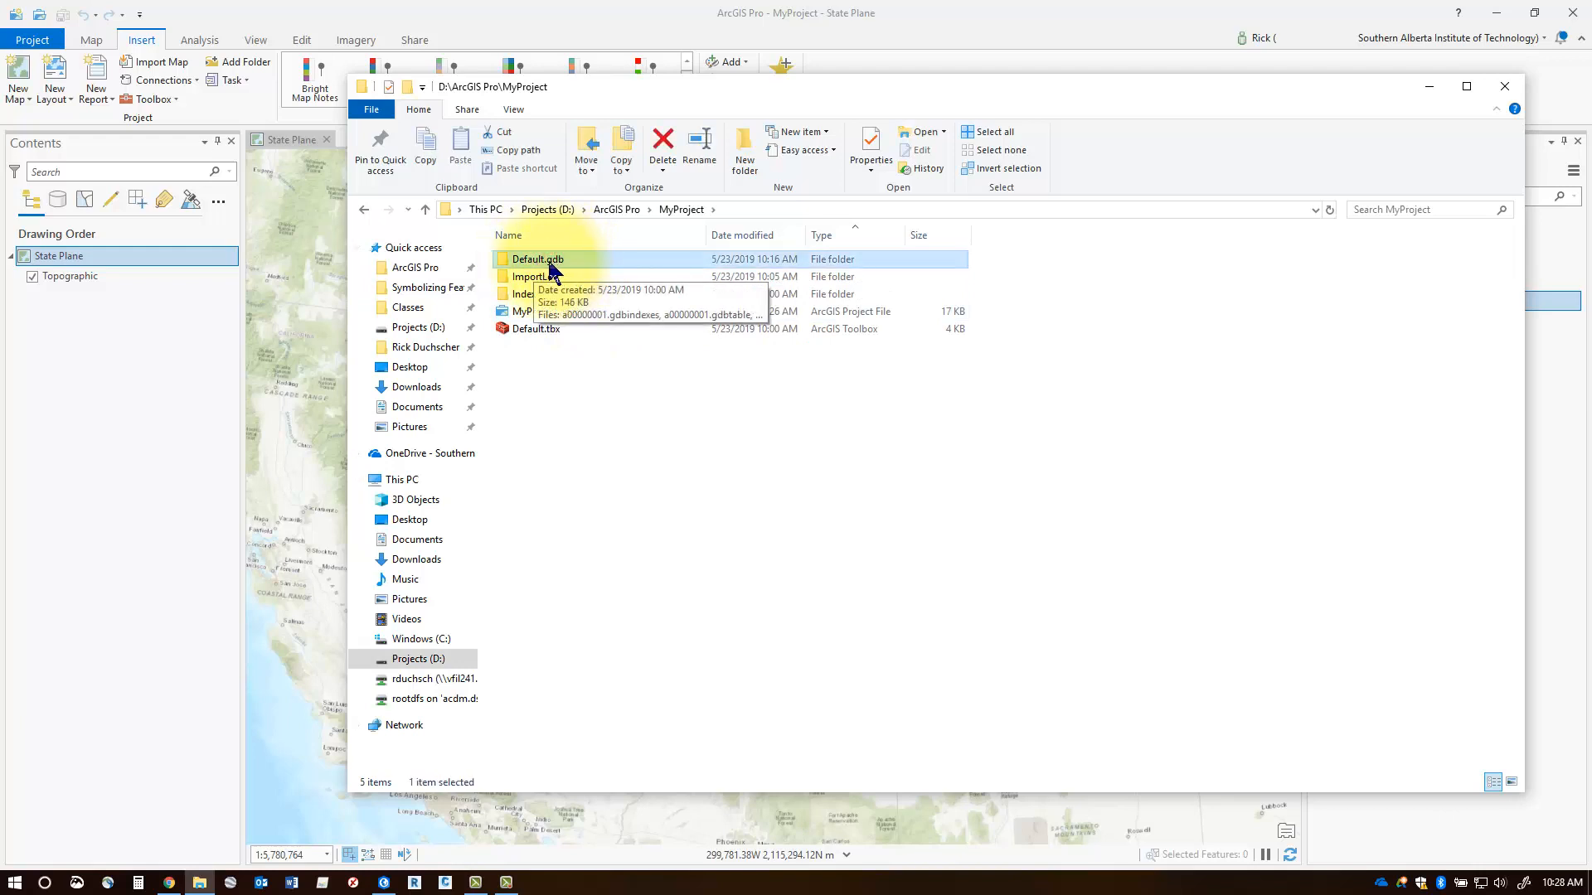
mouse_move(1429, 87)
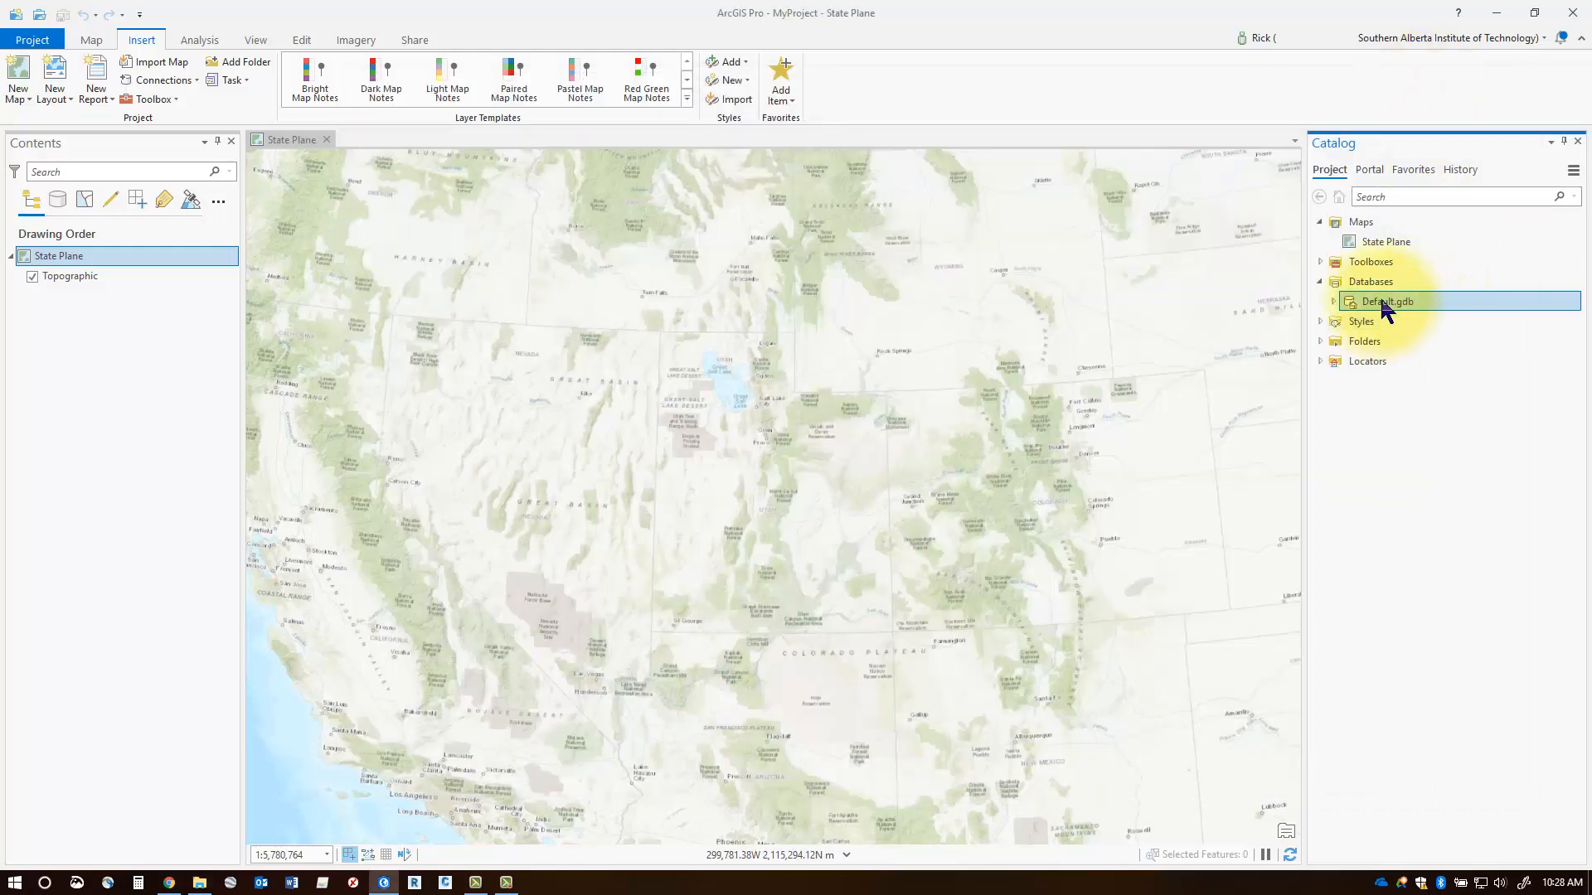
Rename Default.gdb to Utah.gdb and confirm its path D:\ArcGIS Pro\MyProject\Utah.gdb in Properties
double_click(1388, 302)
type("Utah")
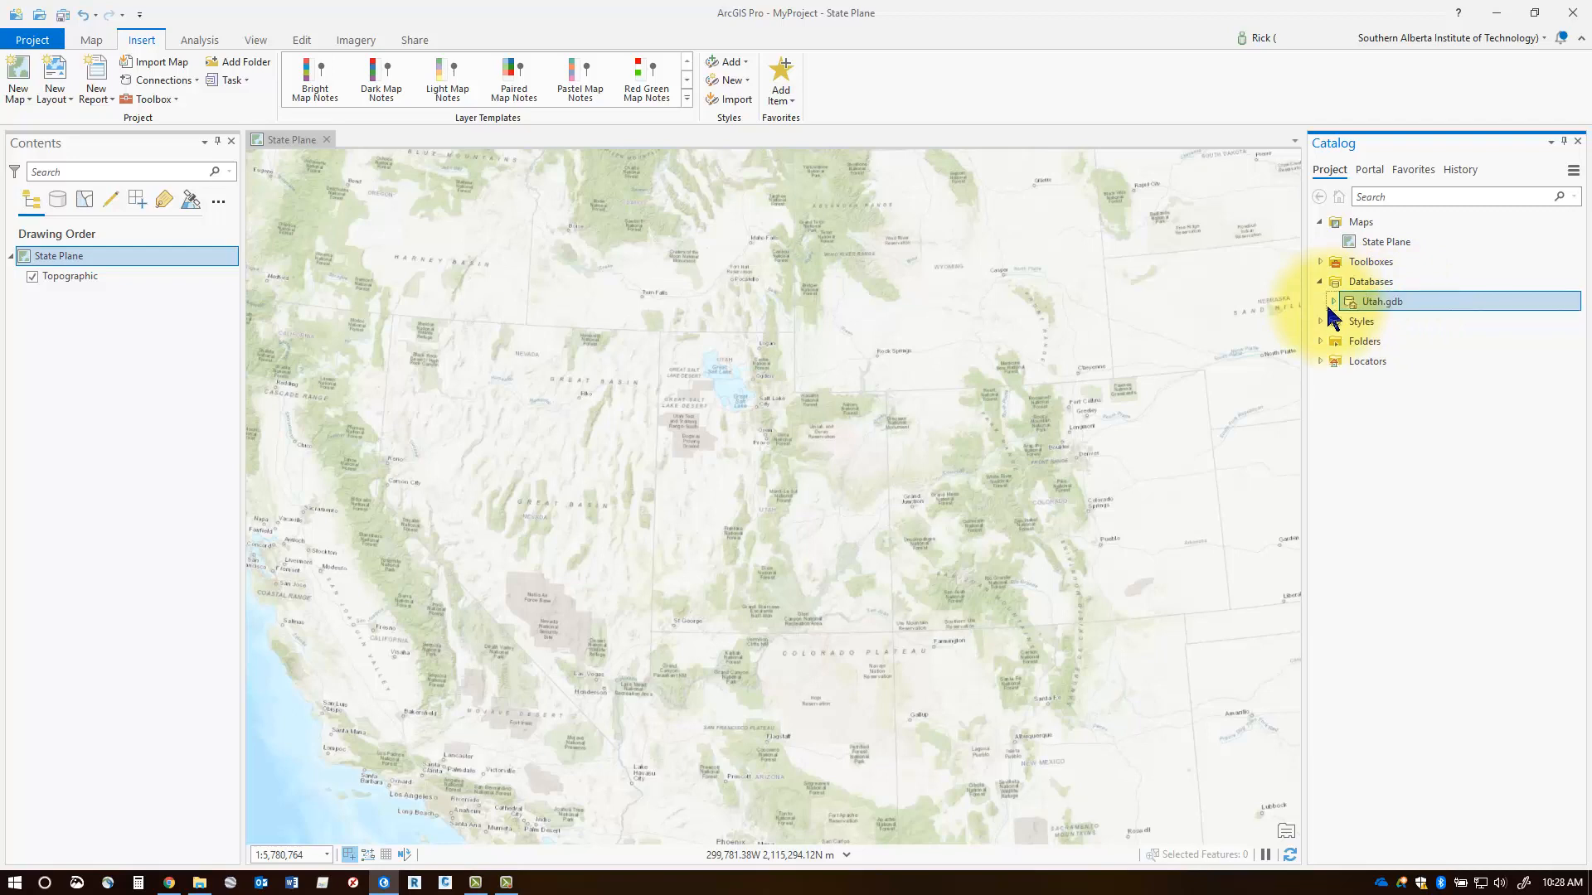
right_click(1380, 301)
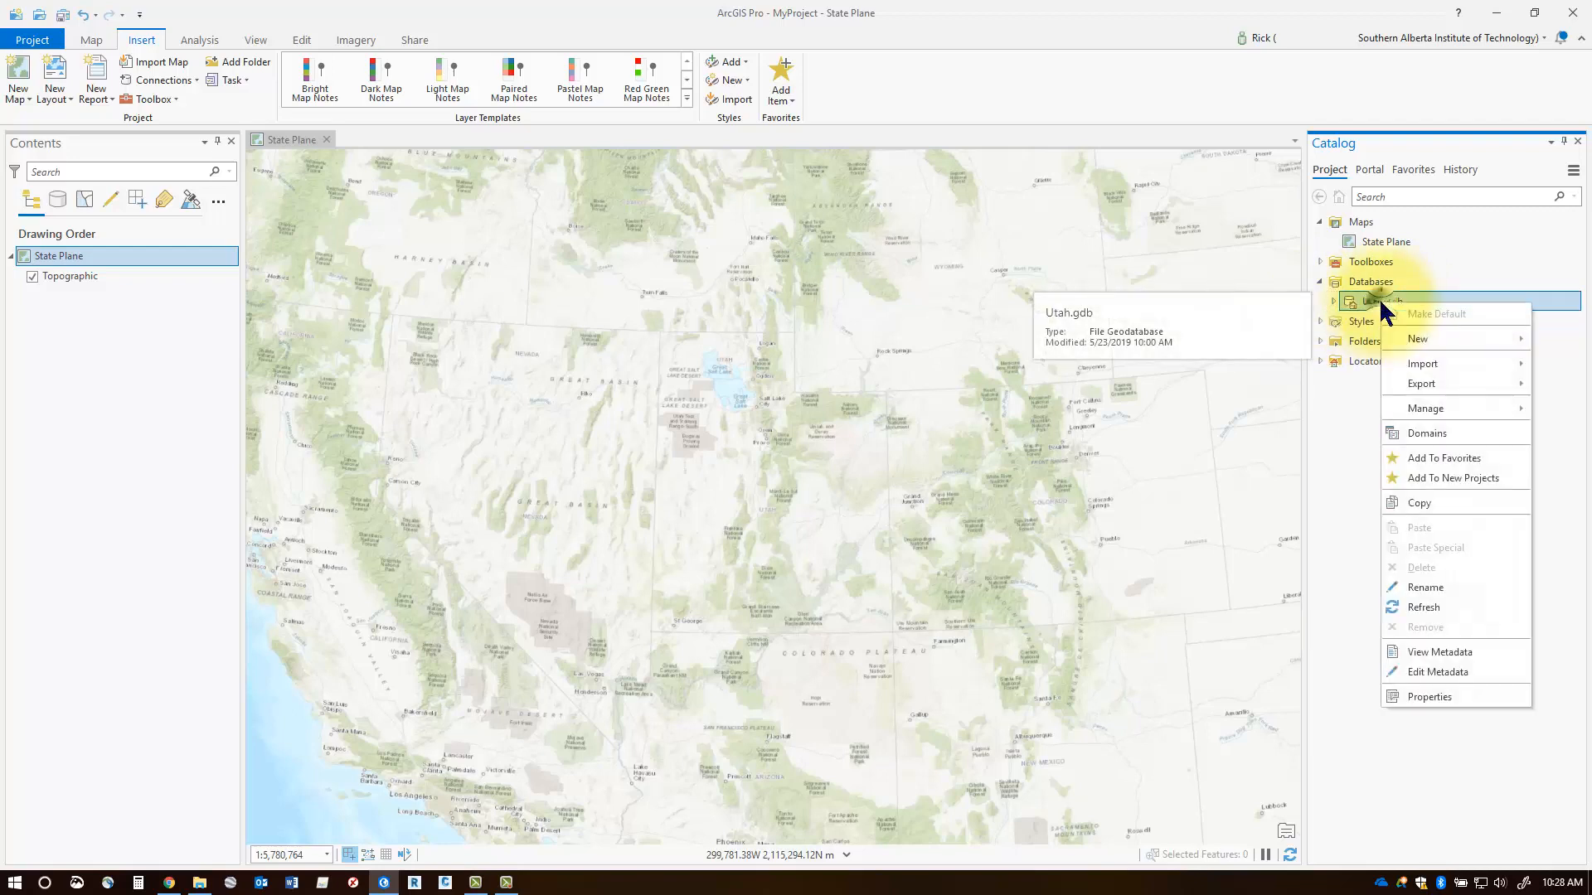
mouse_move(1421, 699)
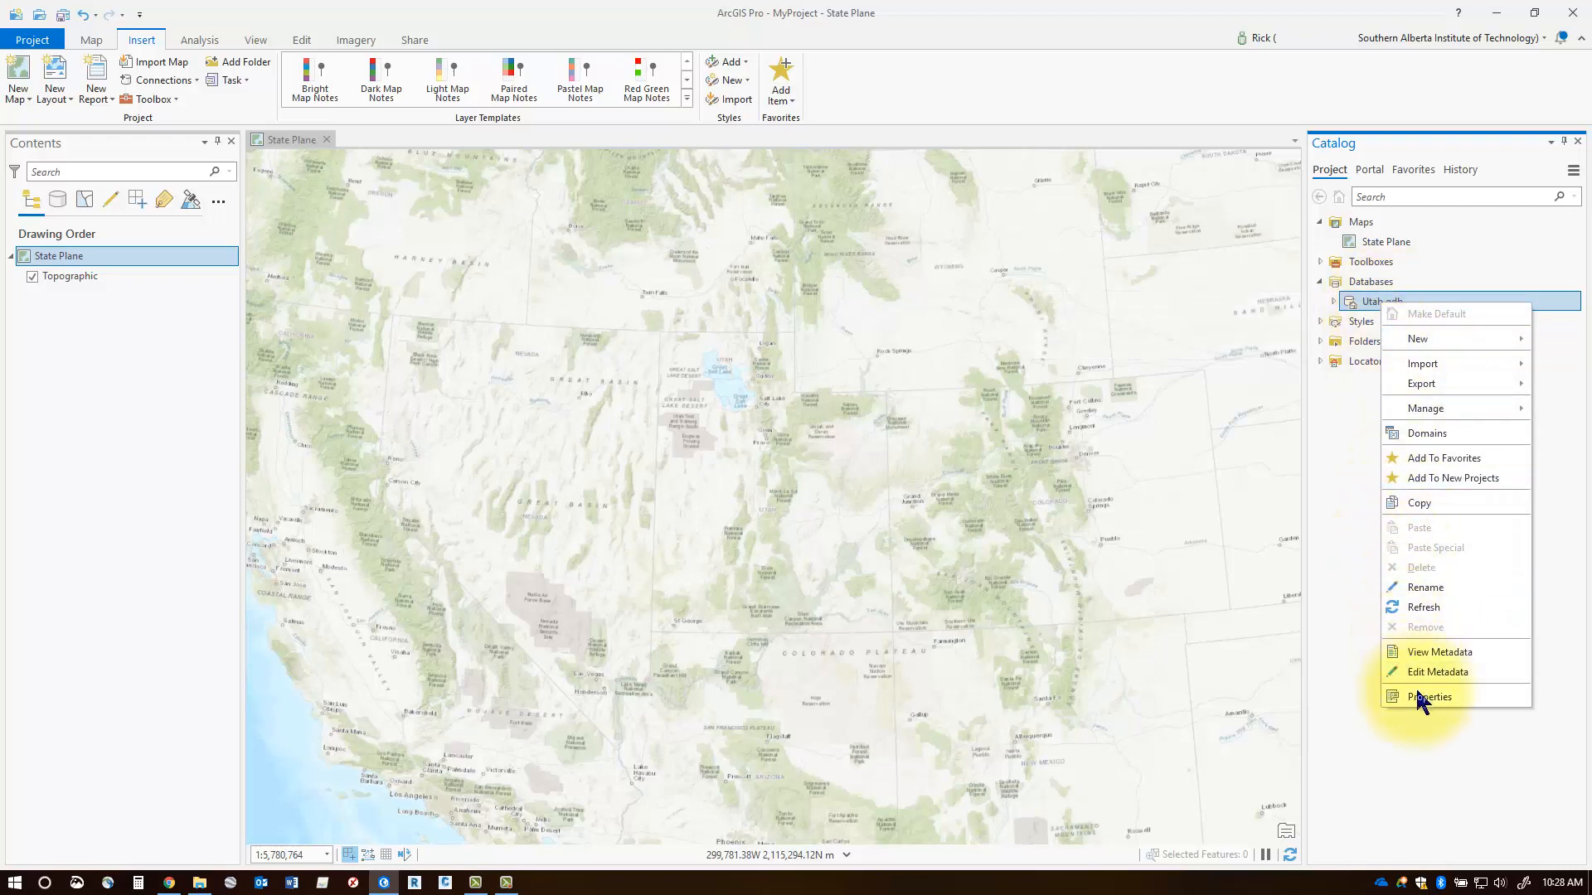
left_click(1427, 697)
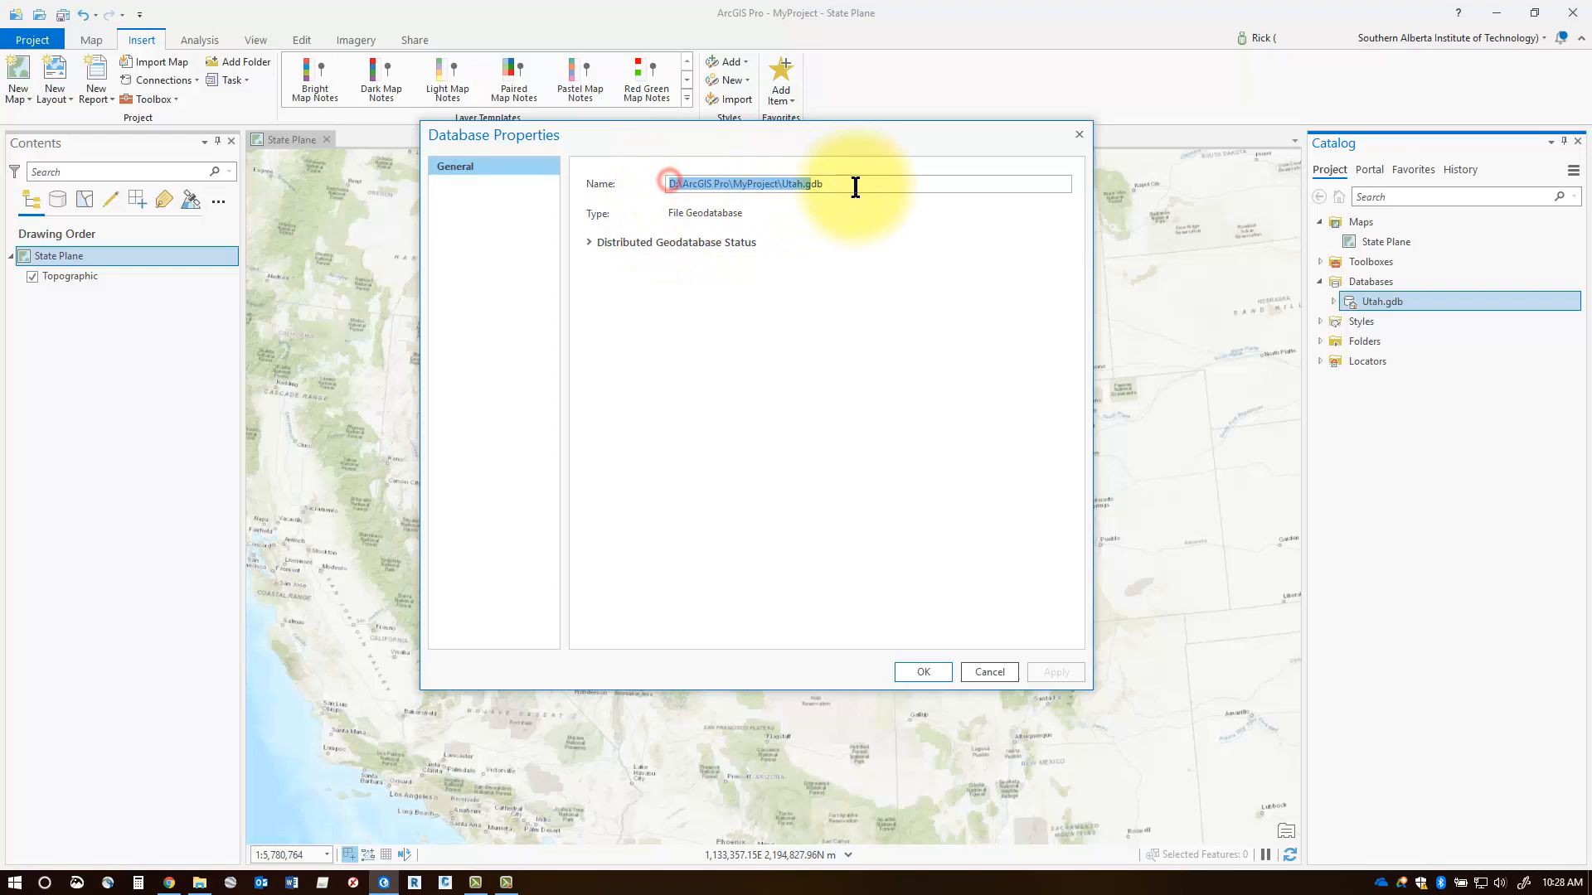
left_click(864, 184)
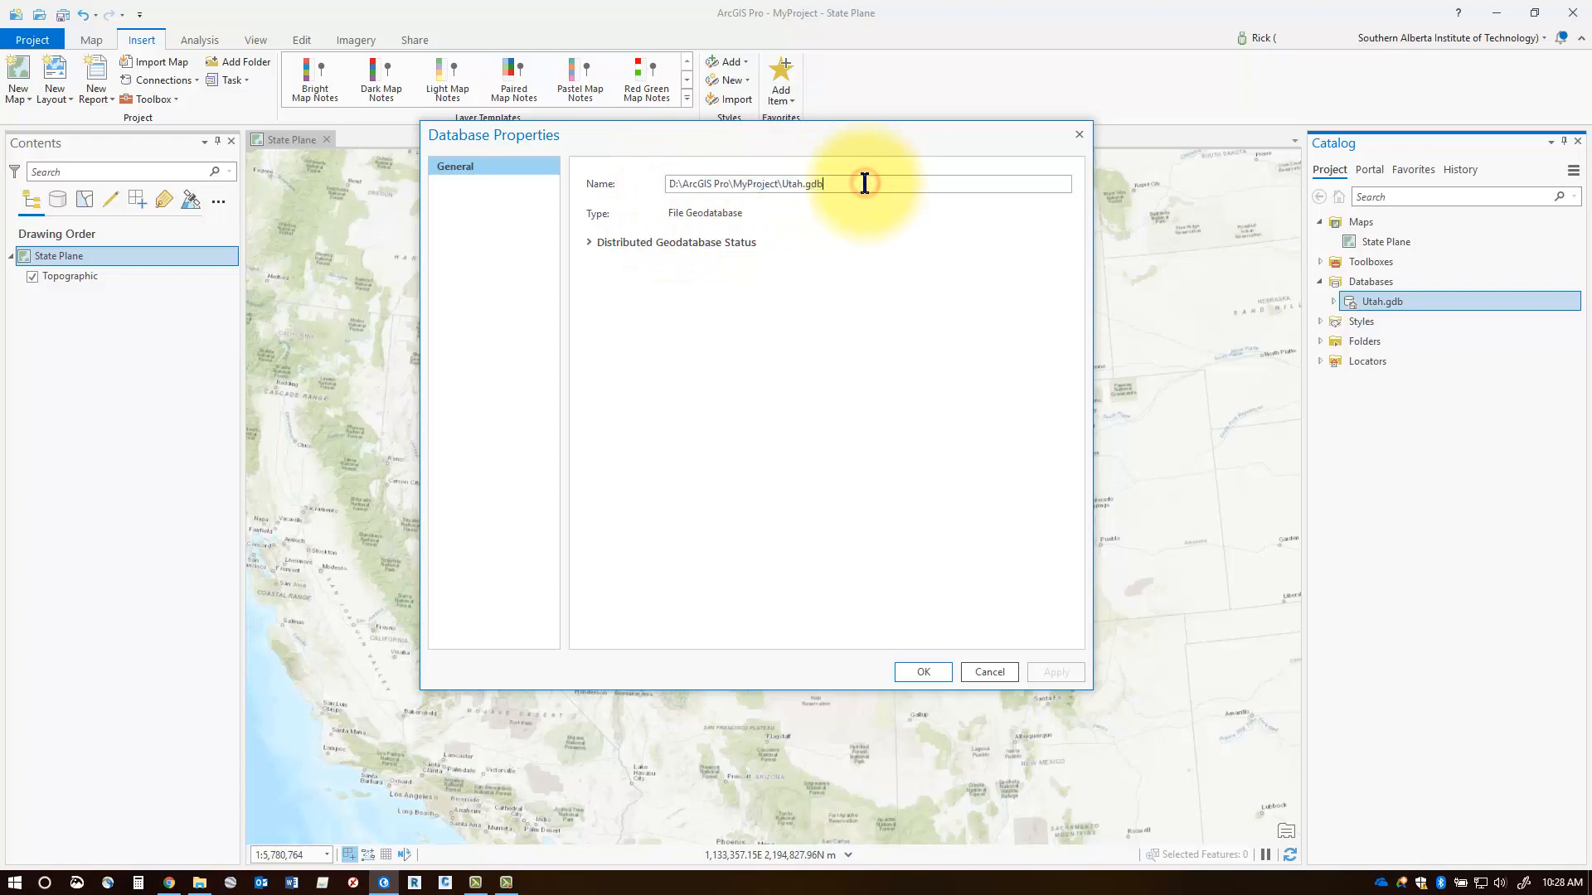
mouse_move(990, 672)
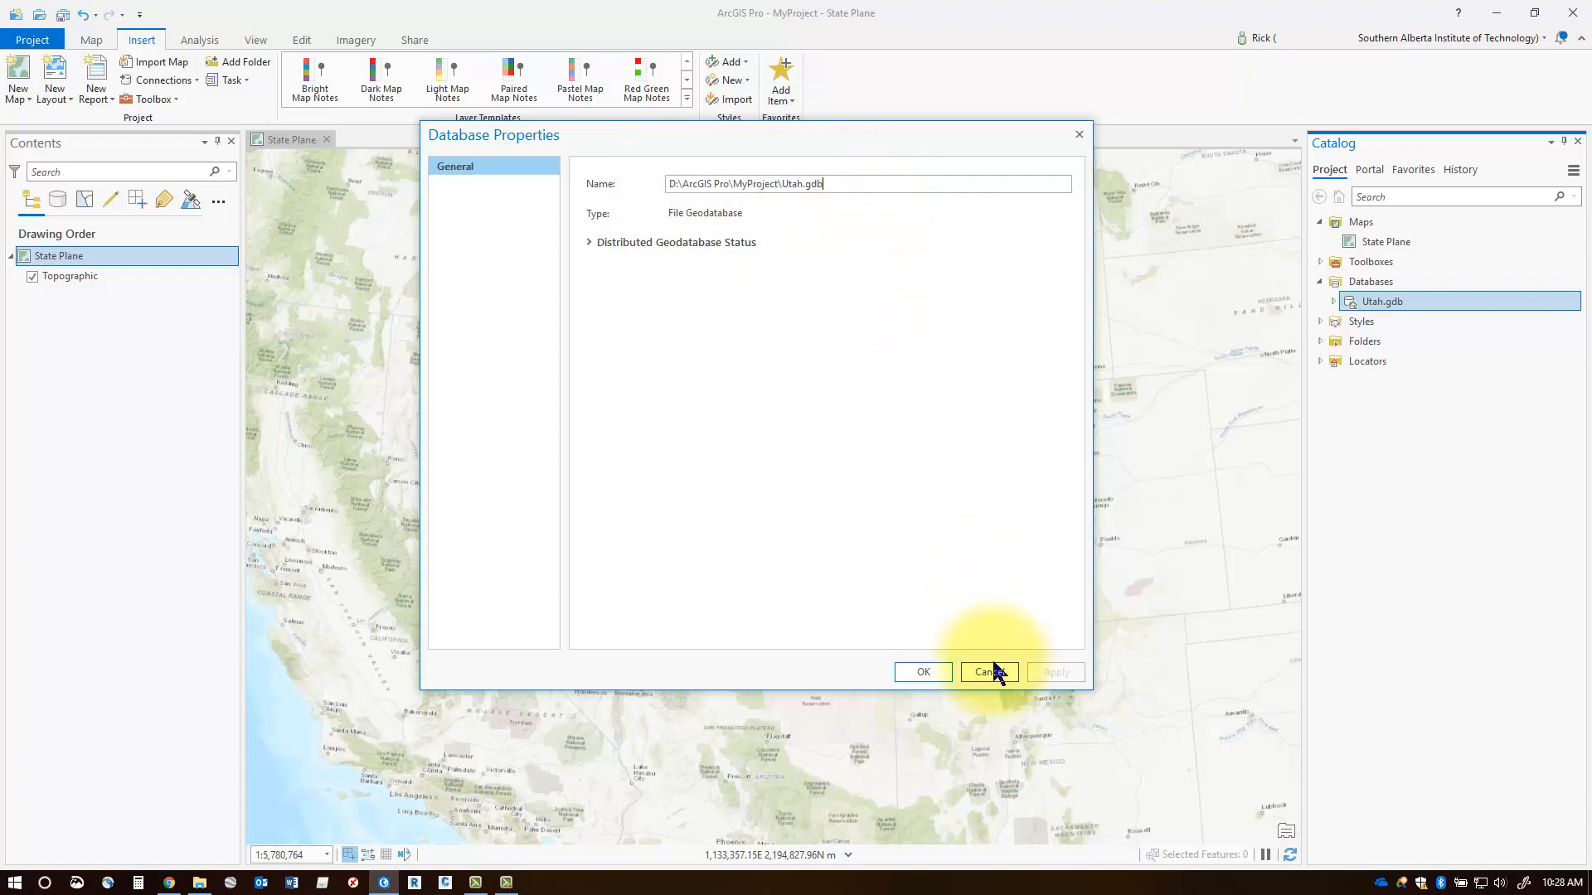
left_click(984, 672)
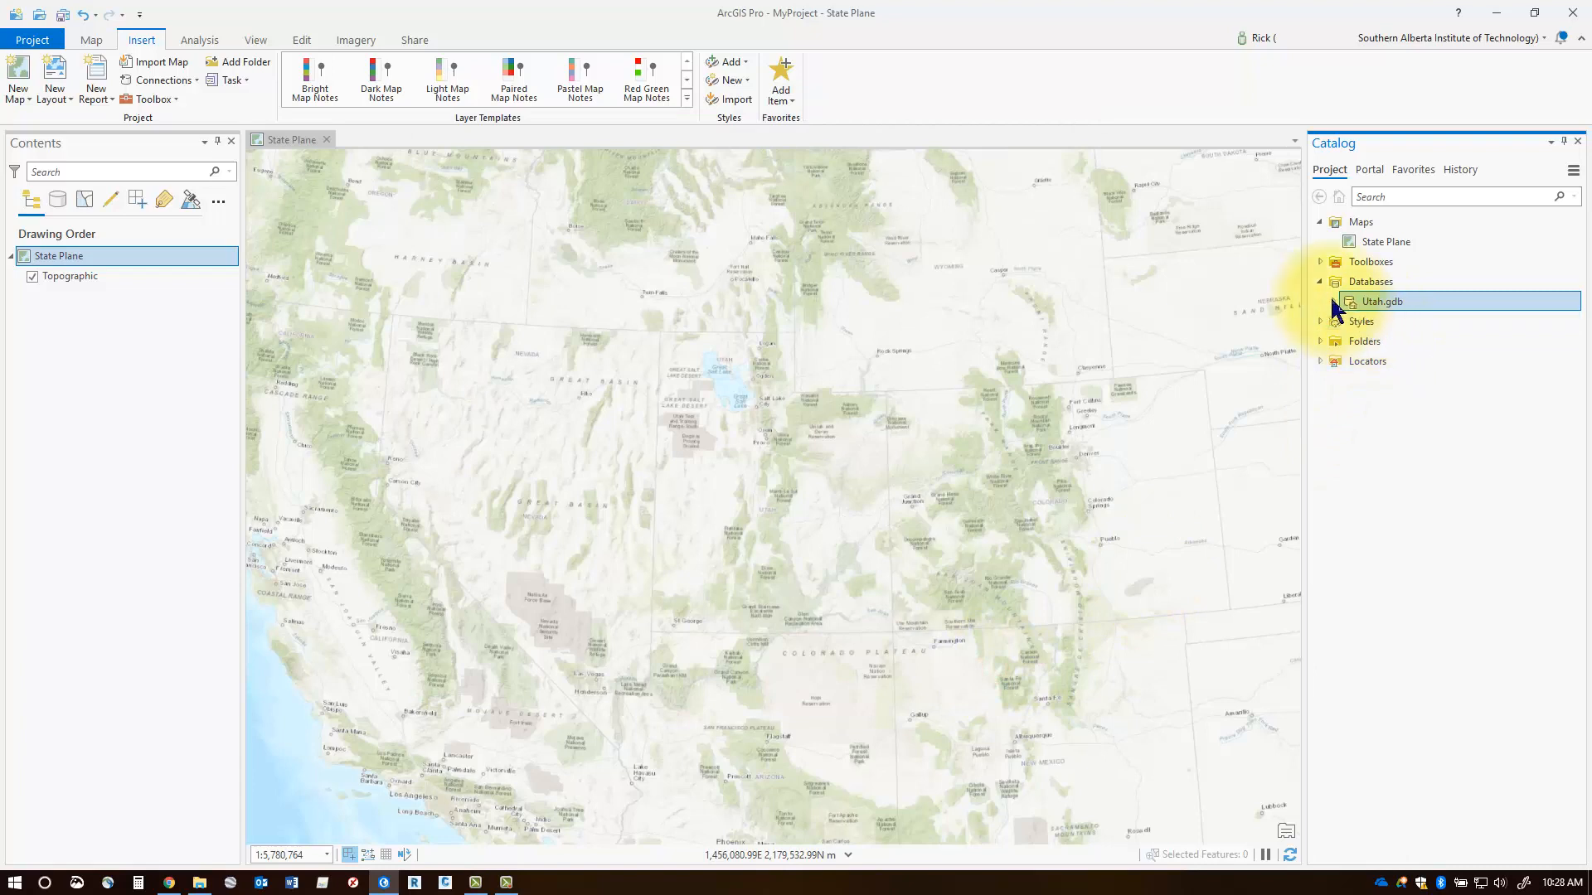
Close and reopen the Catalog pane, then show Utah.gdb's actions
right_click(1380, 301)
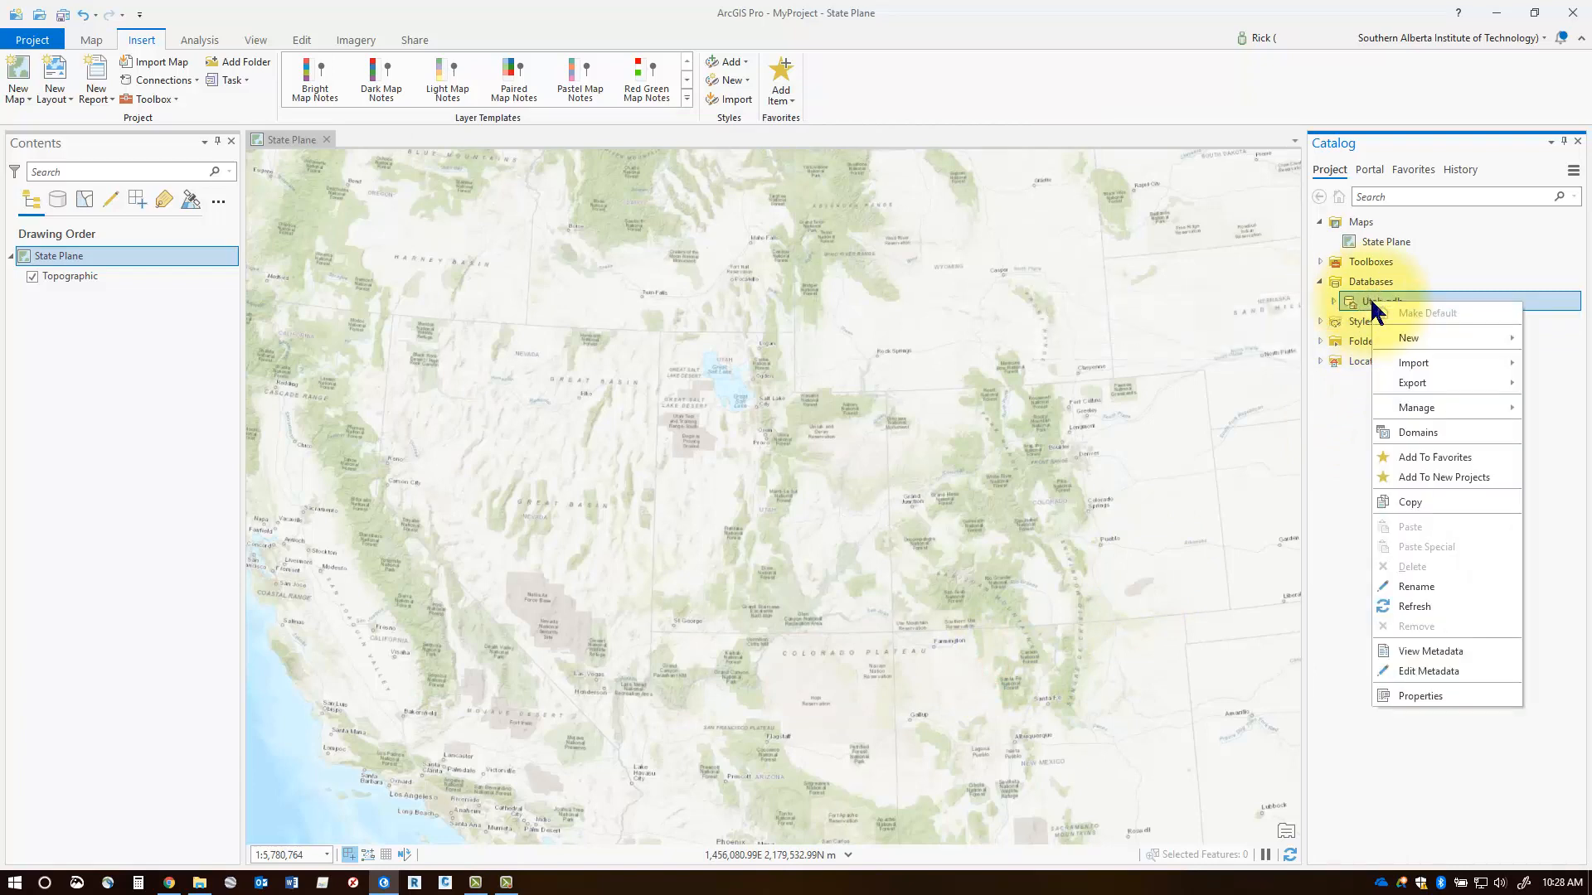
mouse_move(1578, 153)
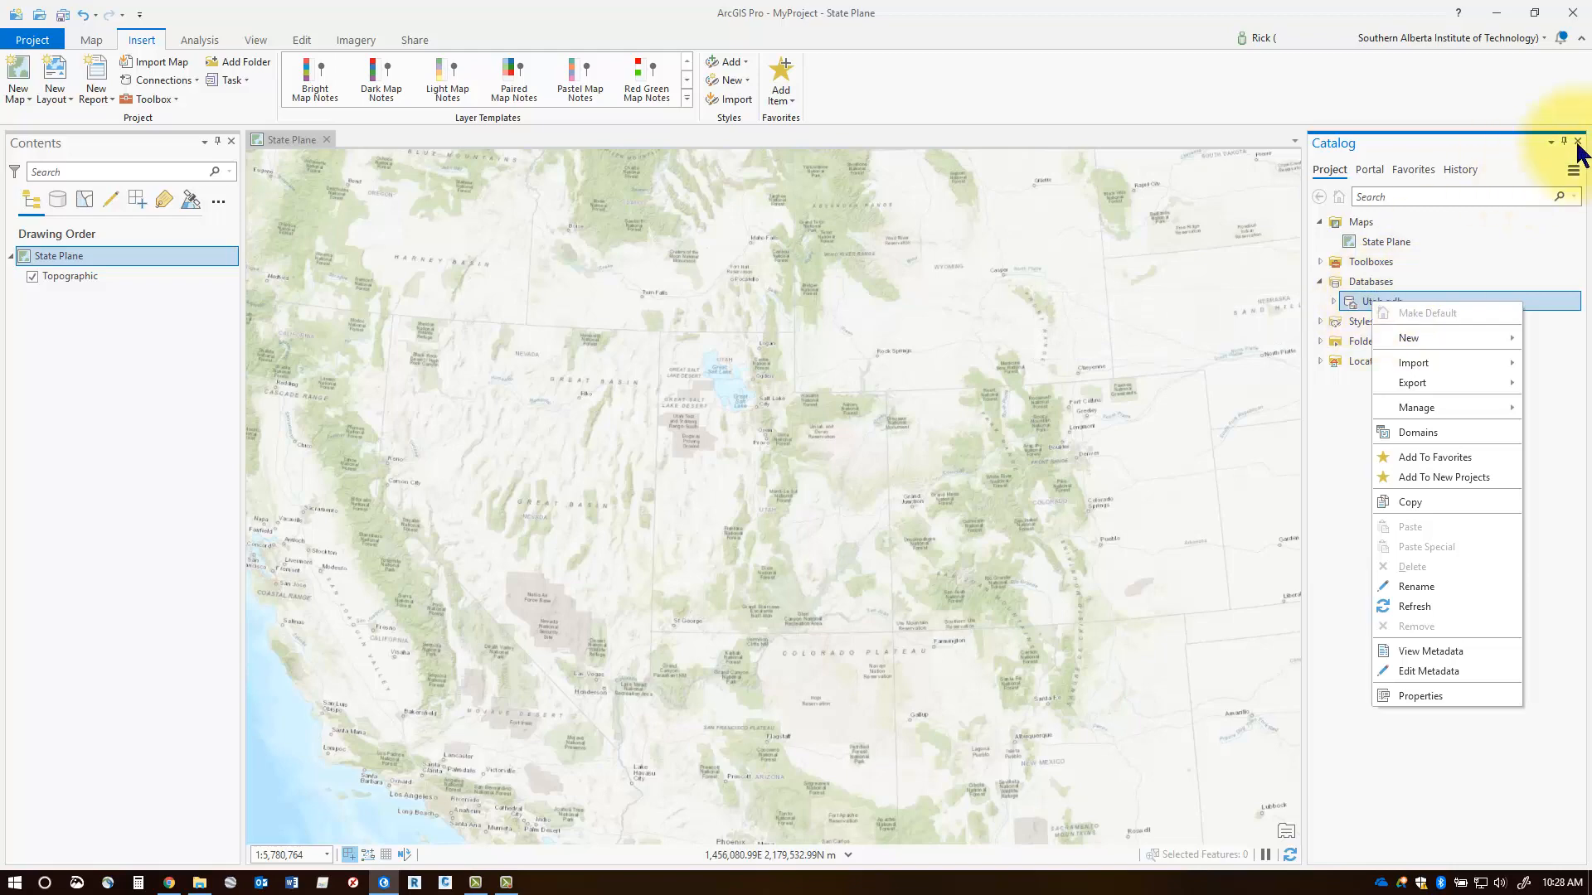
left_click(1579, 141)
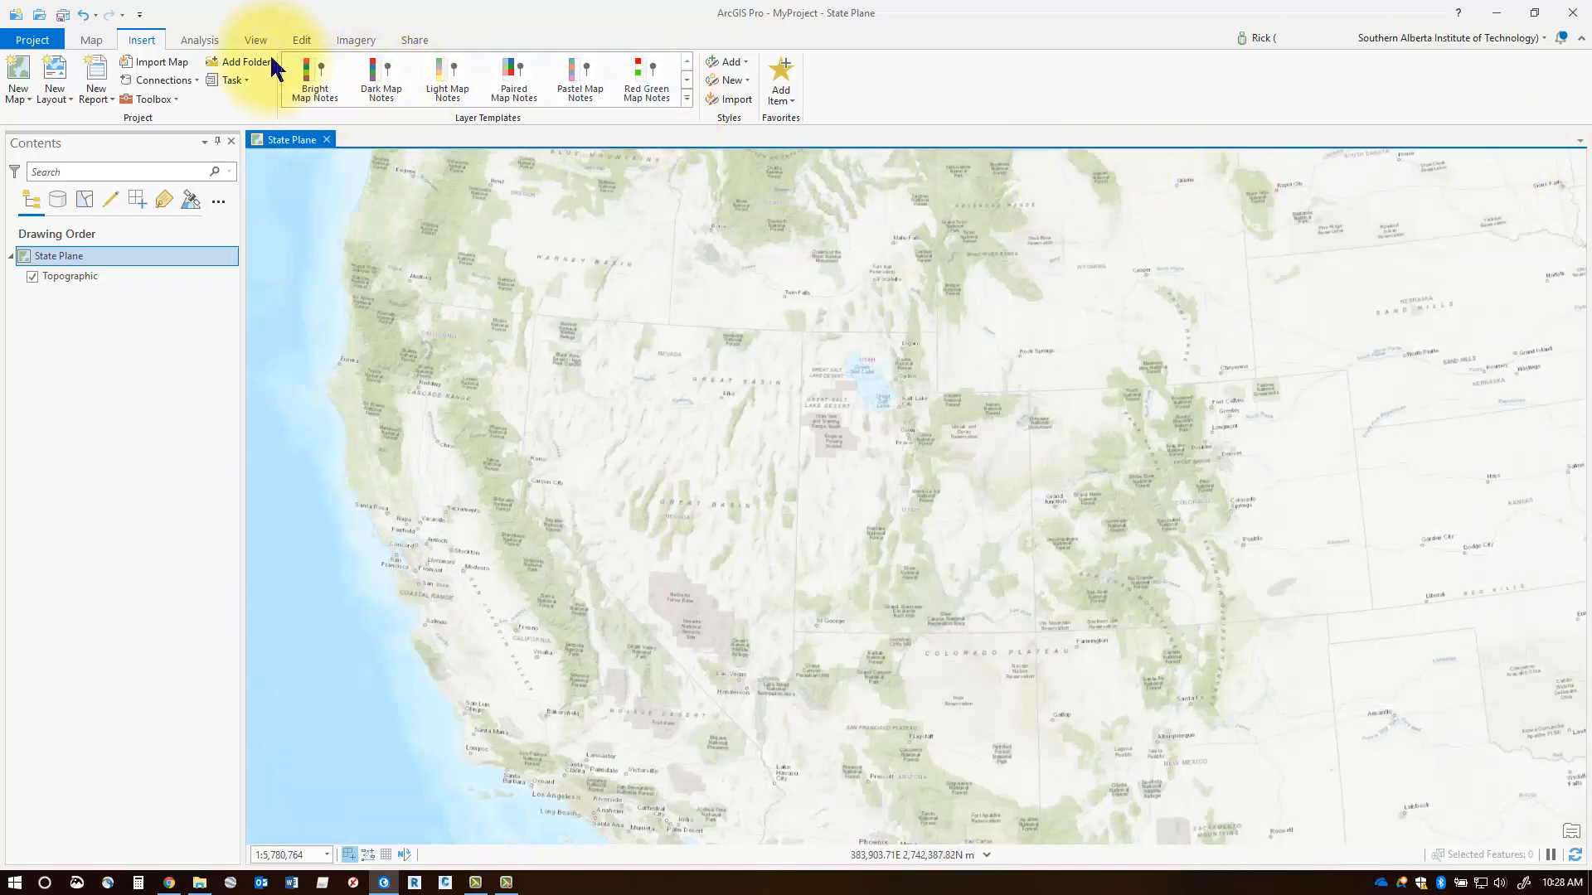
left_click(255, 40)
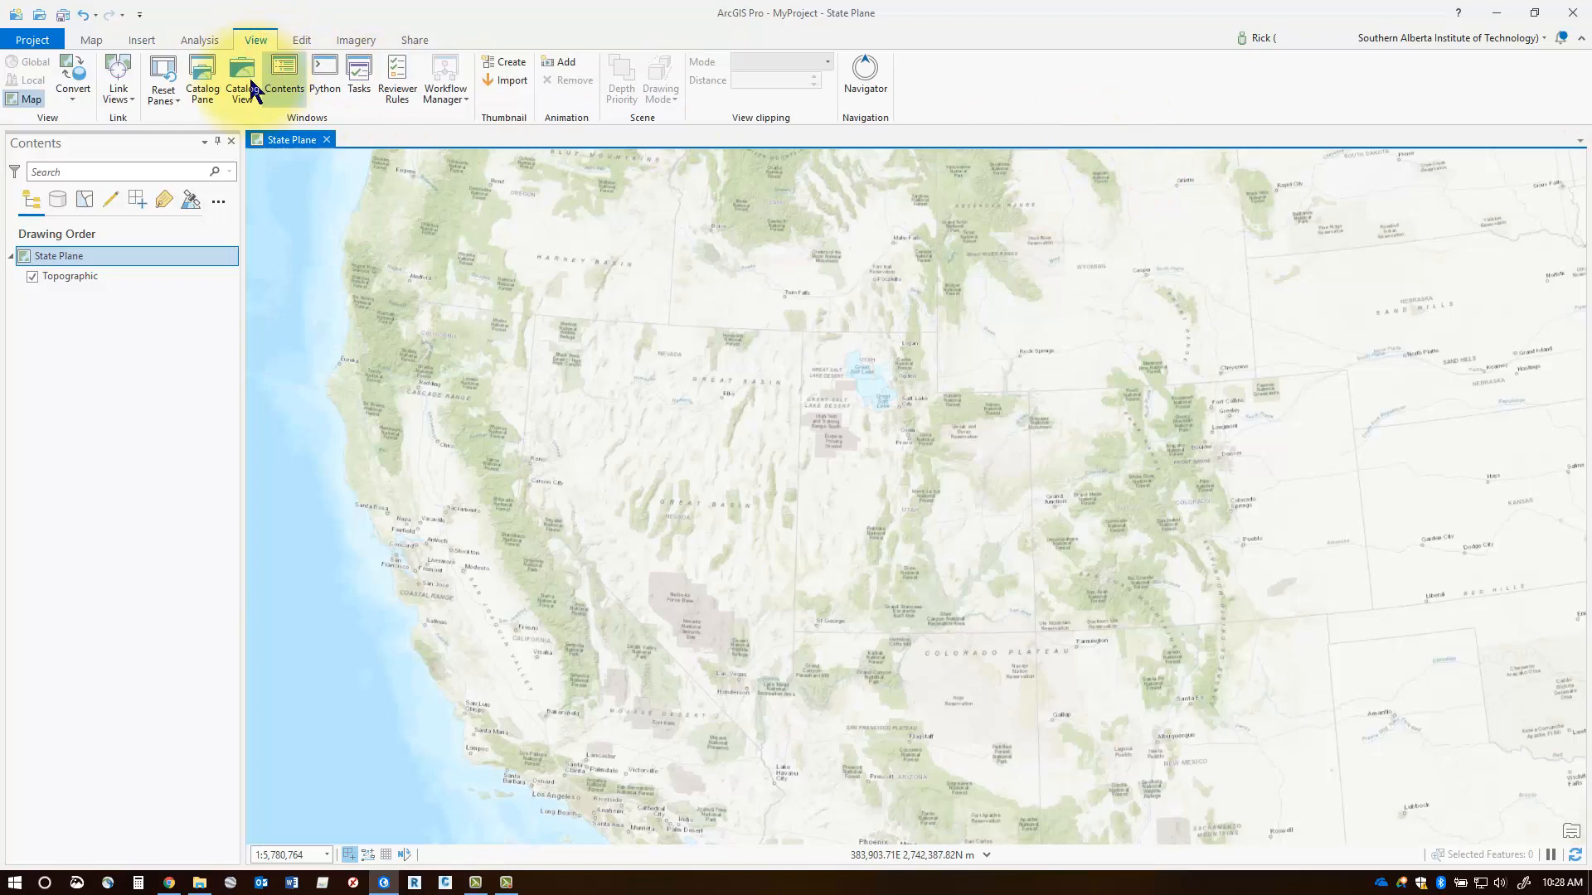
left_click(243, 81)
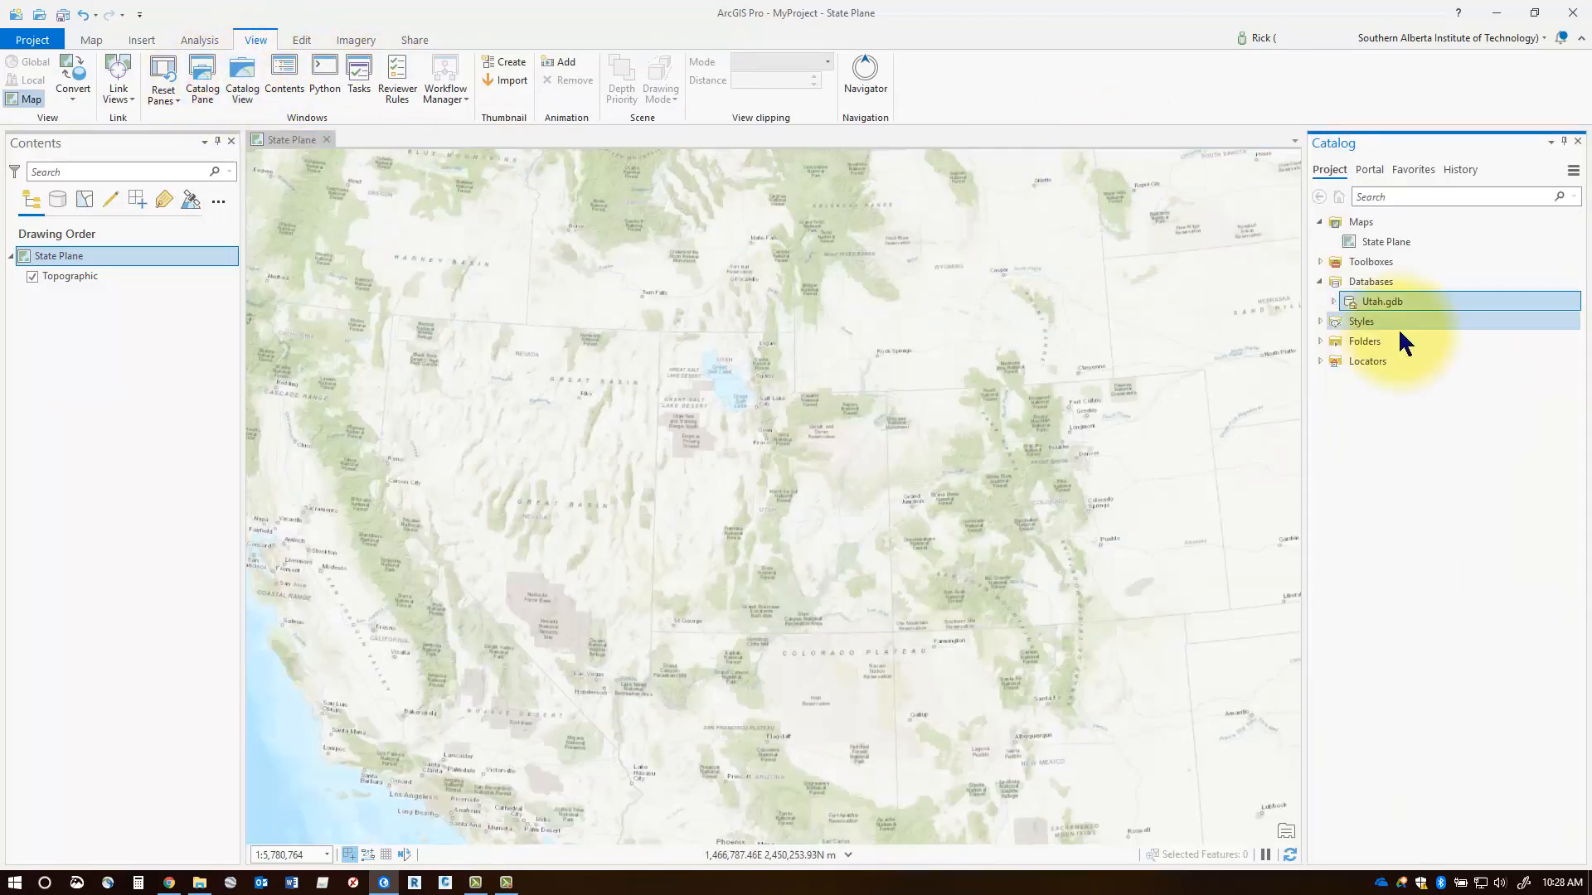
right_click(1381, 302)
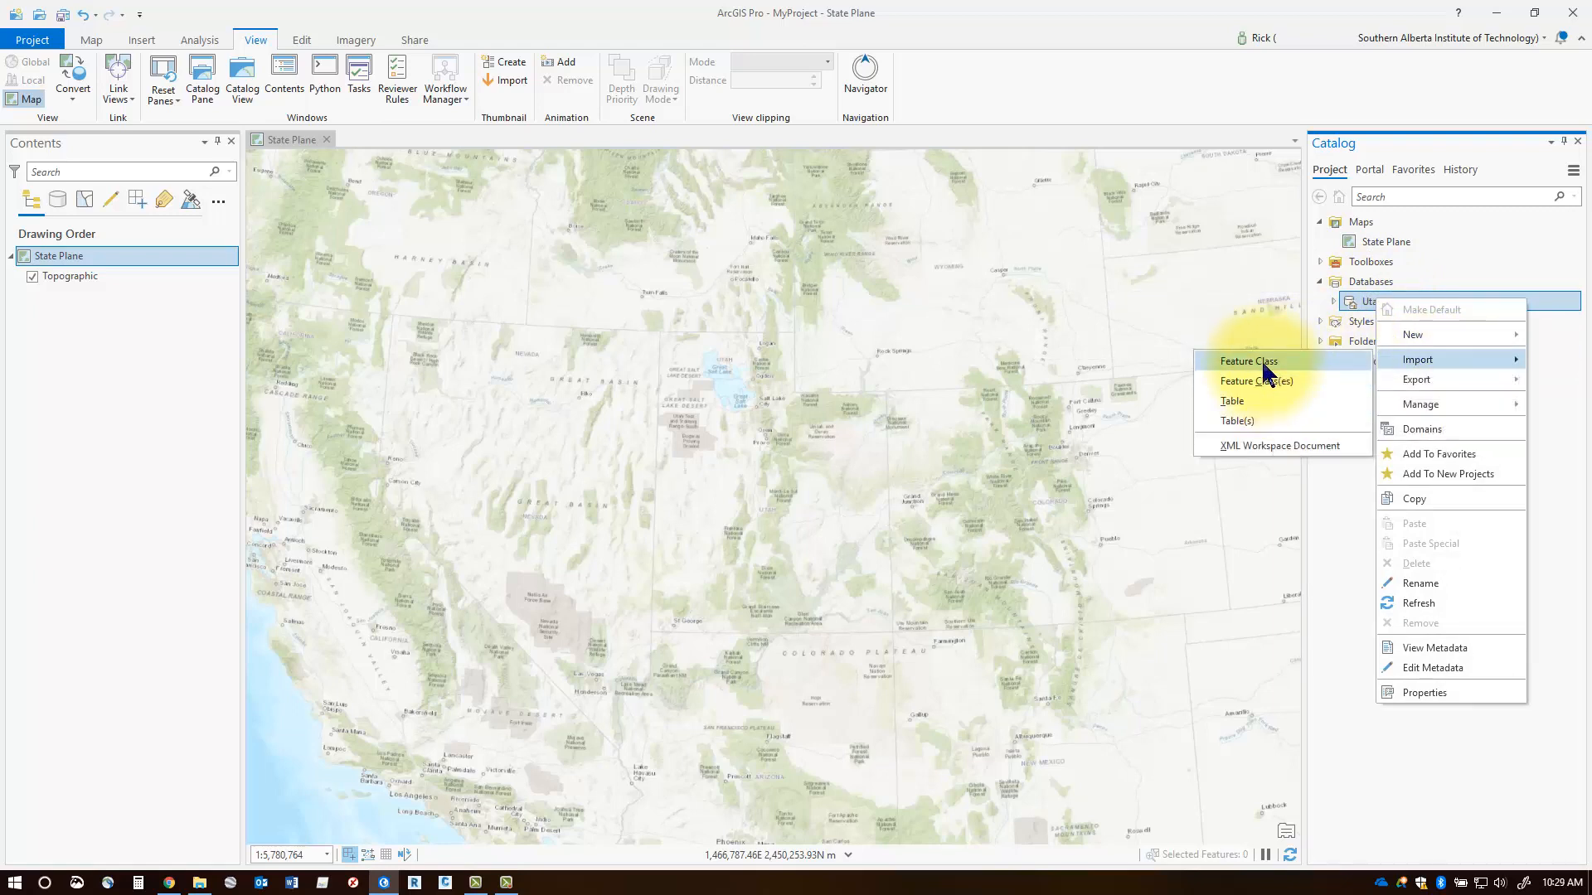
Start a feature class import into Utah.gdb using D:\ArcGIS Pro\Utah_Shapefiles\Ski_Area_Boundaries.shp as input
left_click(1246, 360)
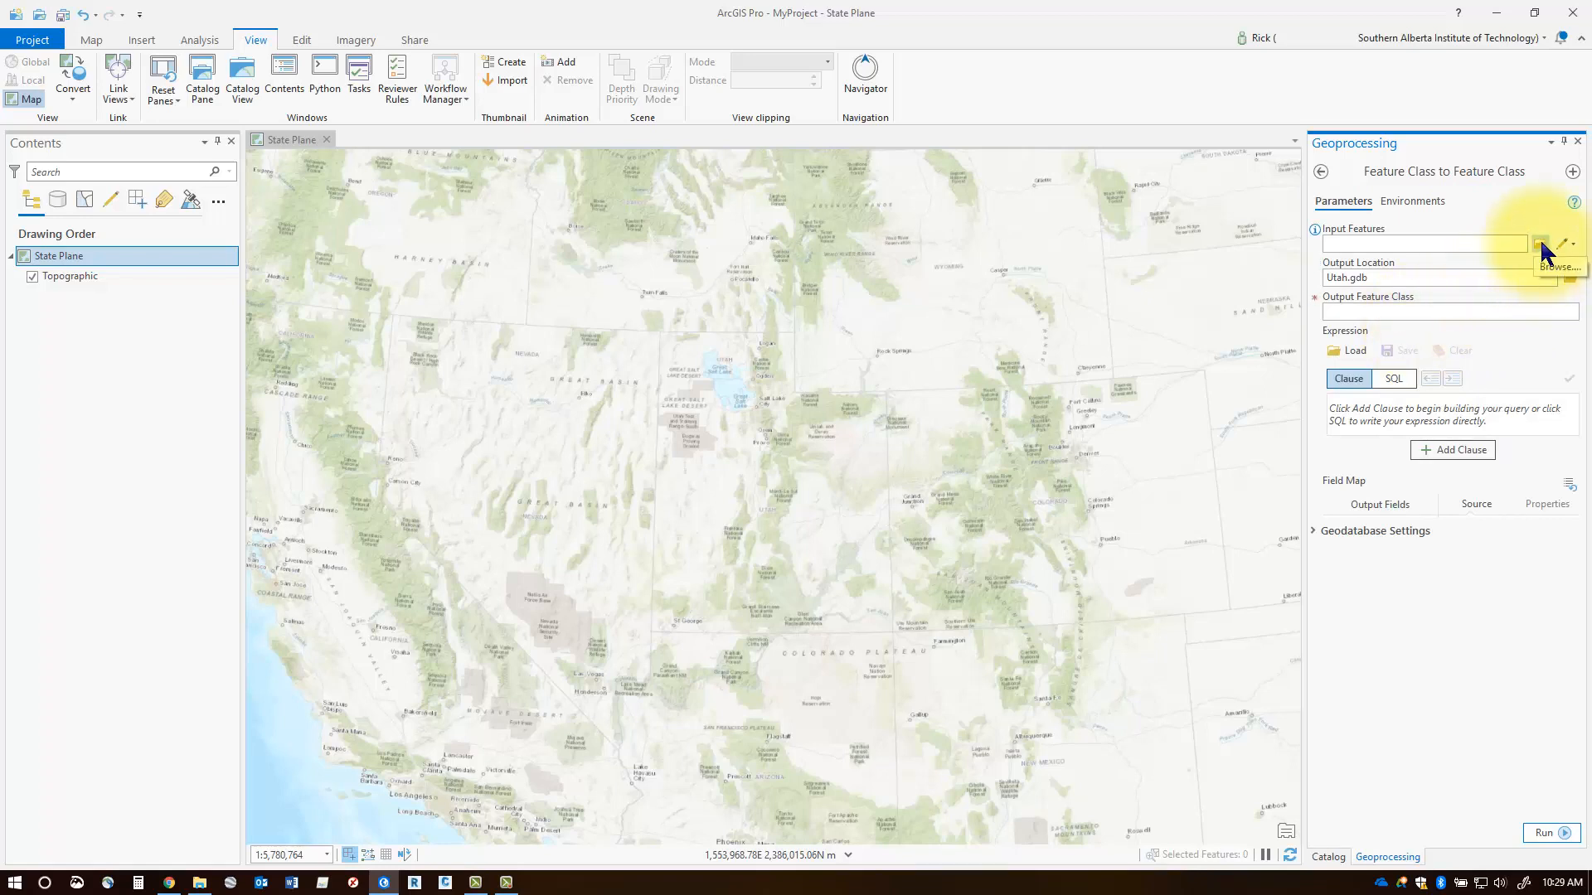
left_click(1566, 243)
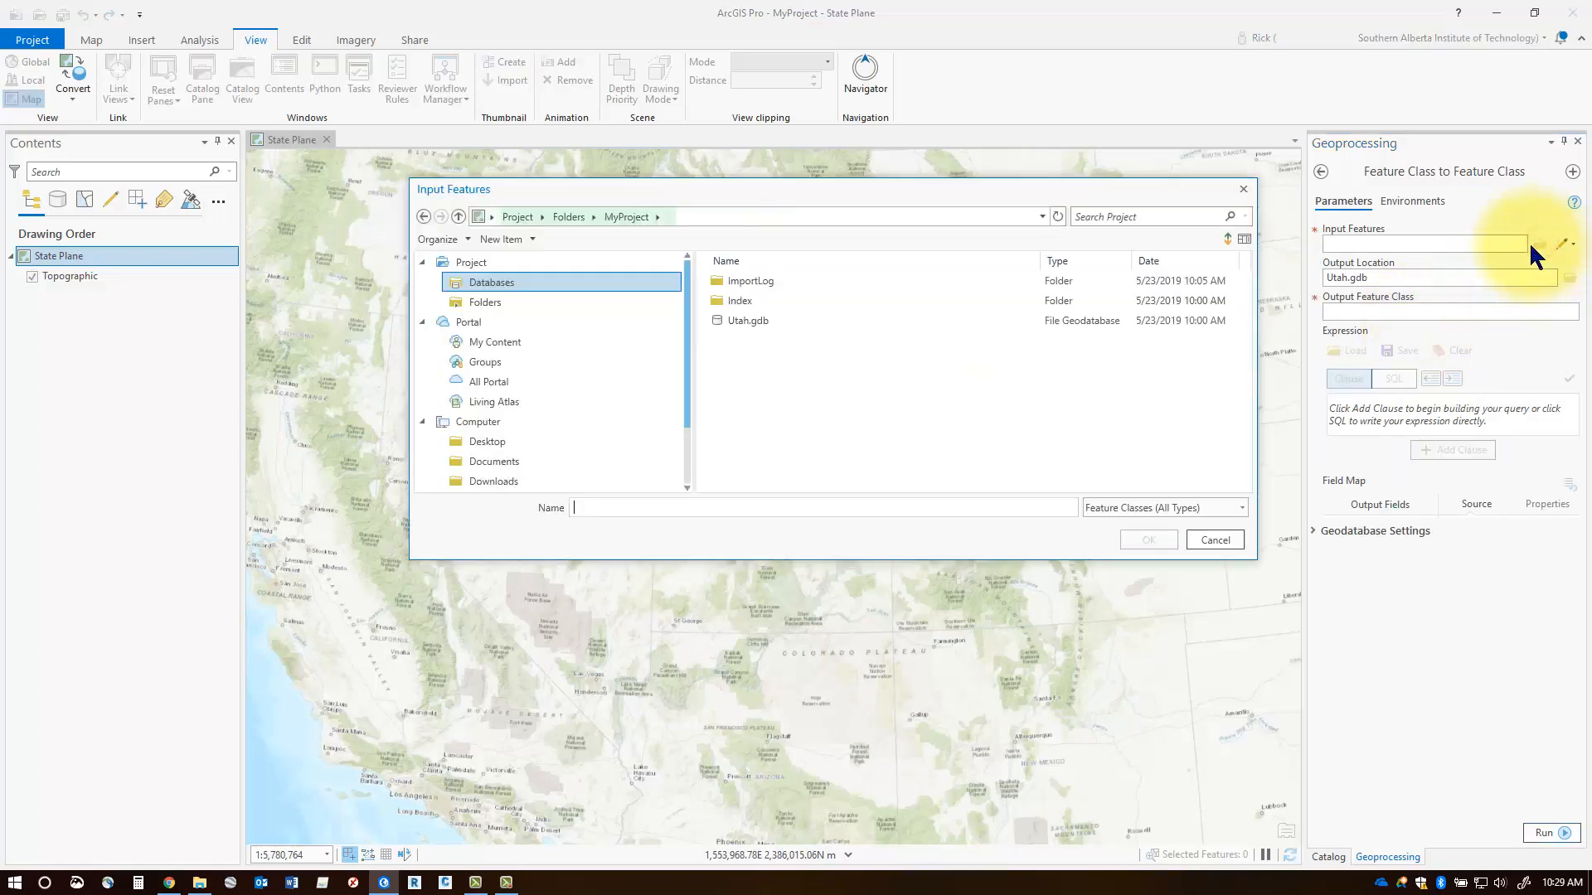
mouse_move(668, 371)
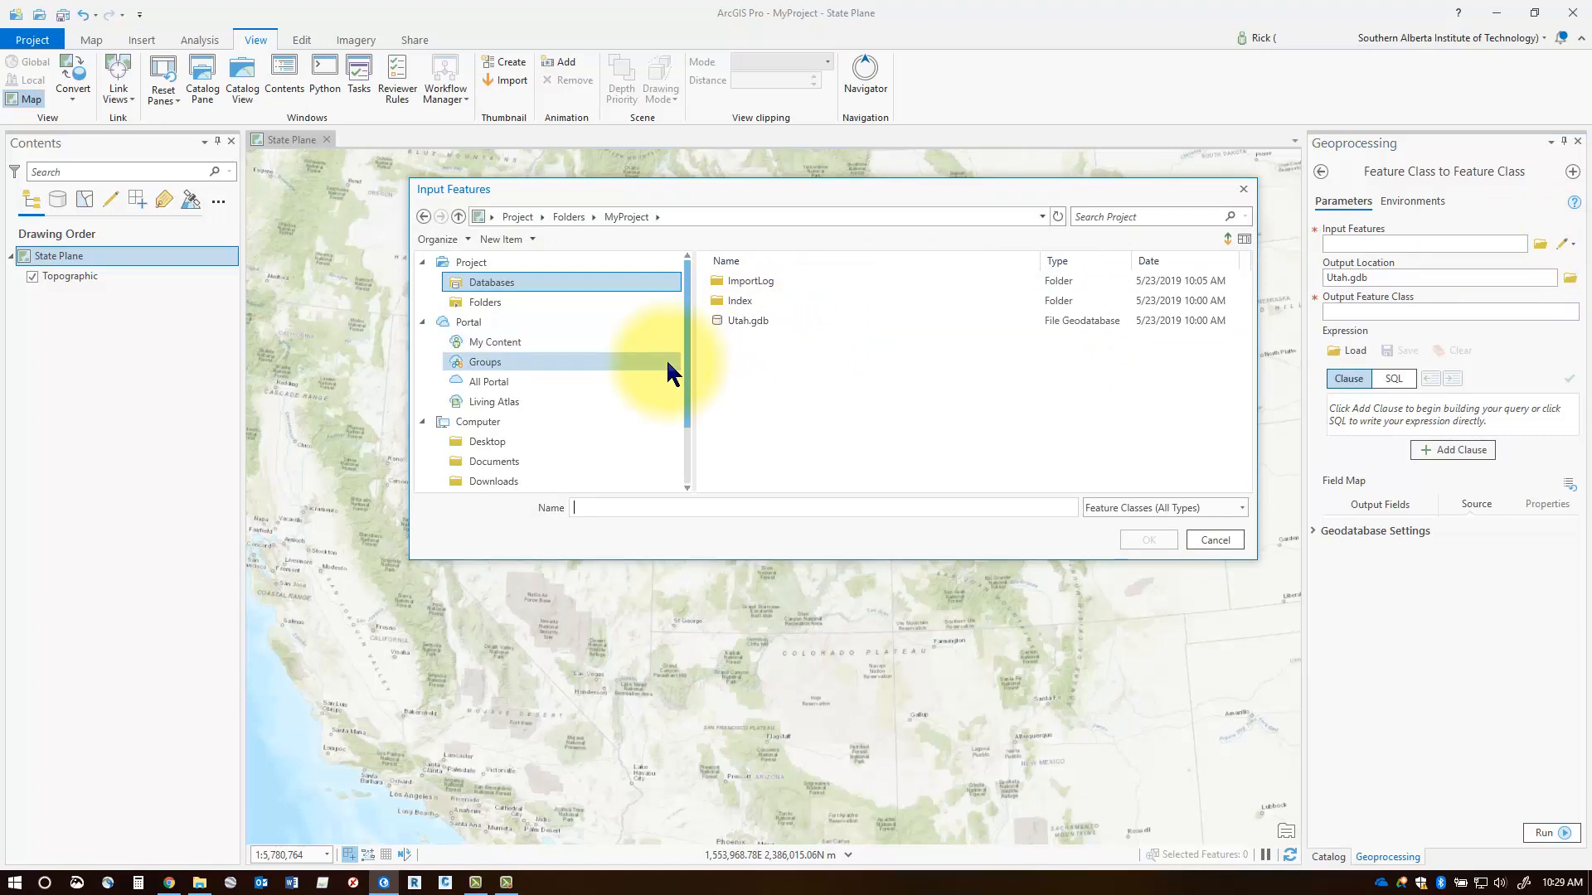
double_click(492, 282)
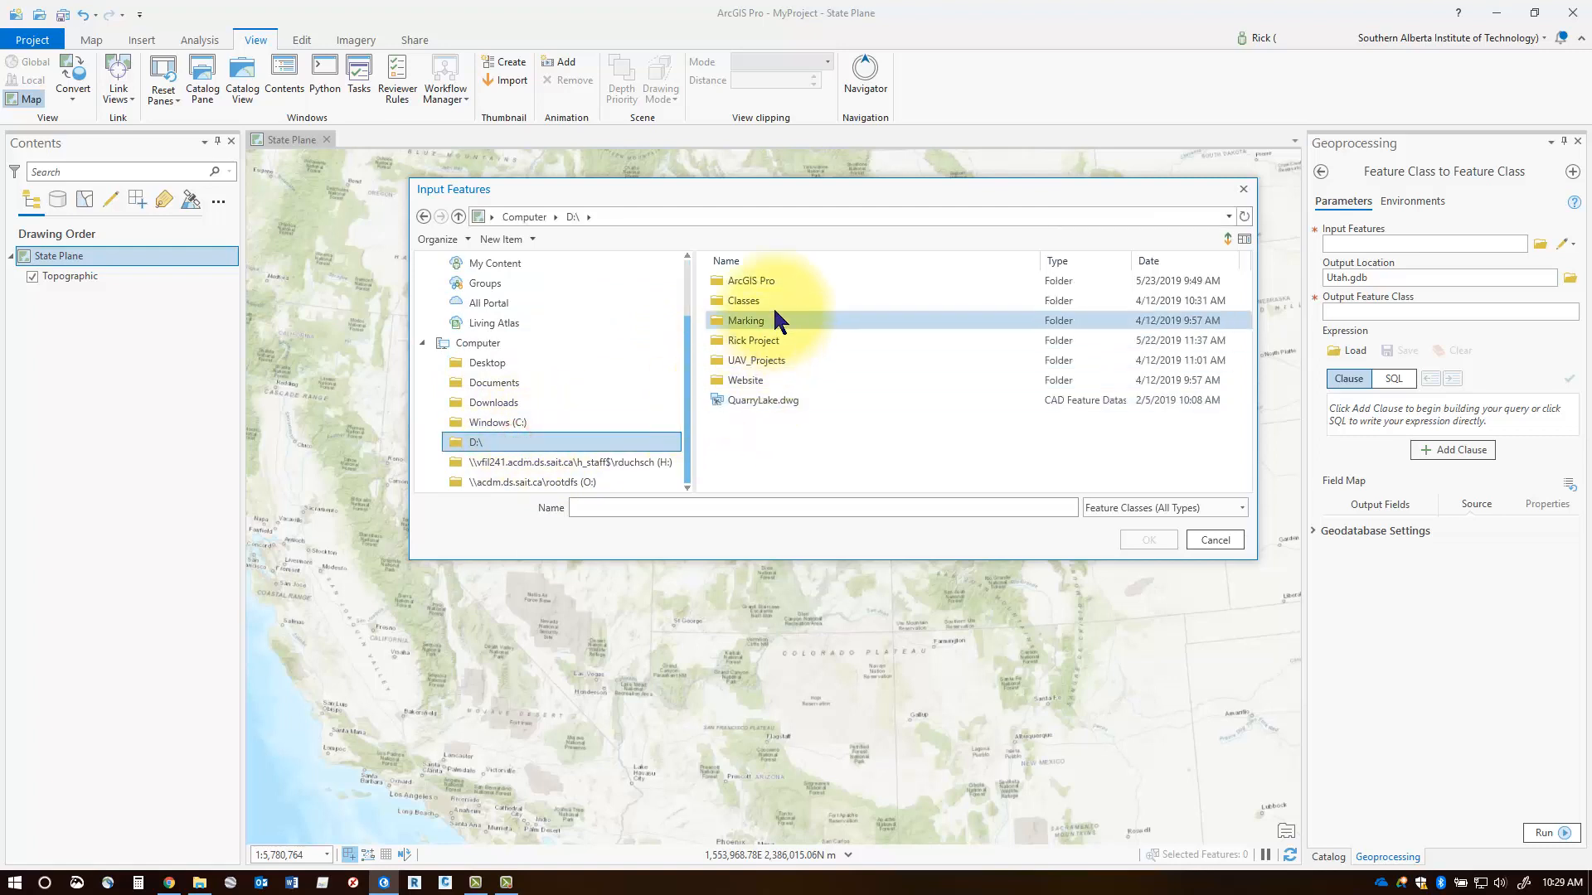
double_click(751, 281)
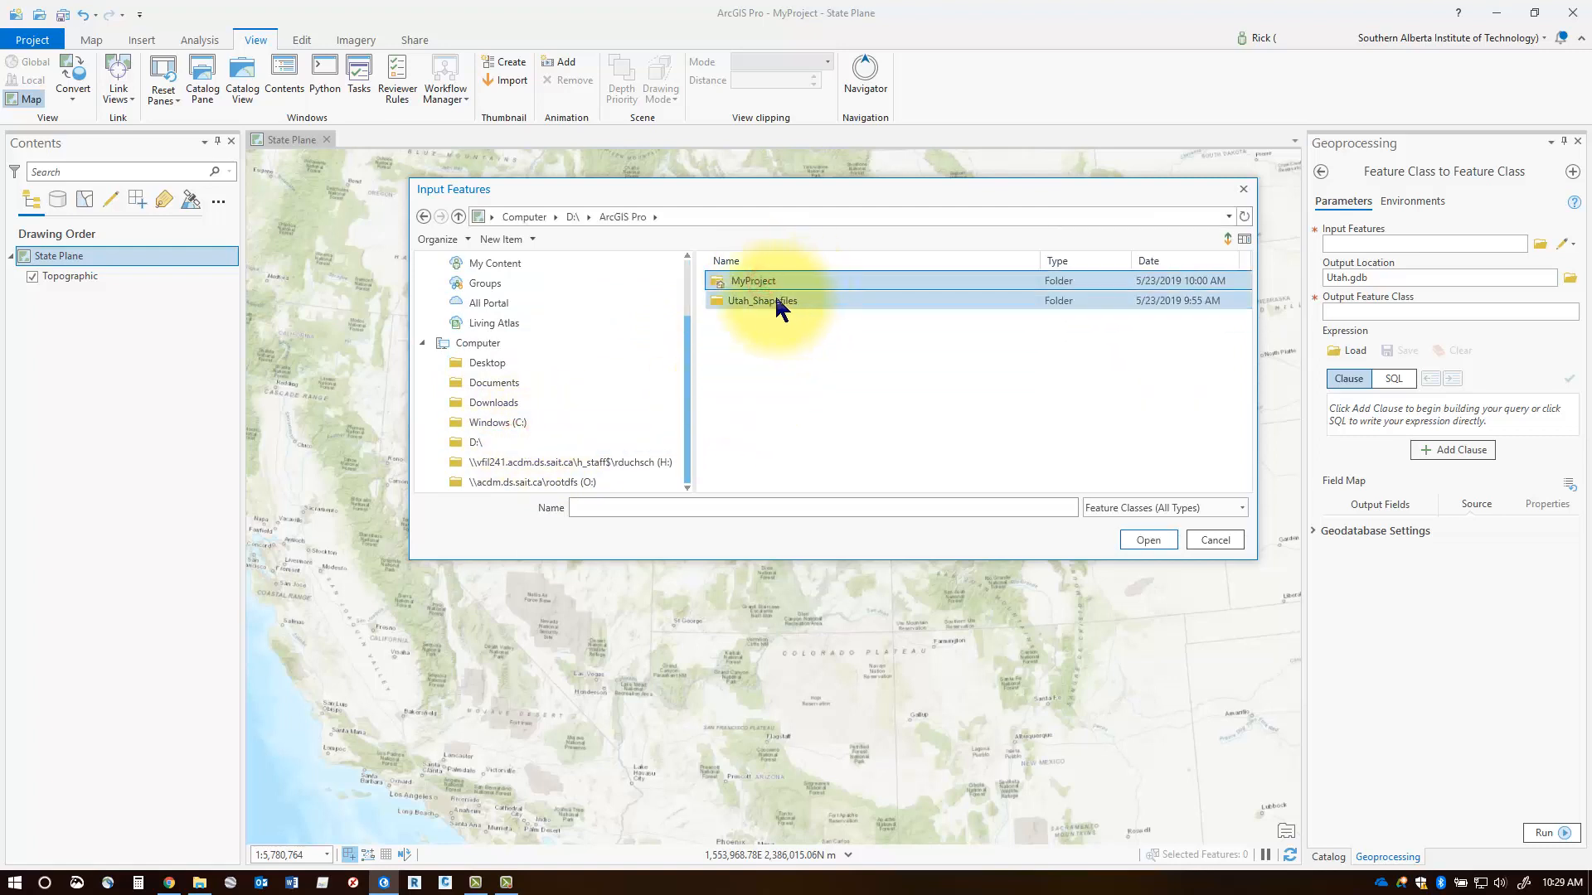
double_click(761, 300)
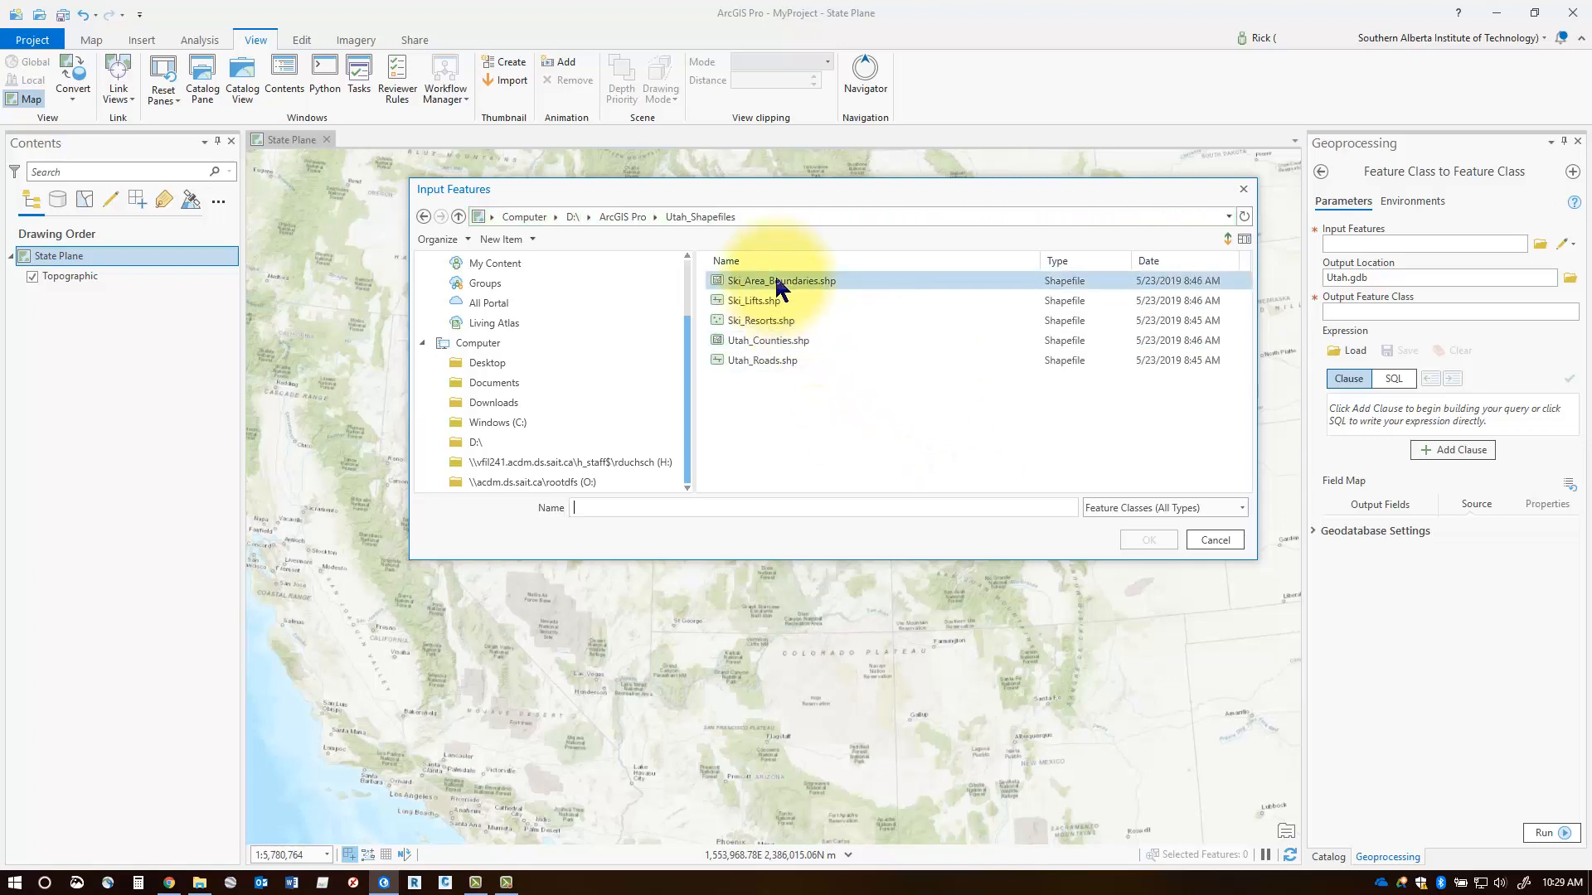
left_click(781, 280)
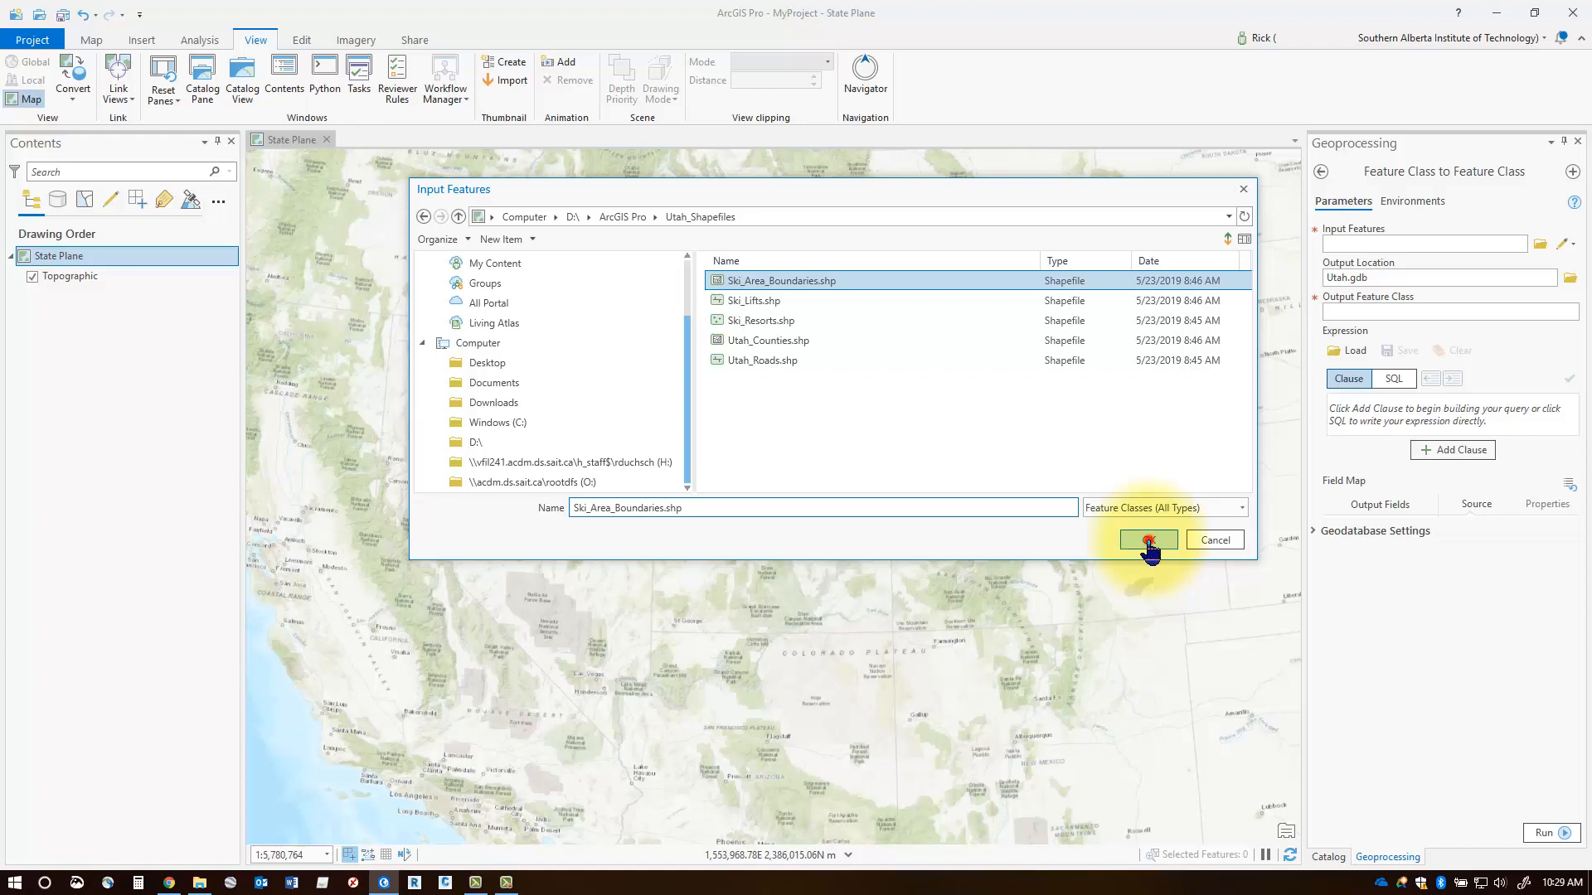
left_click(1148, 539)
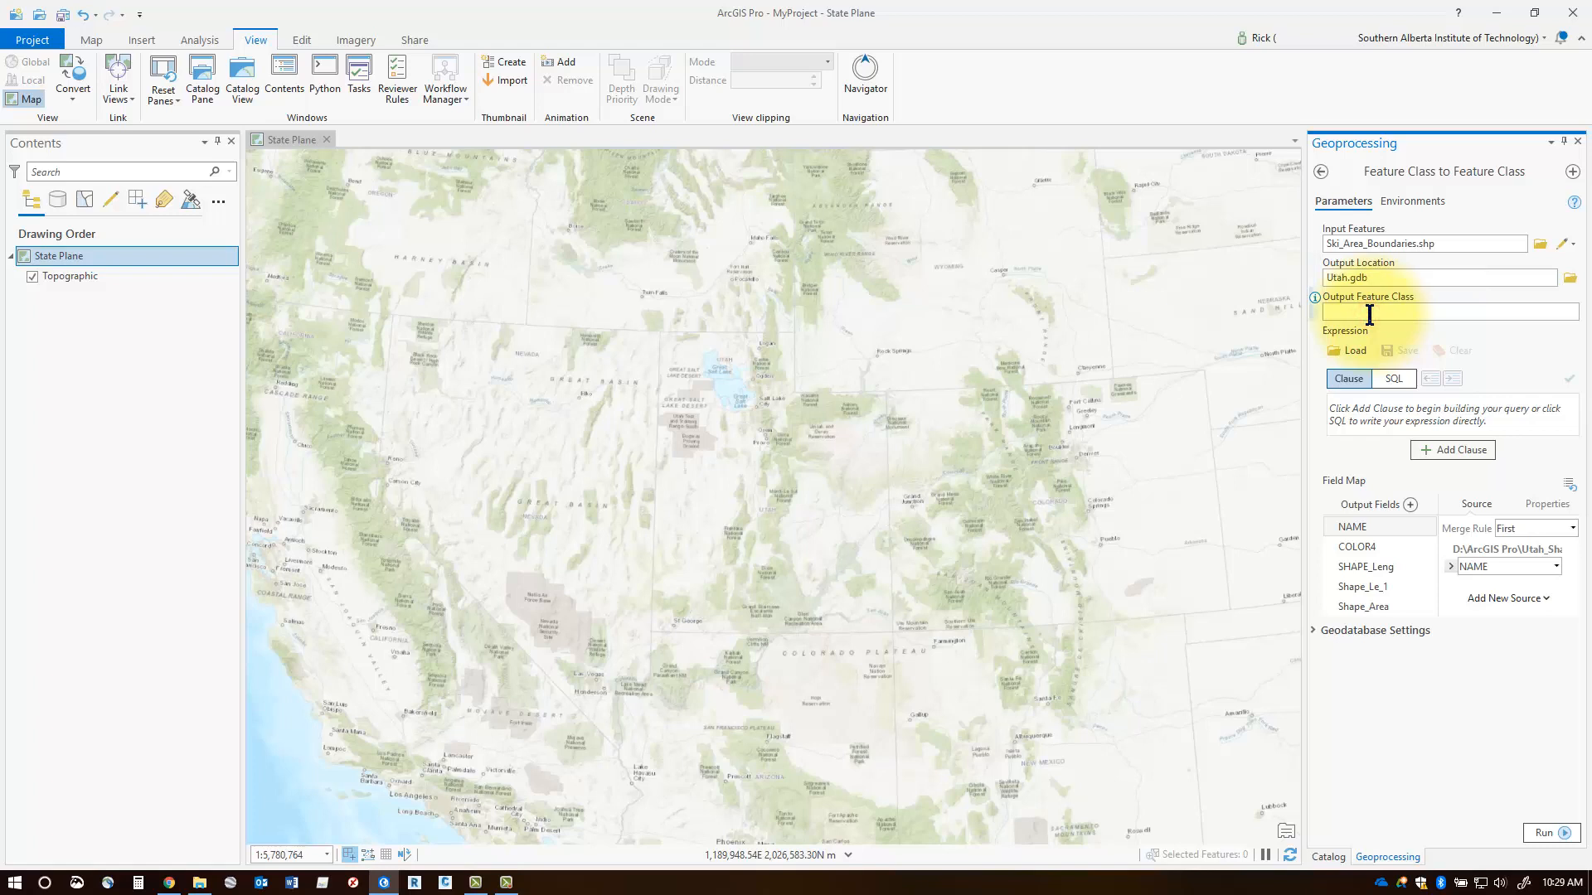
Name the output feature class Ski_Boundaries and run the import
type("Ski_Boun")
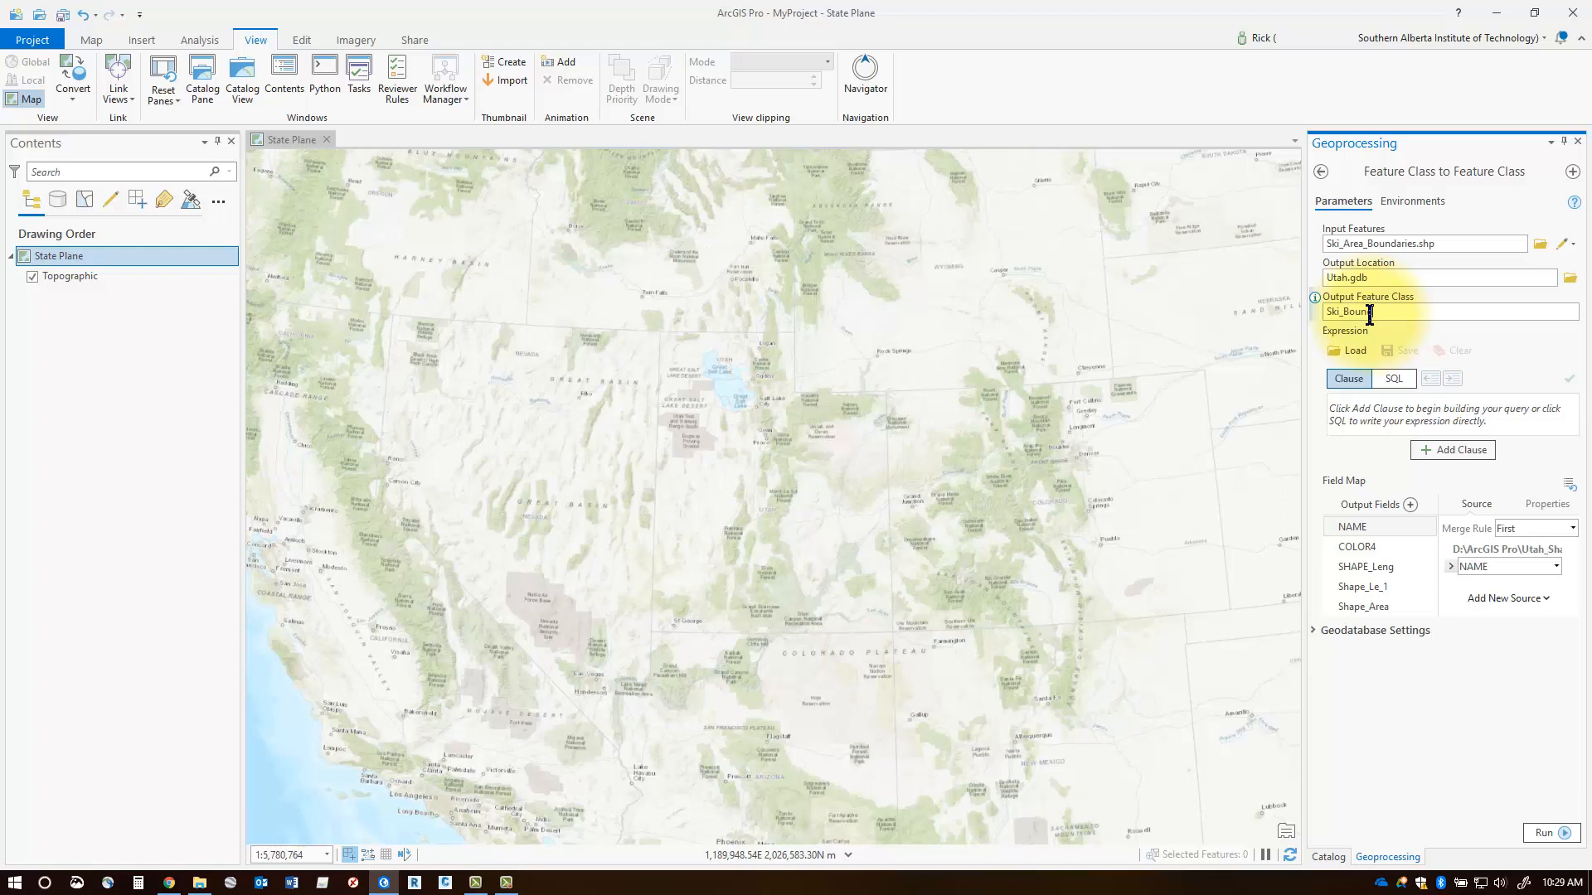
type("daries")
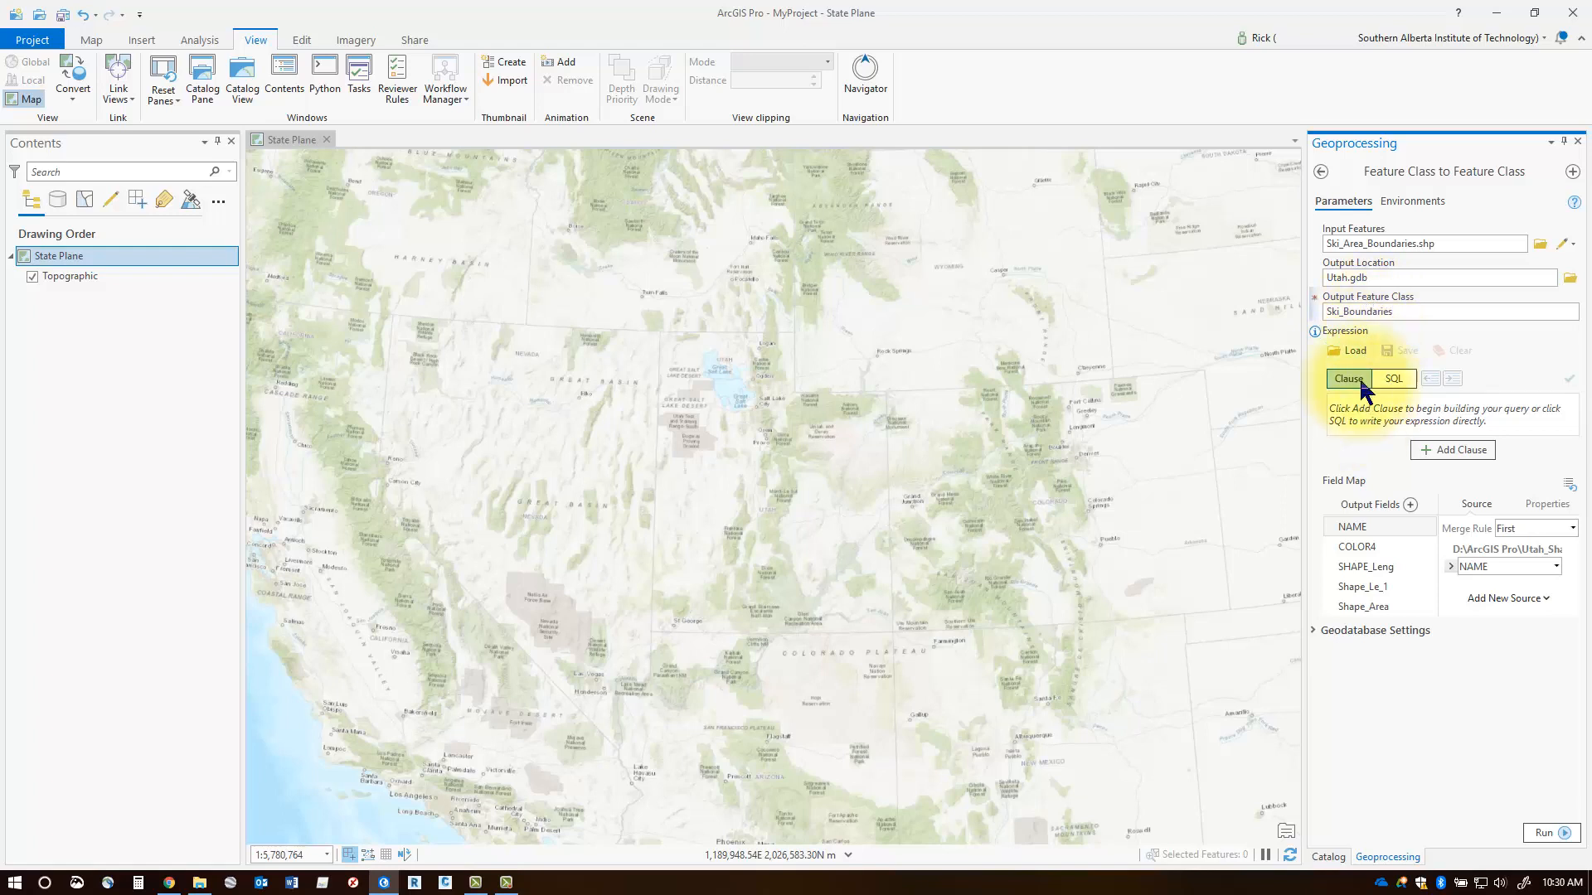
mouse_move(1398, 696)
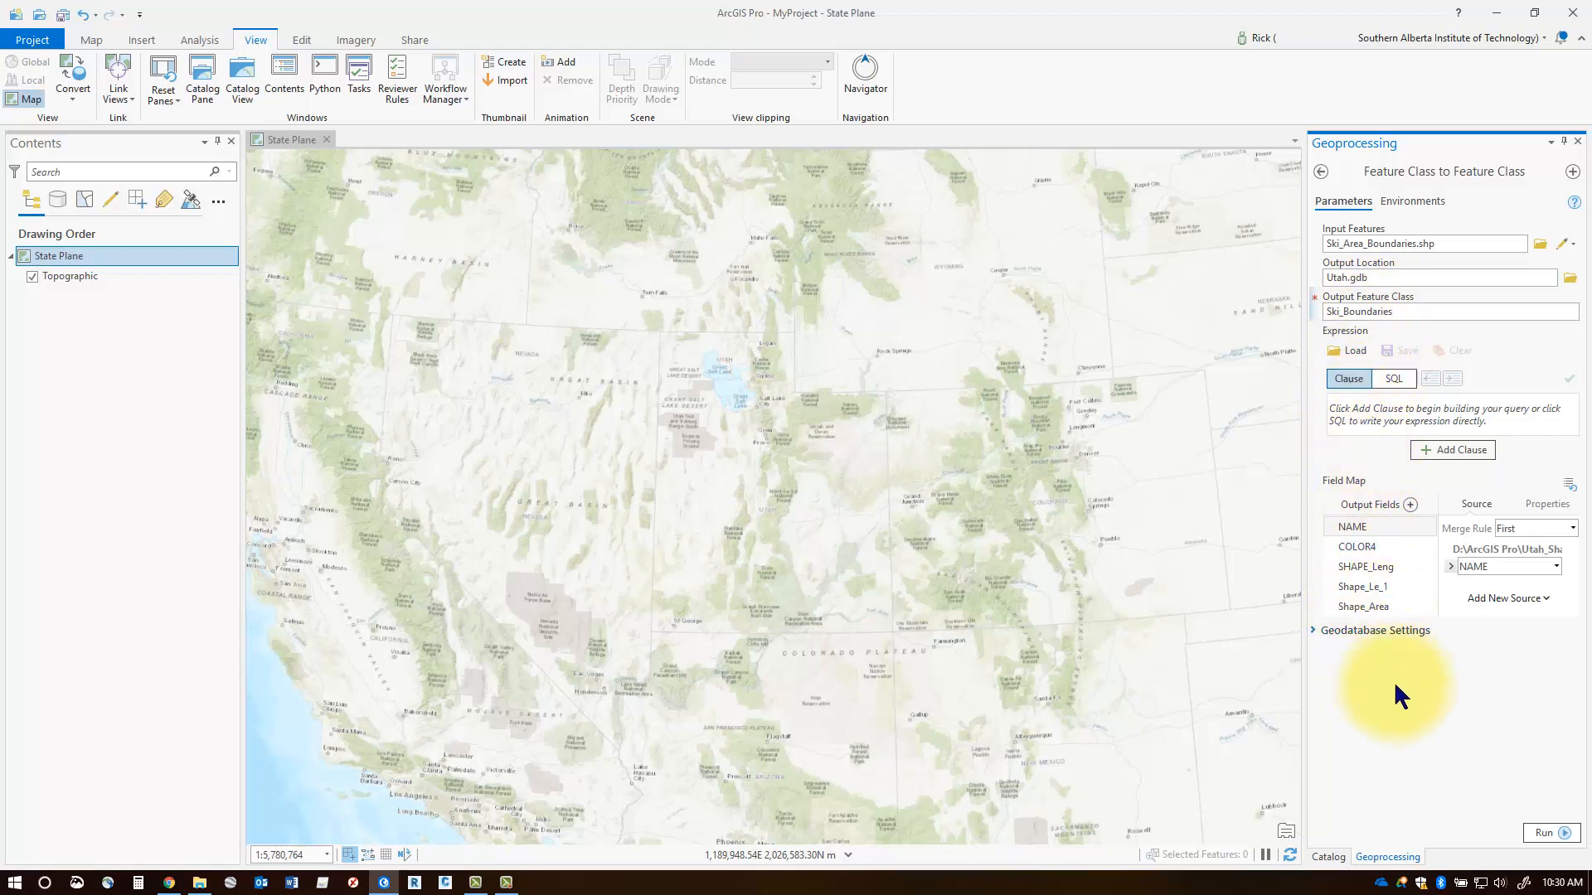
mouse_move(1547, 835)
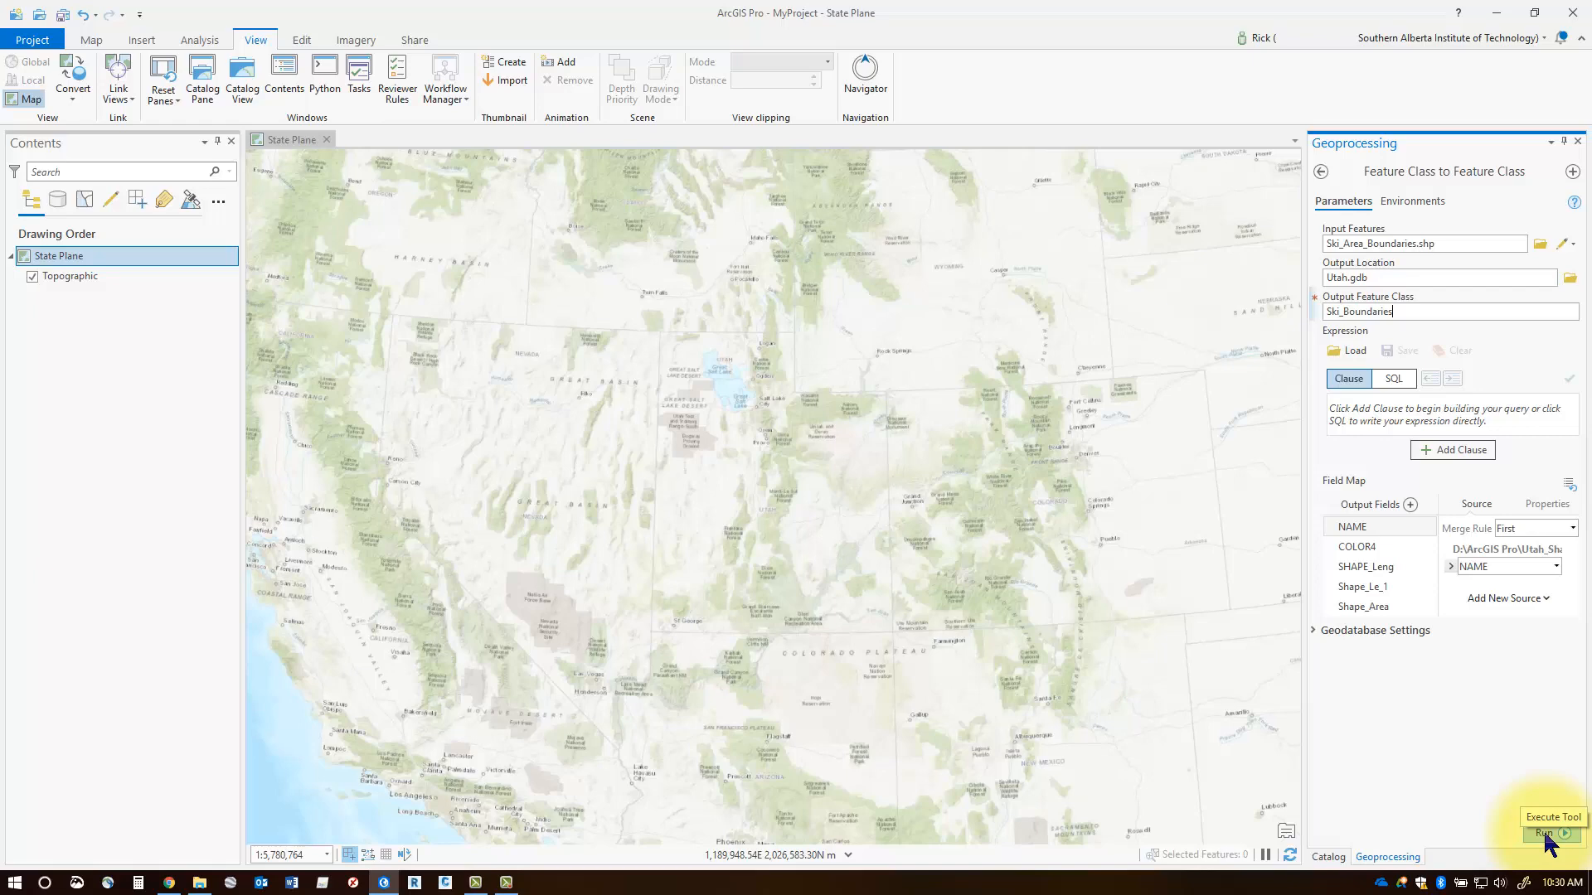
left_click(1552, 833)
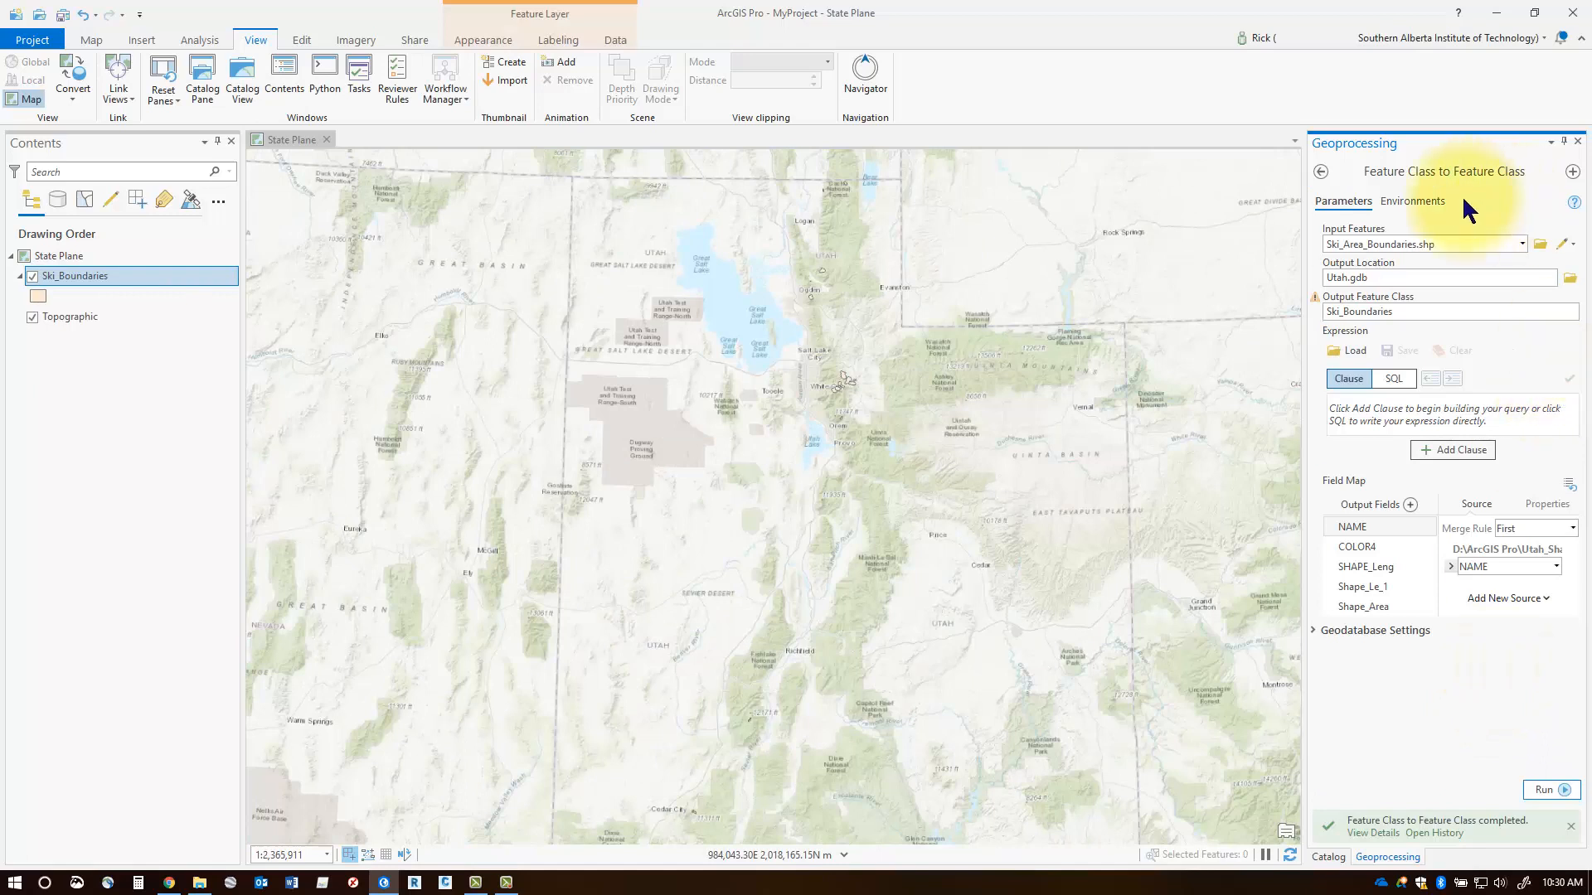
mouse_move(1441, 150)
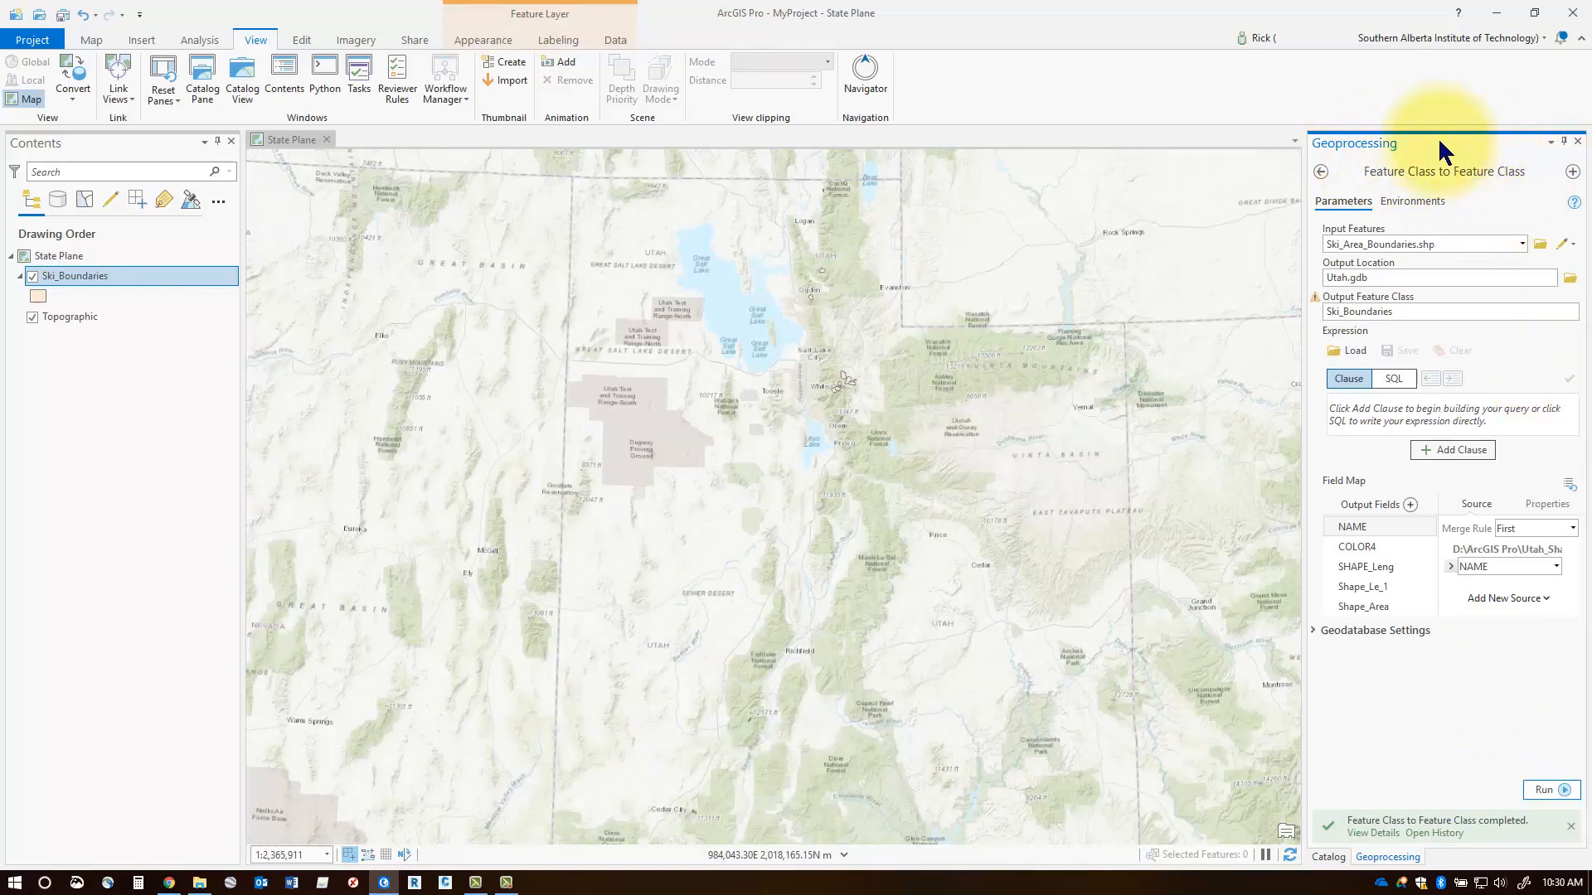
Close the import tool, expand Utah.gdb and show actions for the Ski_Boundaries feature class
left_click(1326, 856)
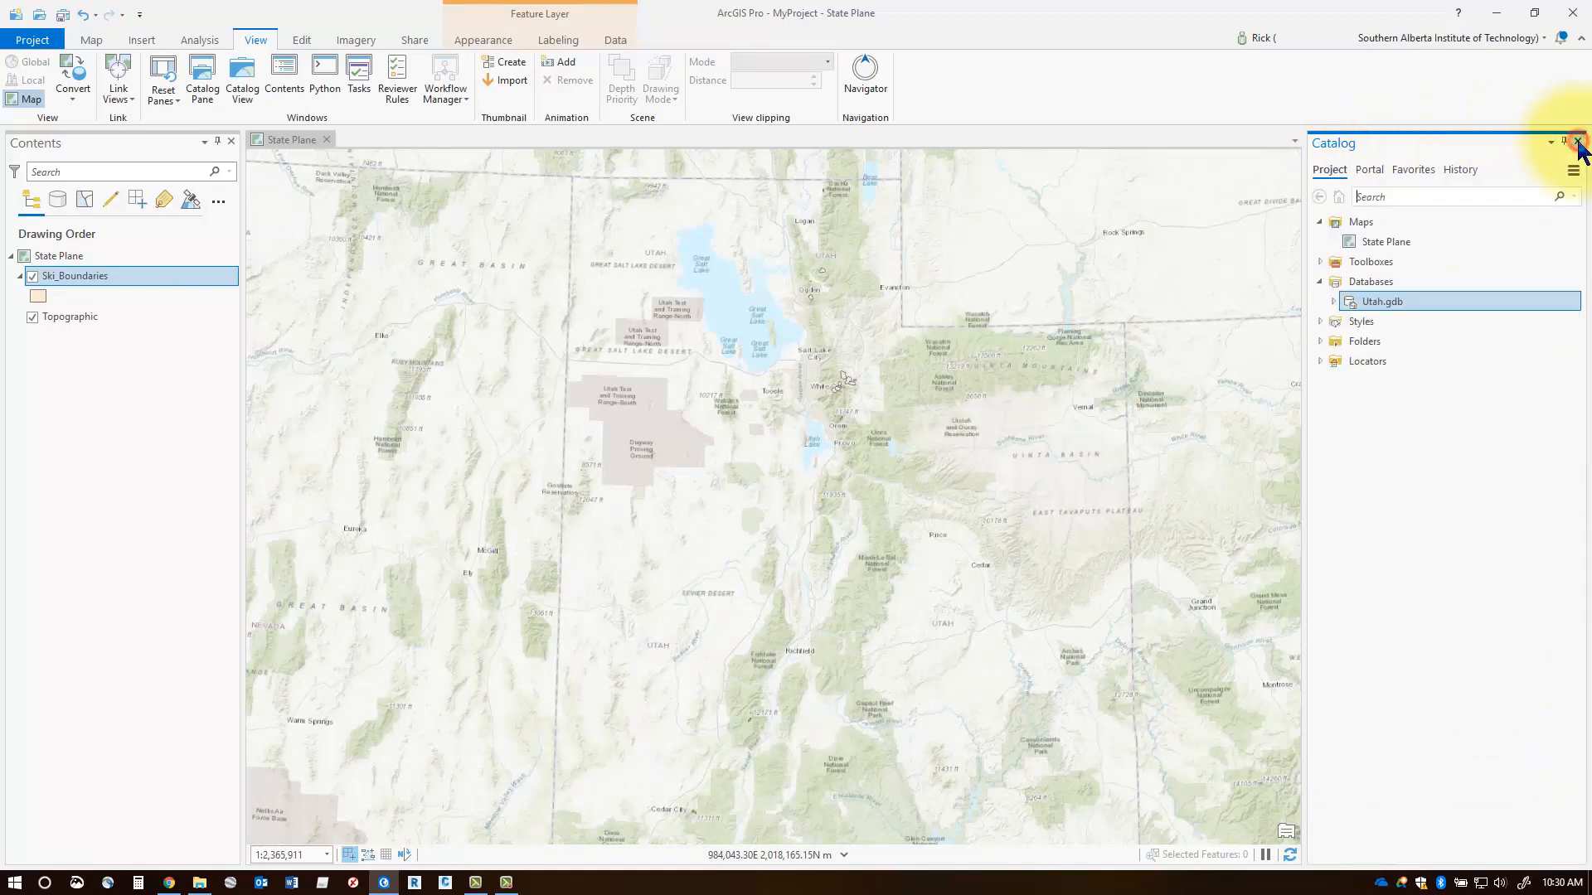
mouse_move(1378, 300)
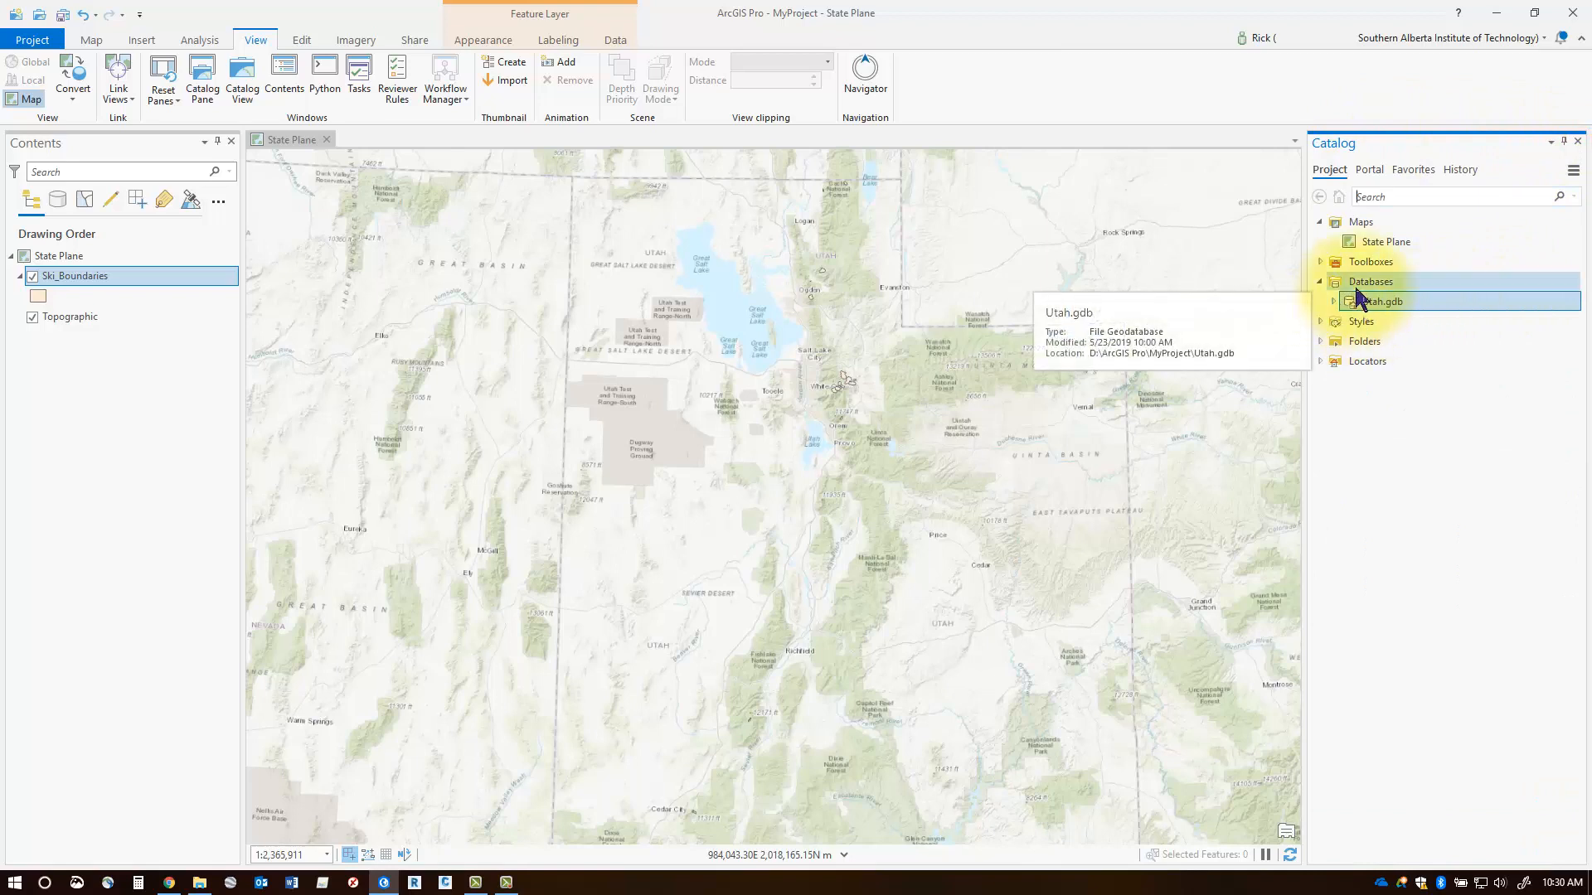
left_click(1322, 300)
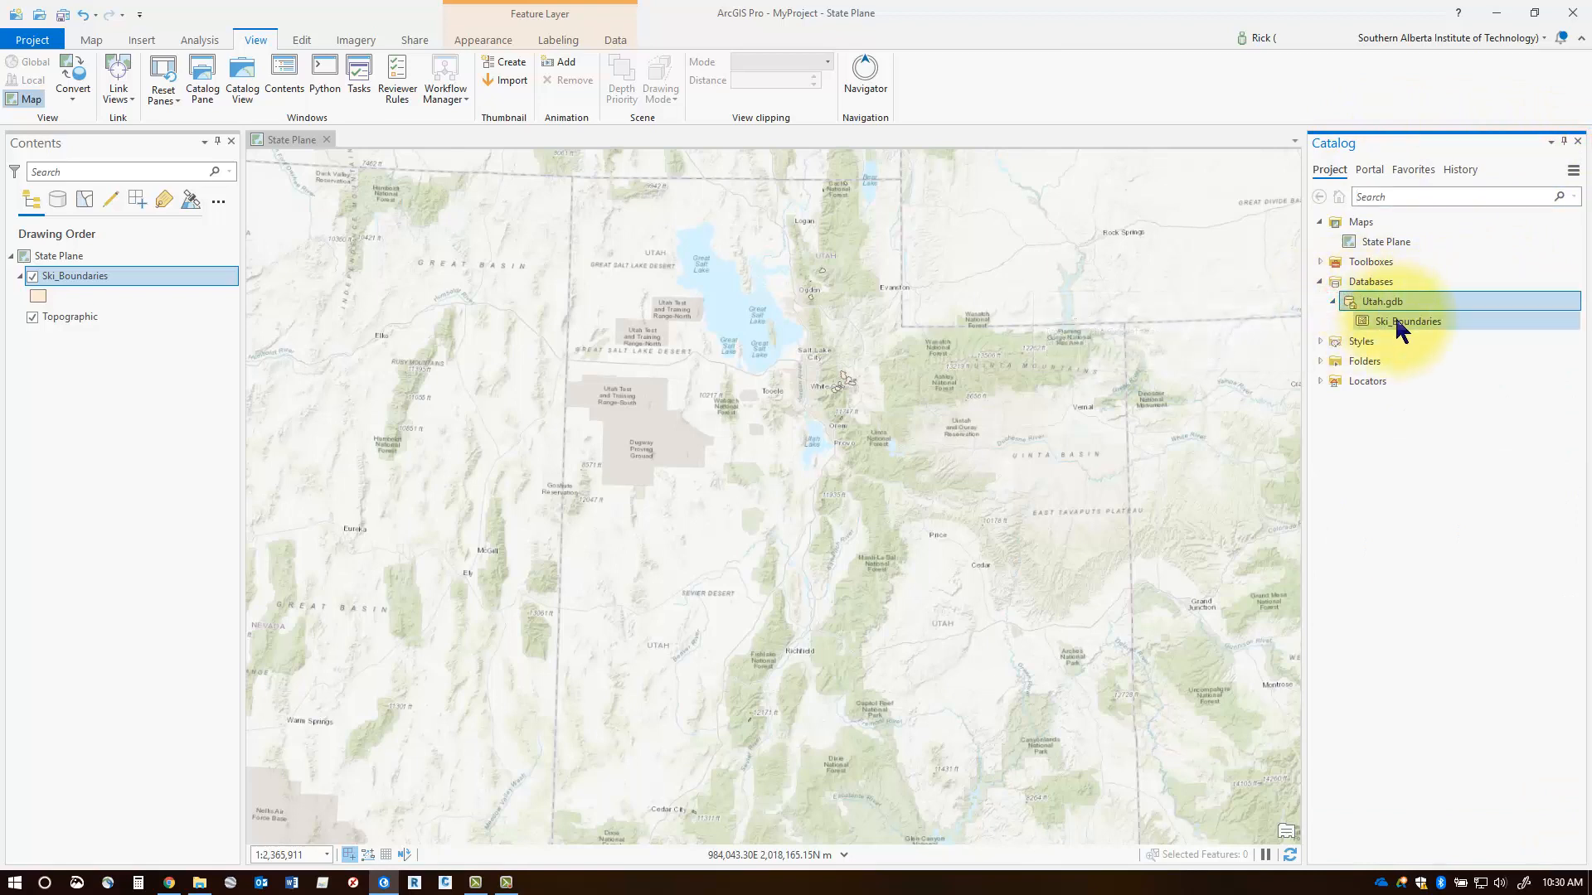
mouse_move(1405, 320)
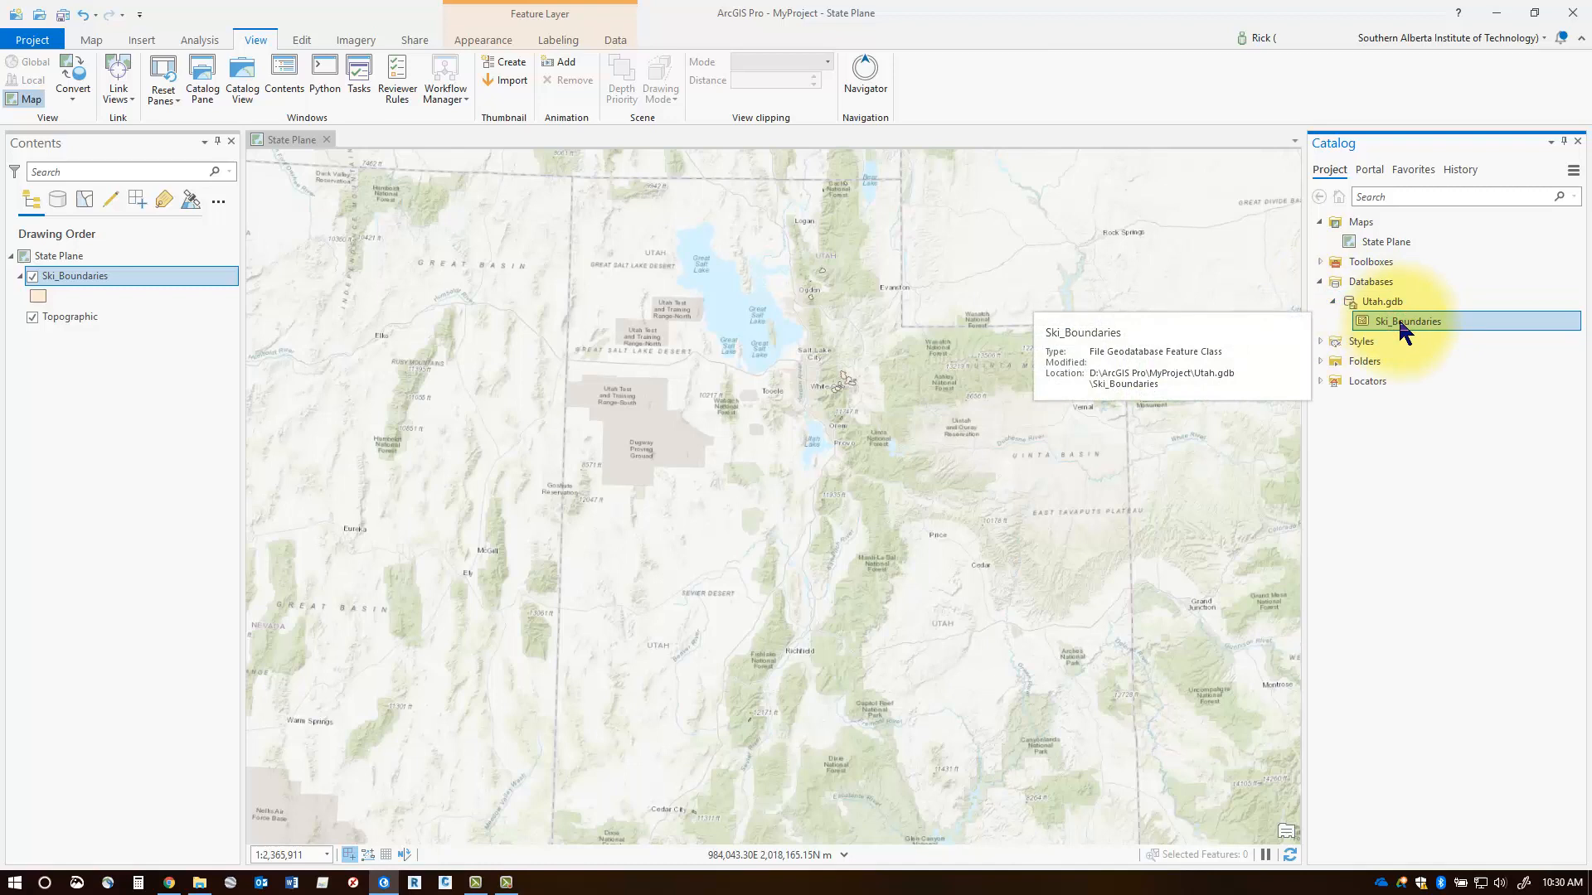
mouse_move(901, 357)
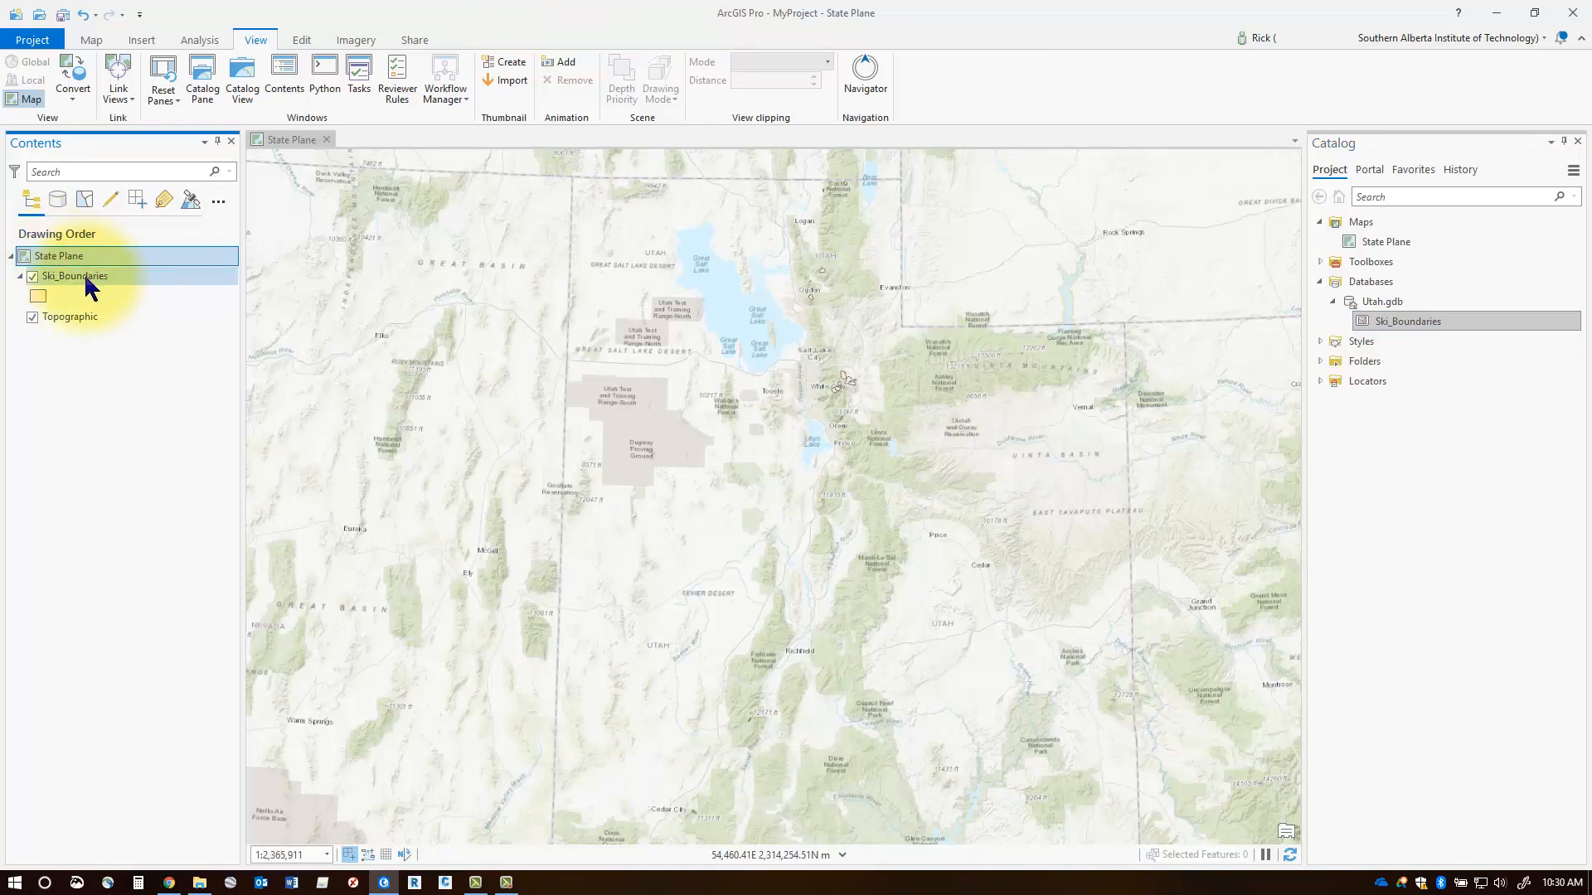
left_click(75, 276)
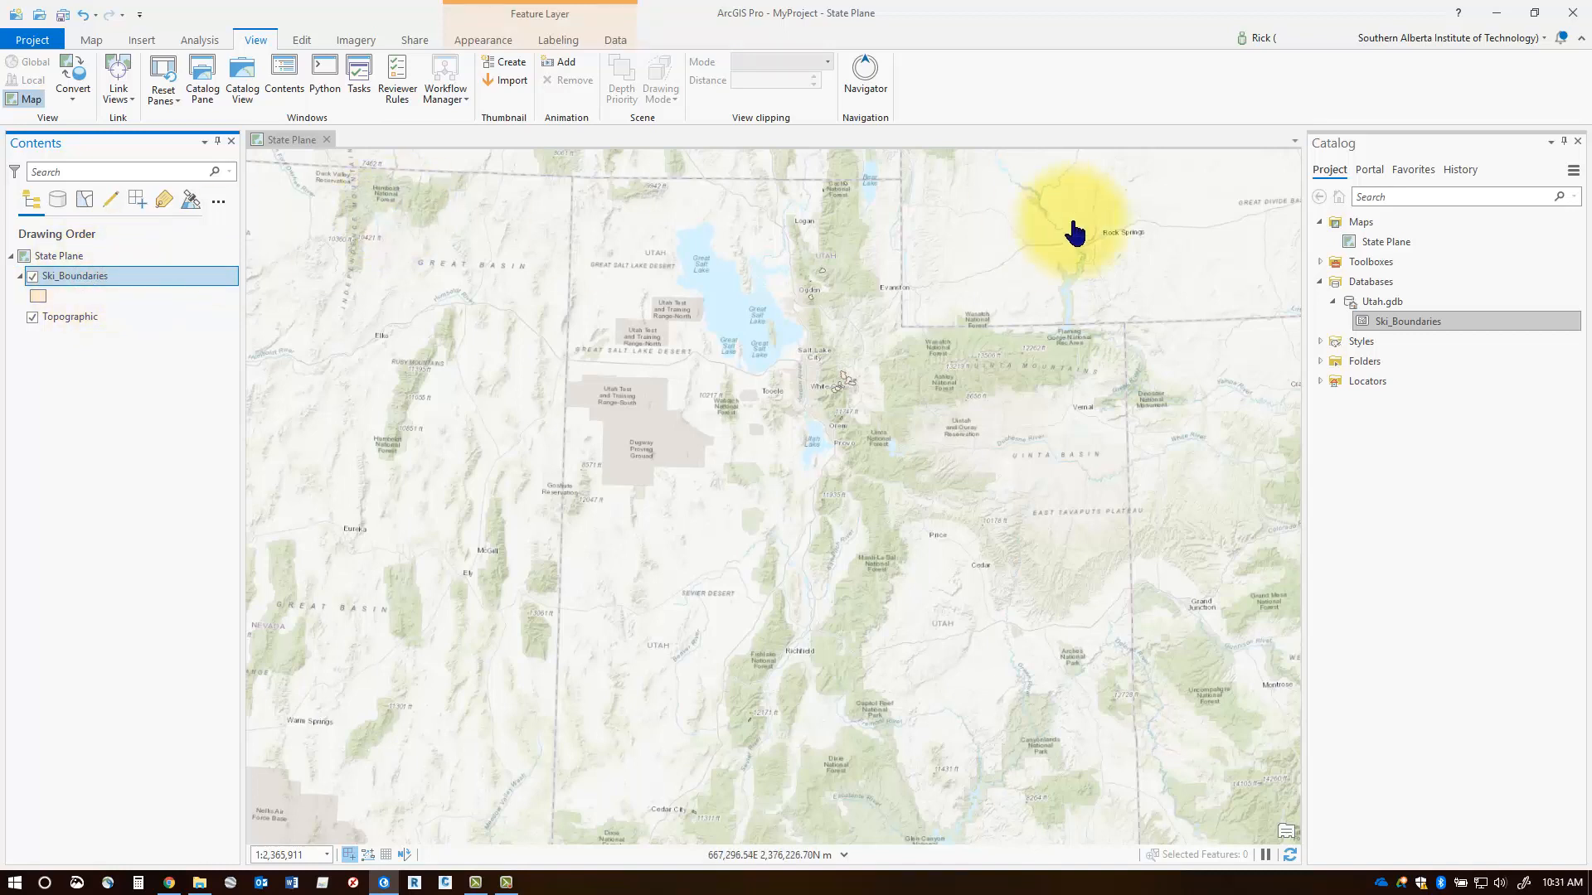
mouse_move(1410, 327)
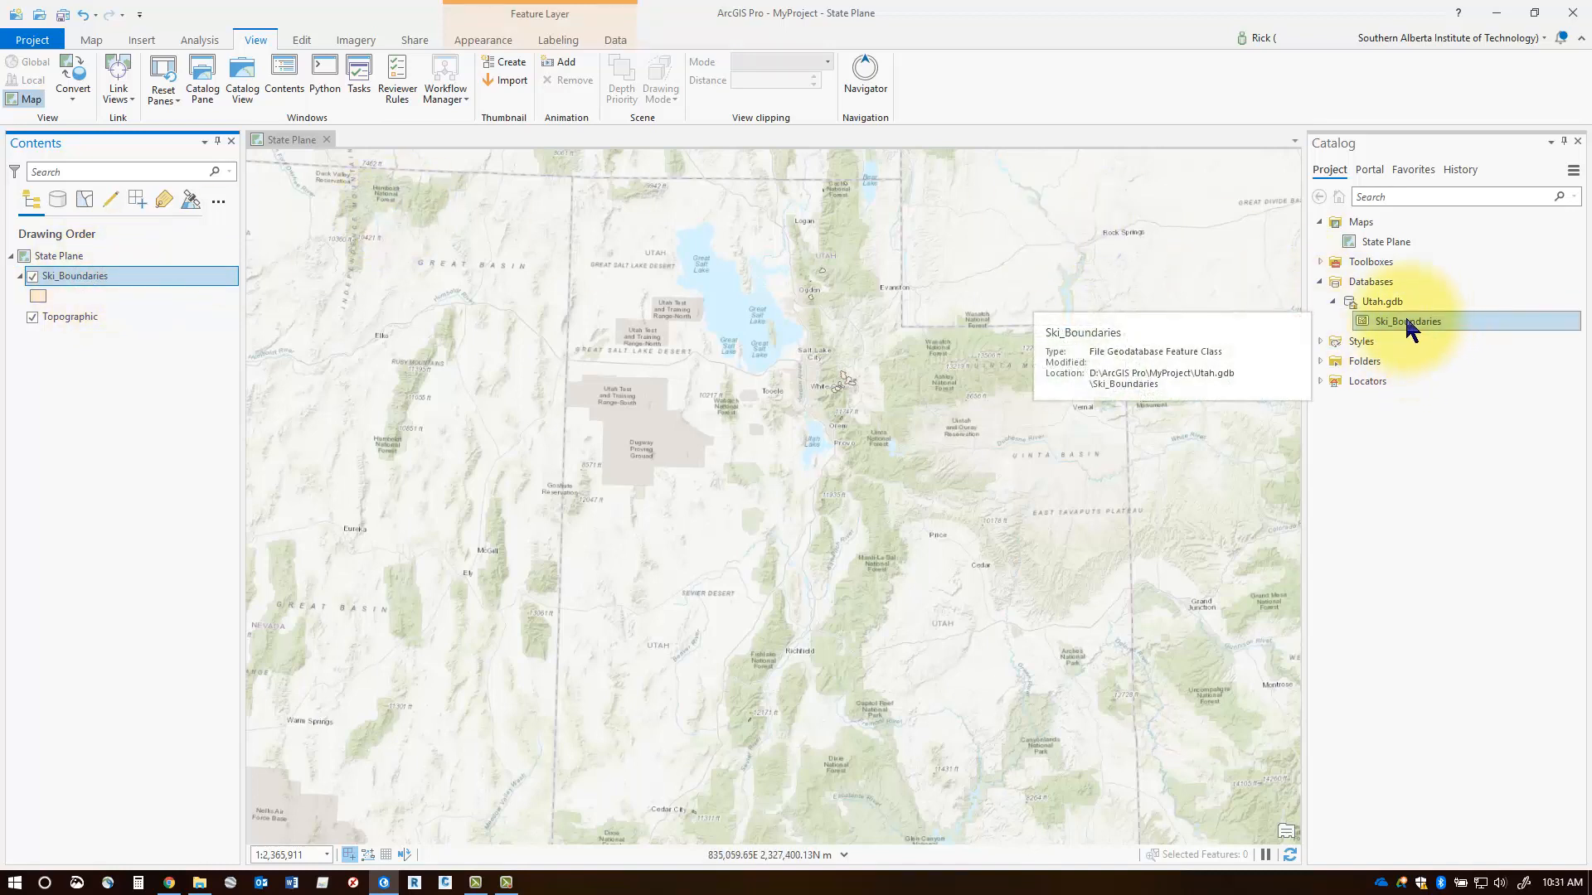
right_click(1406, 321)
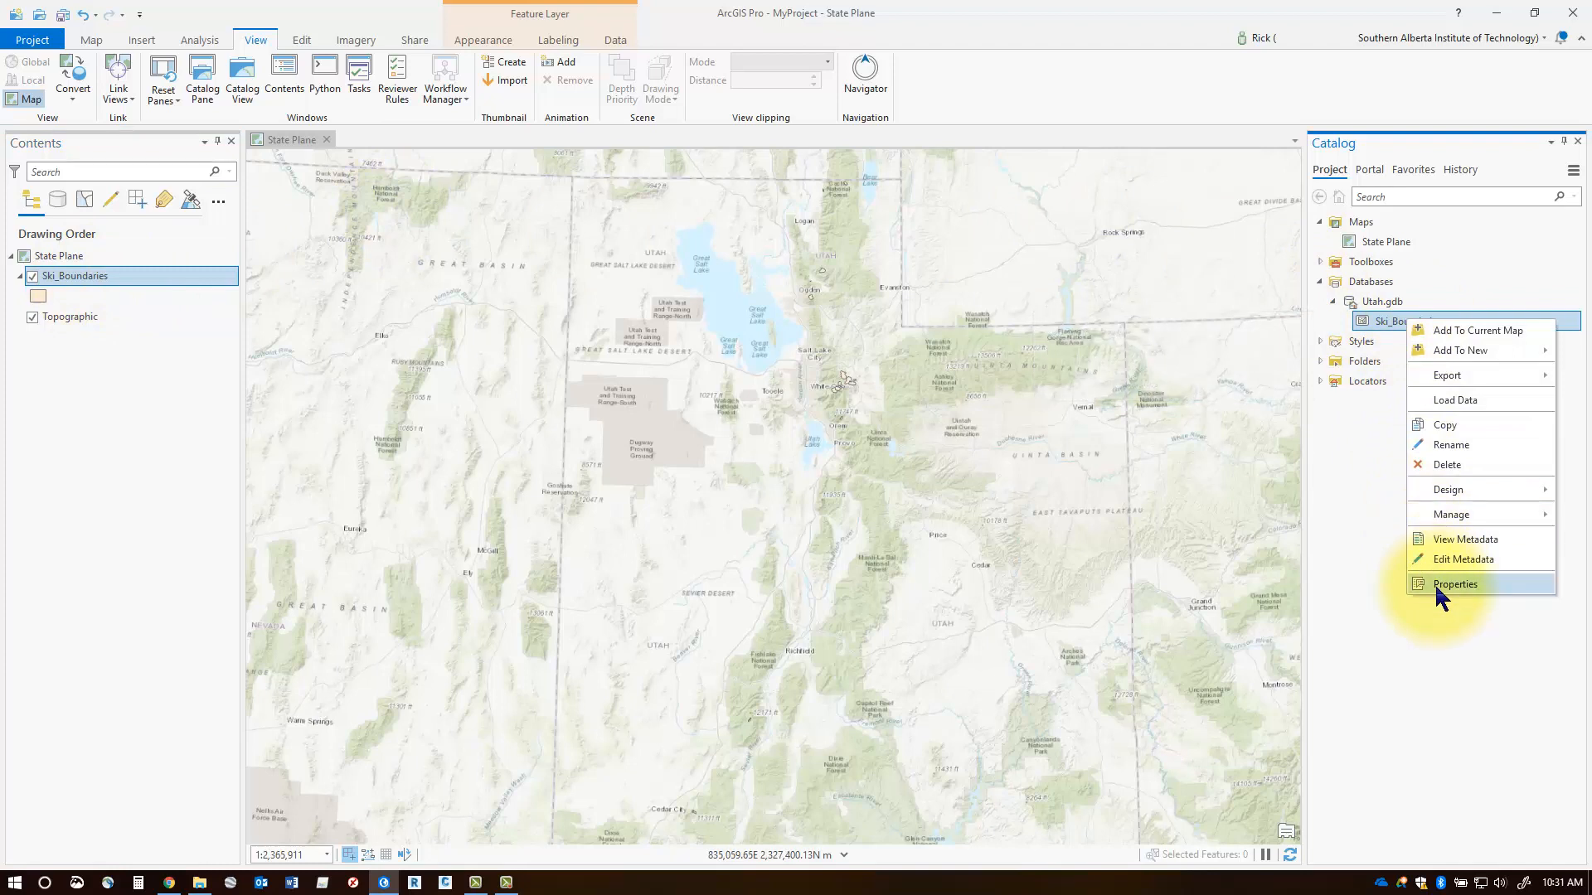
Confirm in Properties that Ski_Boundaries is a polygon feature class in NAD 1983 UTM Zone 12N
left_click(1454, 583)
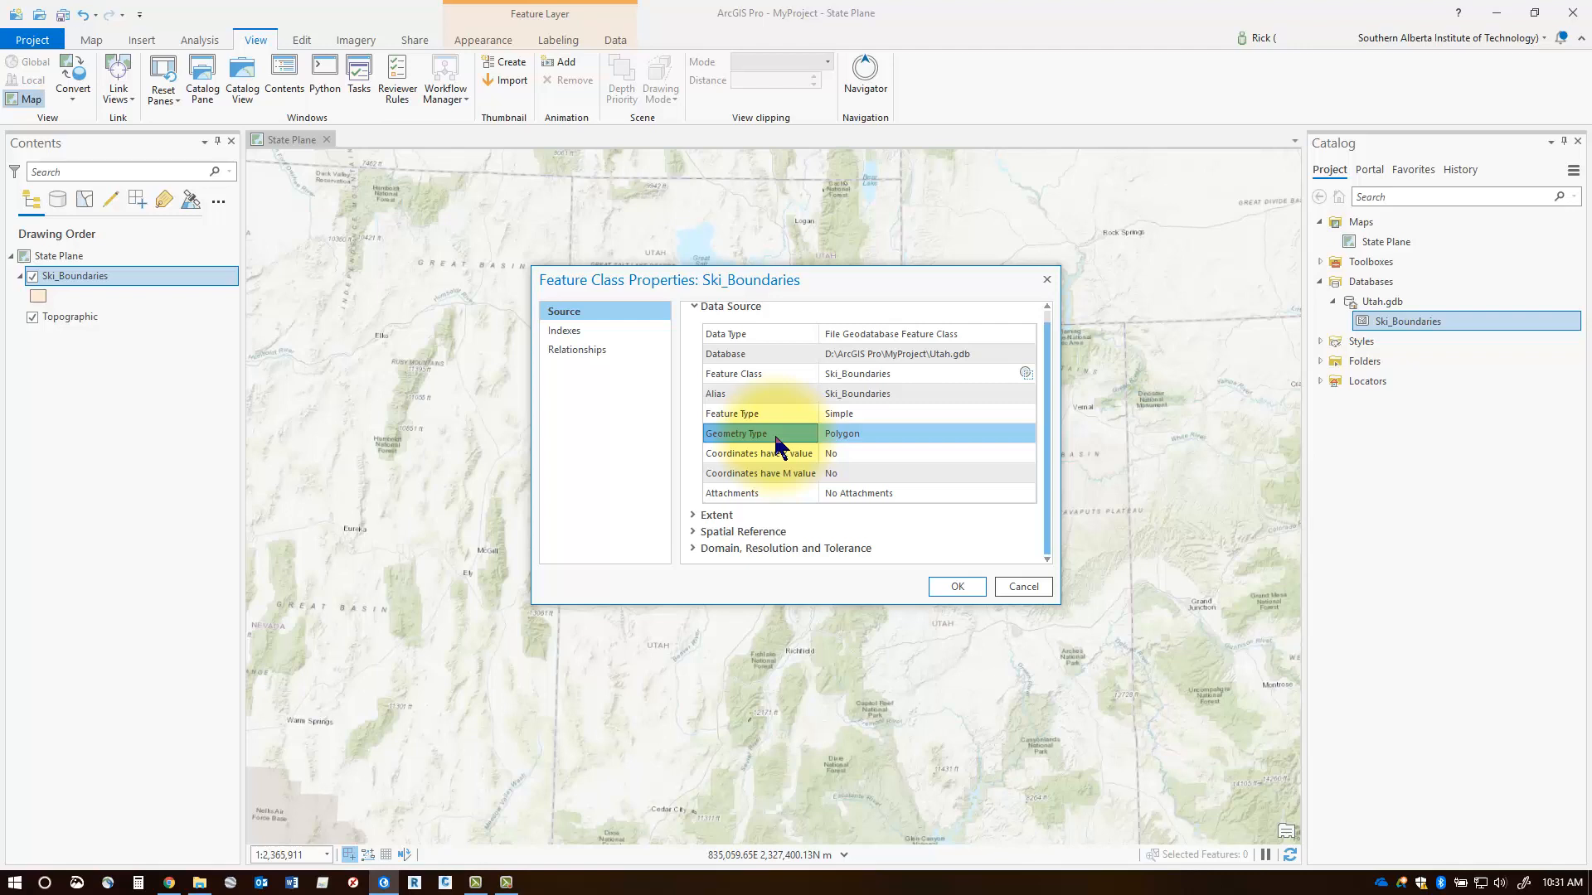
mouse_move(736, 551)
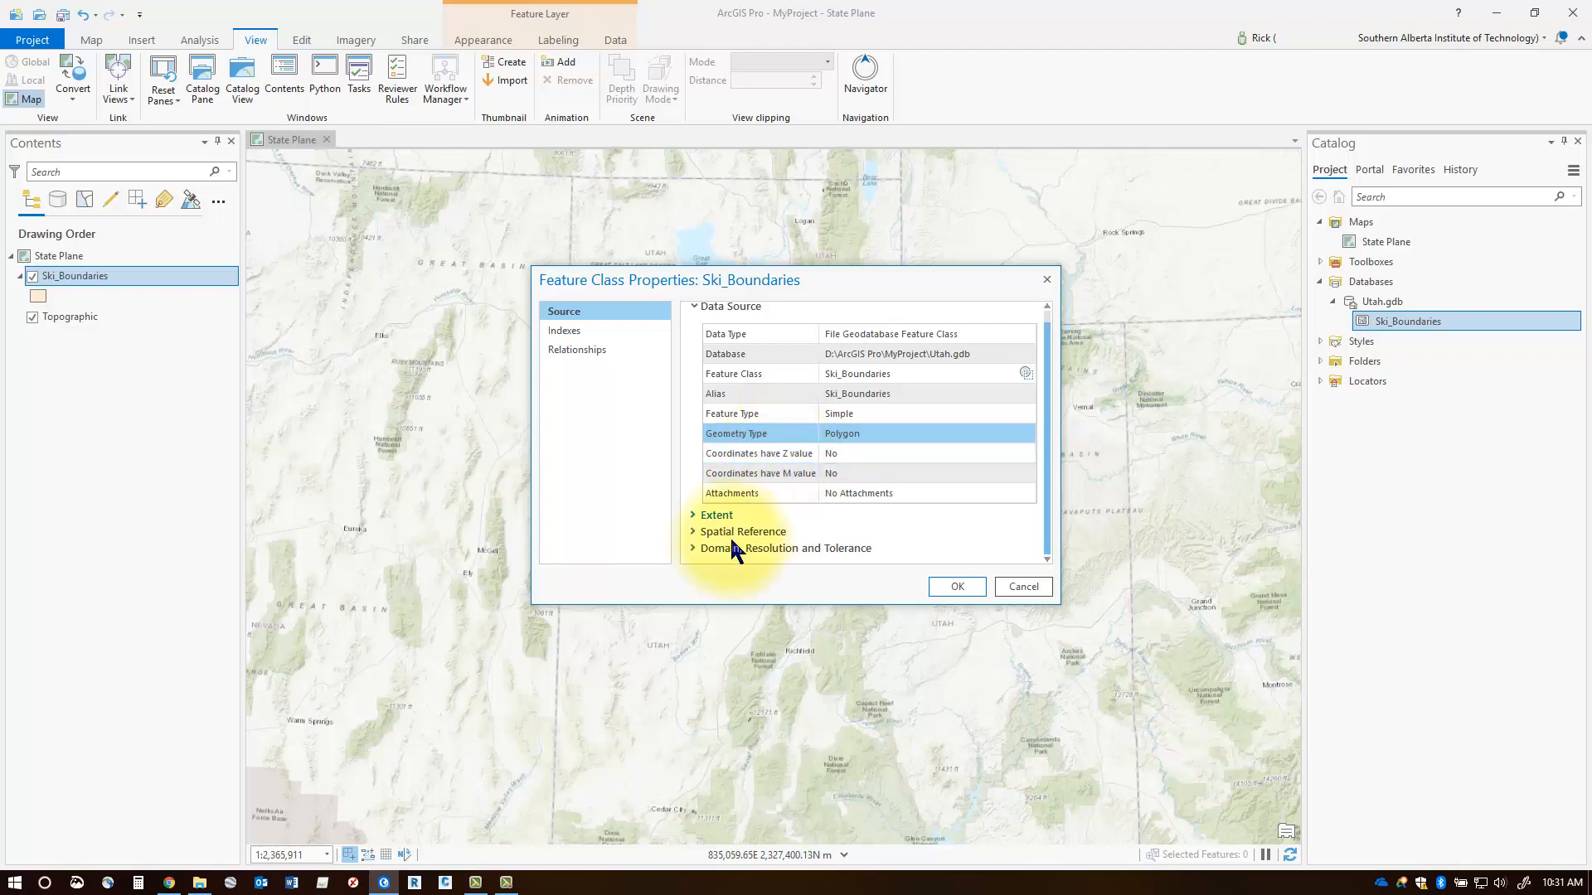
left_click(742, 531)
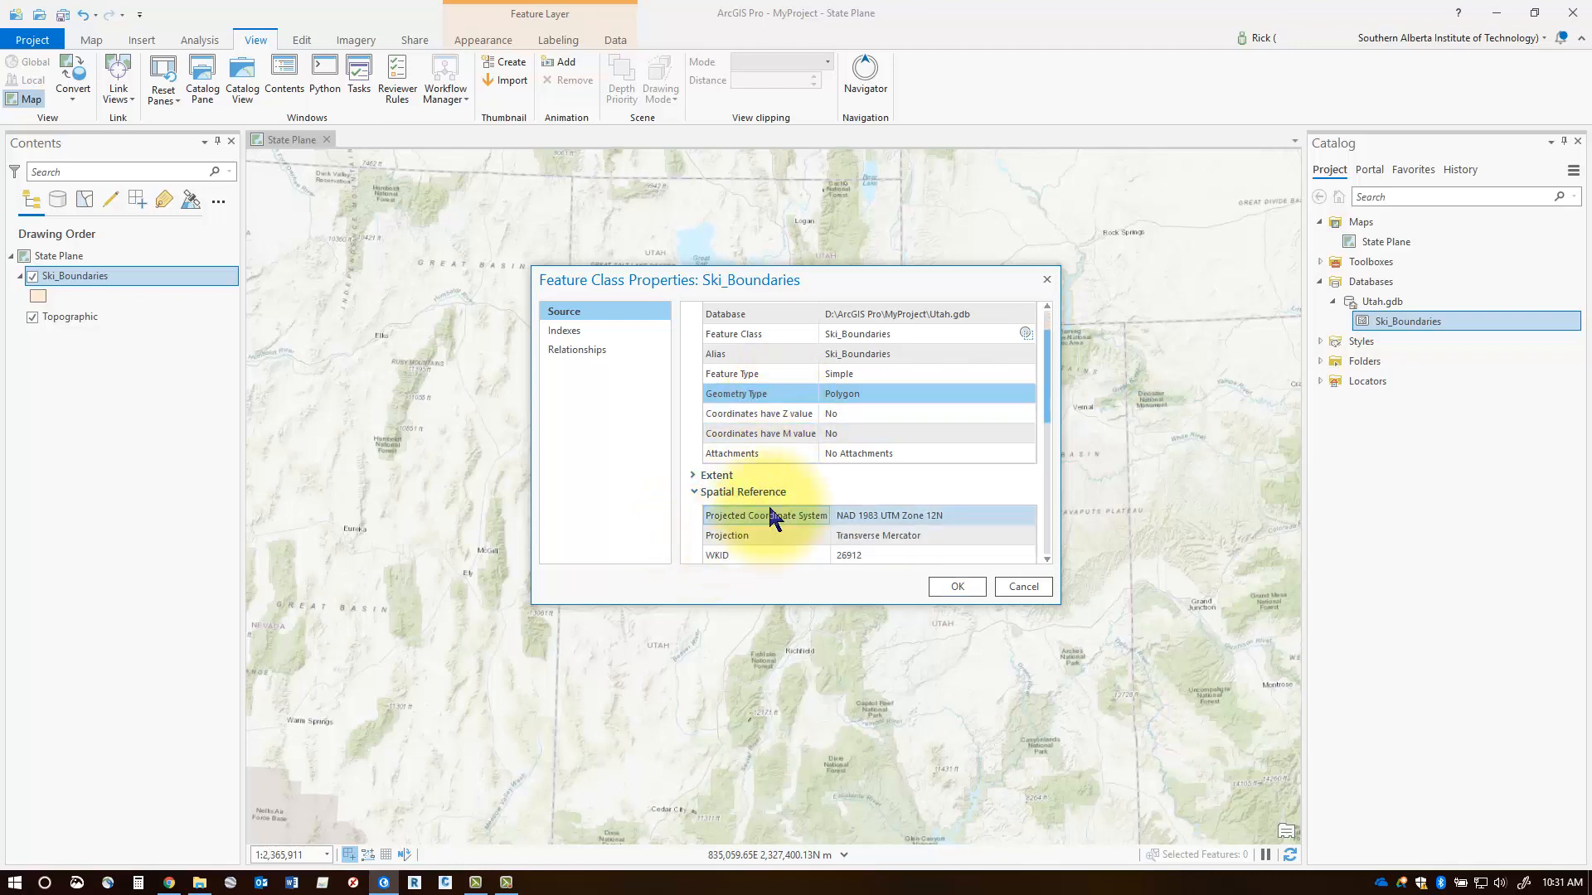
scroll("down", 3)
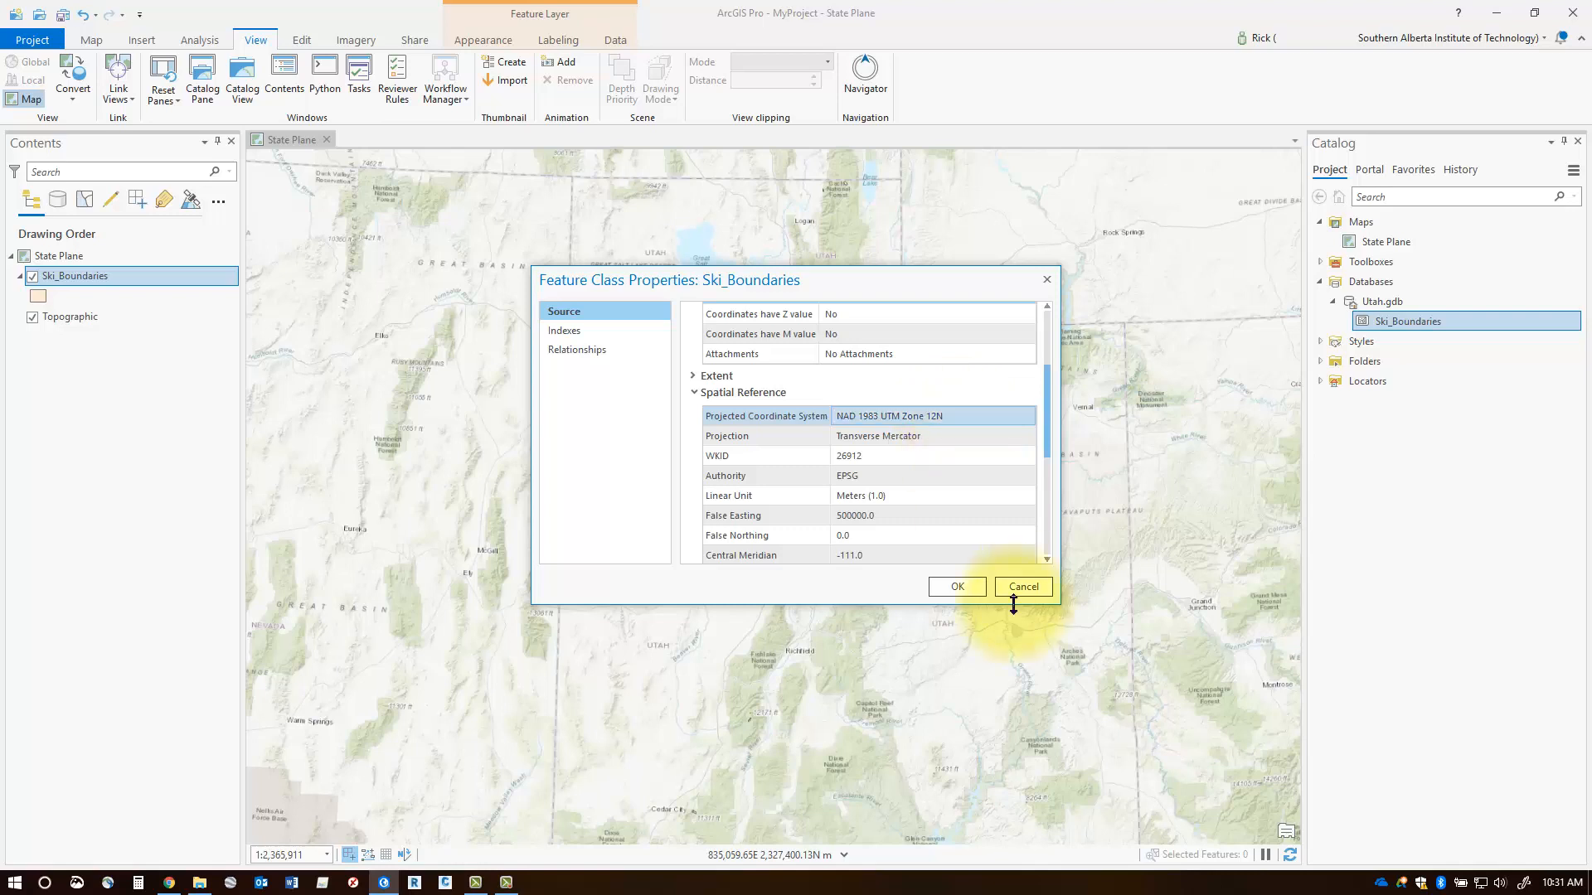
left_click(1022, 587)
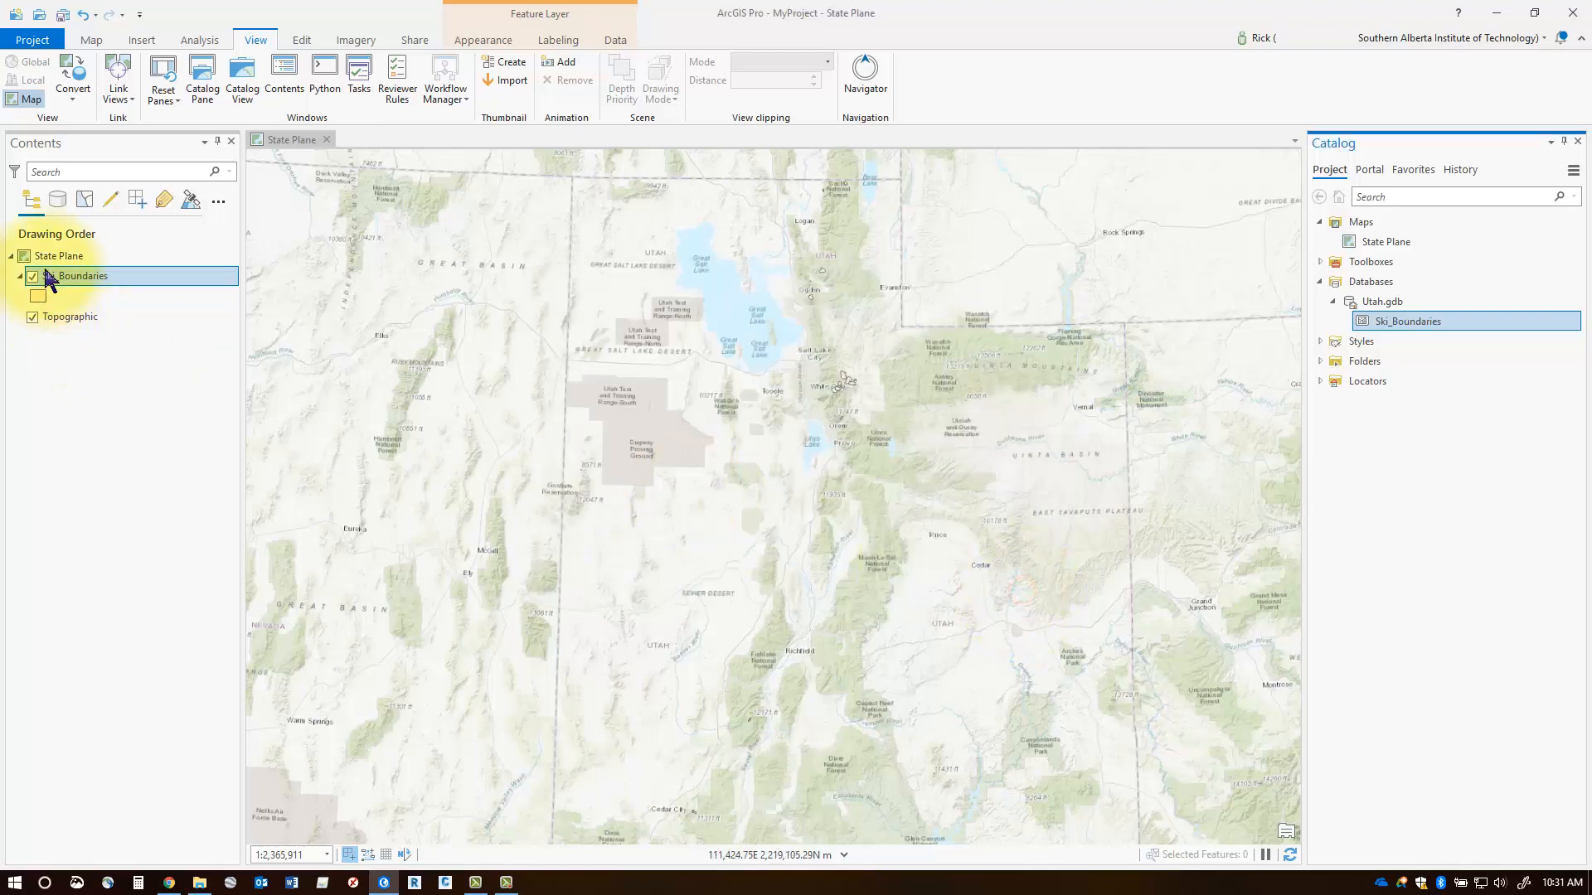
right_click(59, 255)
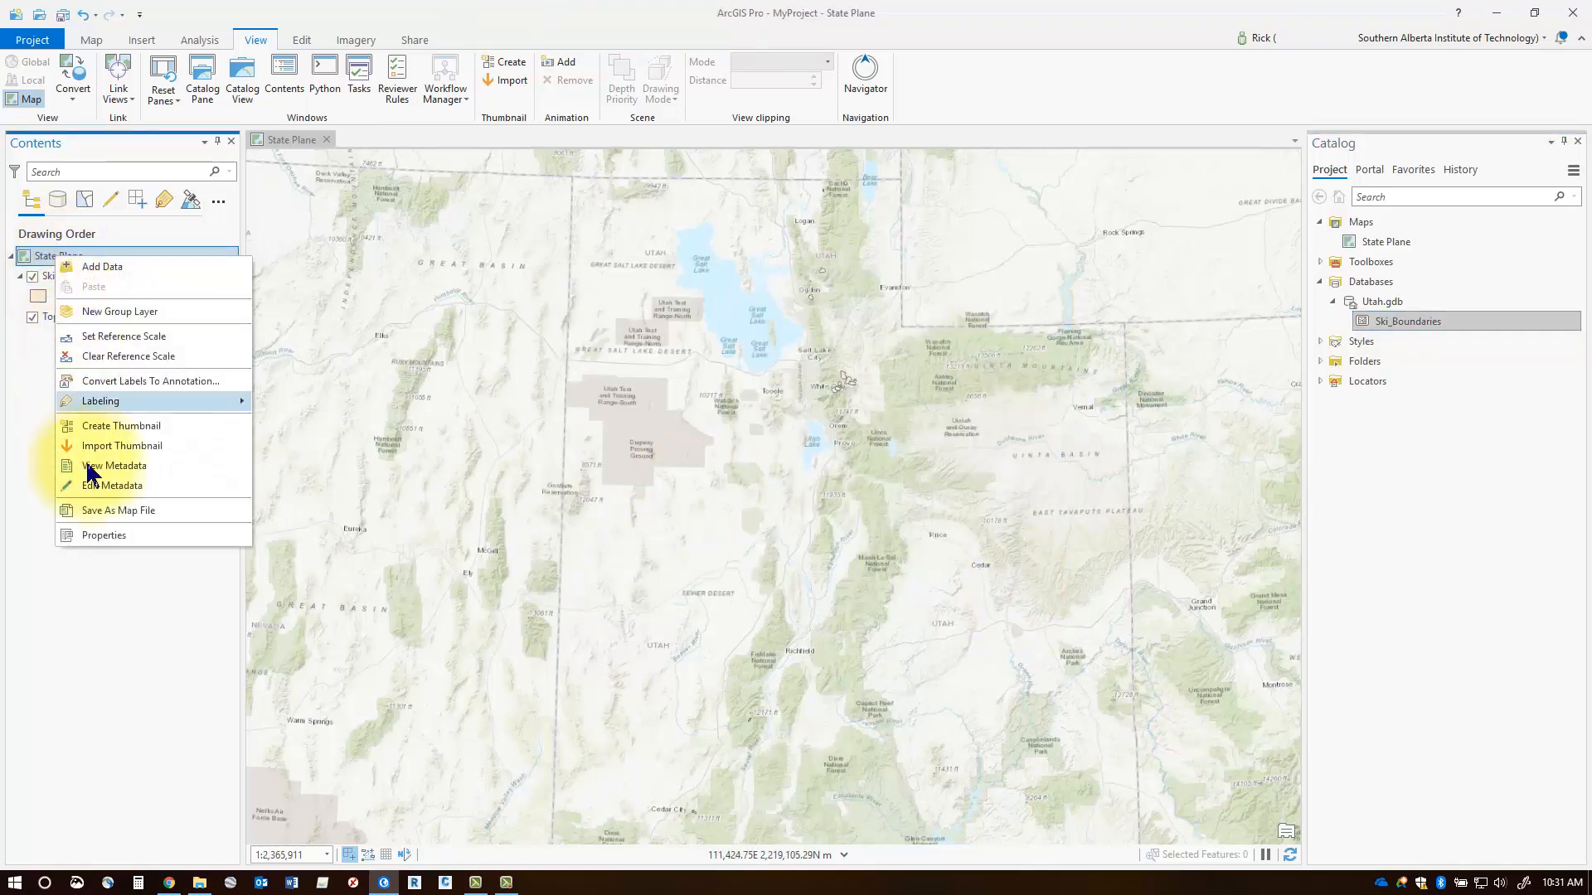
left_click(103, 535)
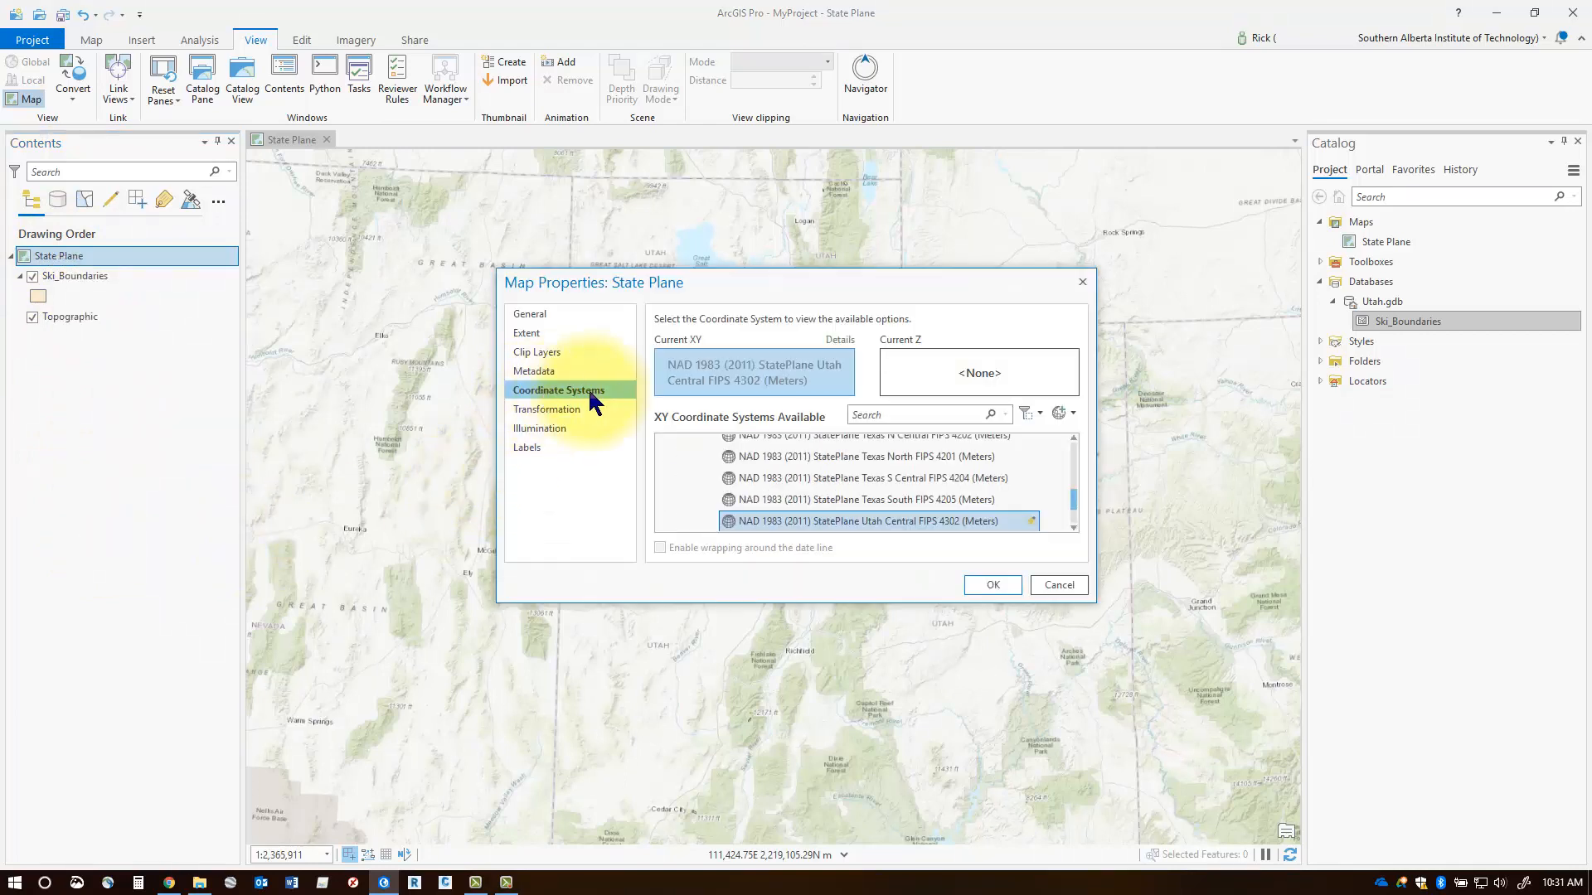
mouse_move(773, 533)
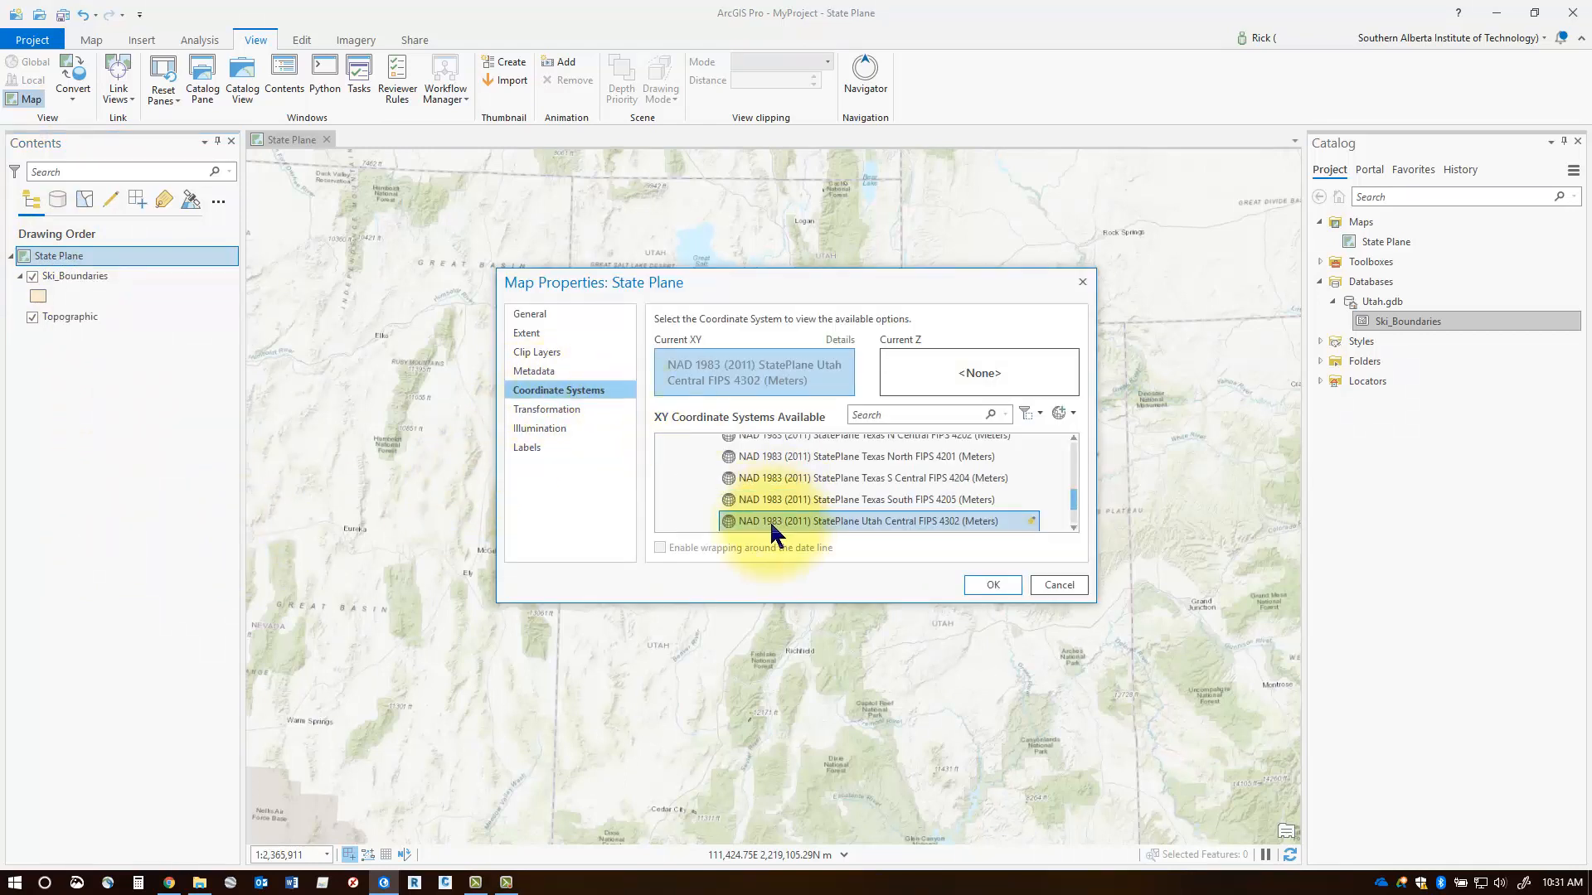
mouse_move(1003, 607)
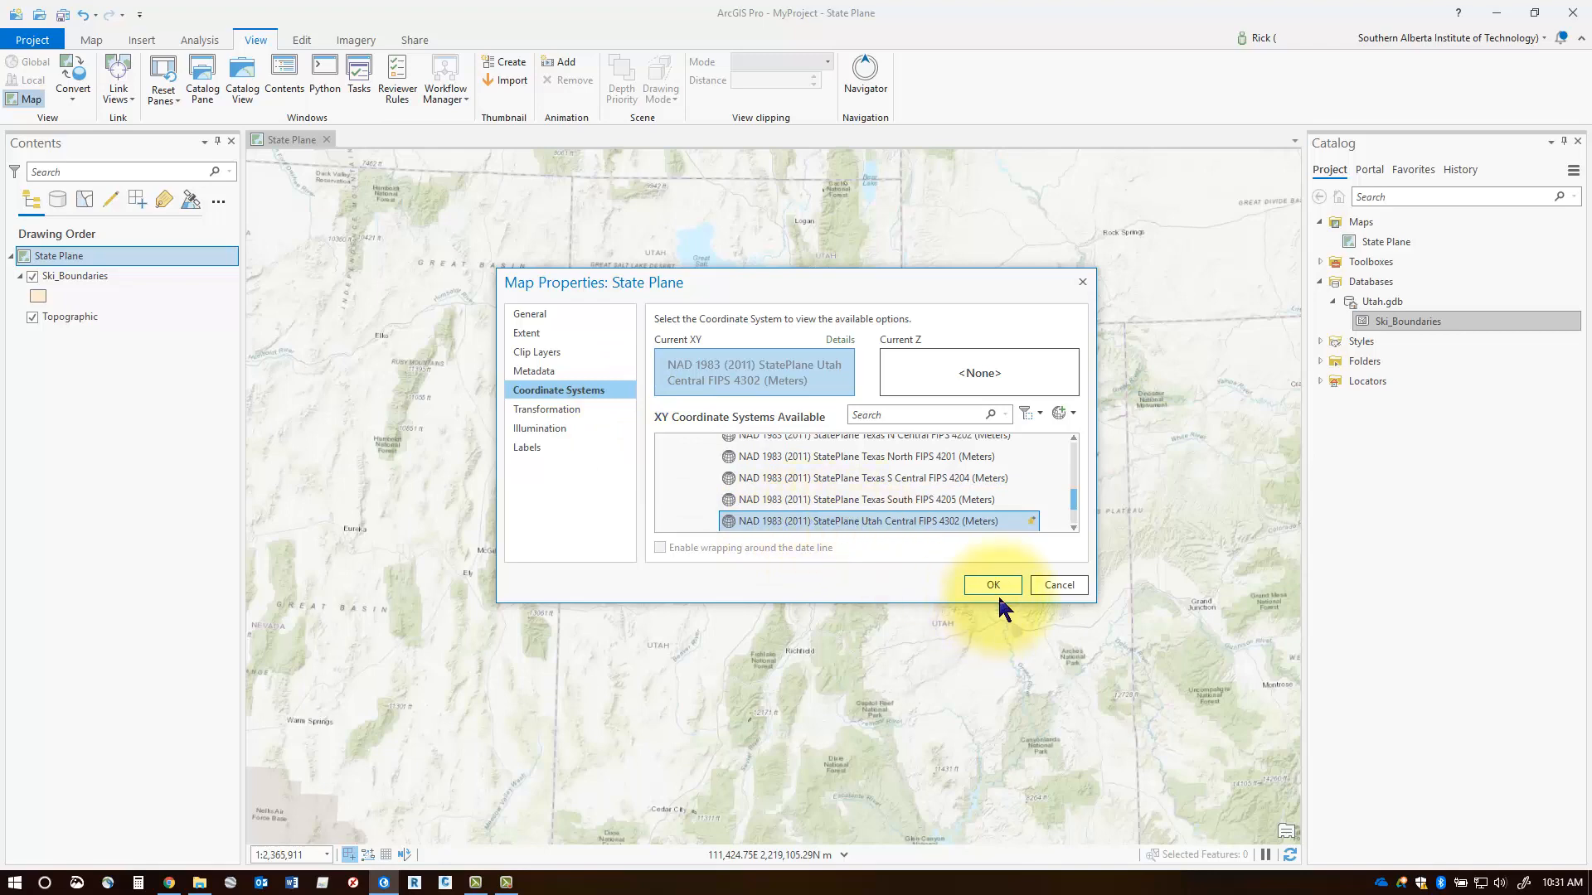
left_click(991, 584)
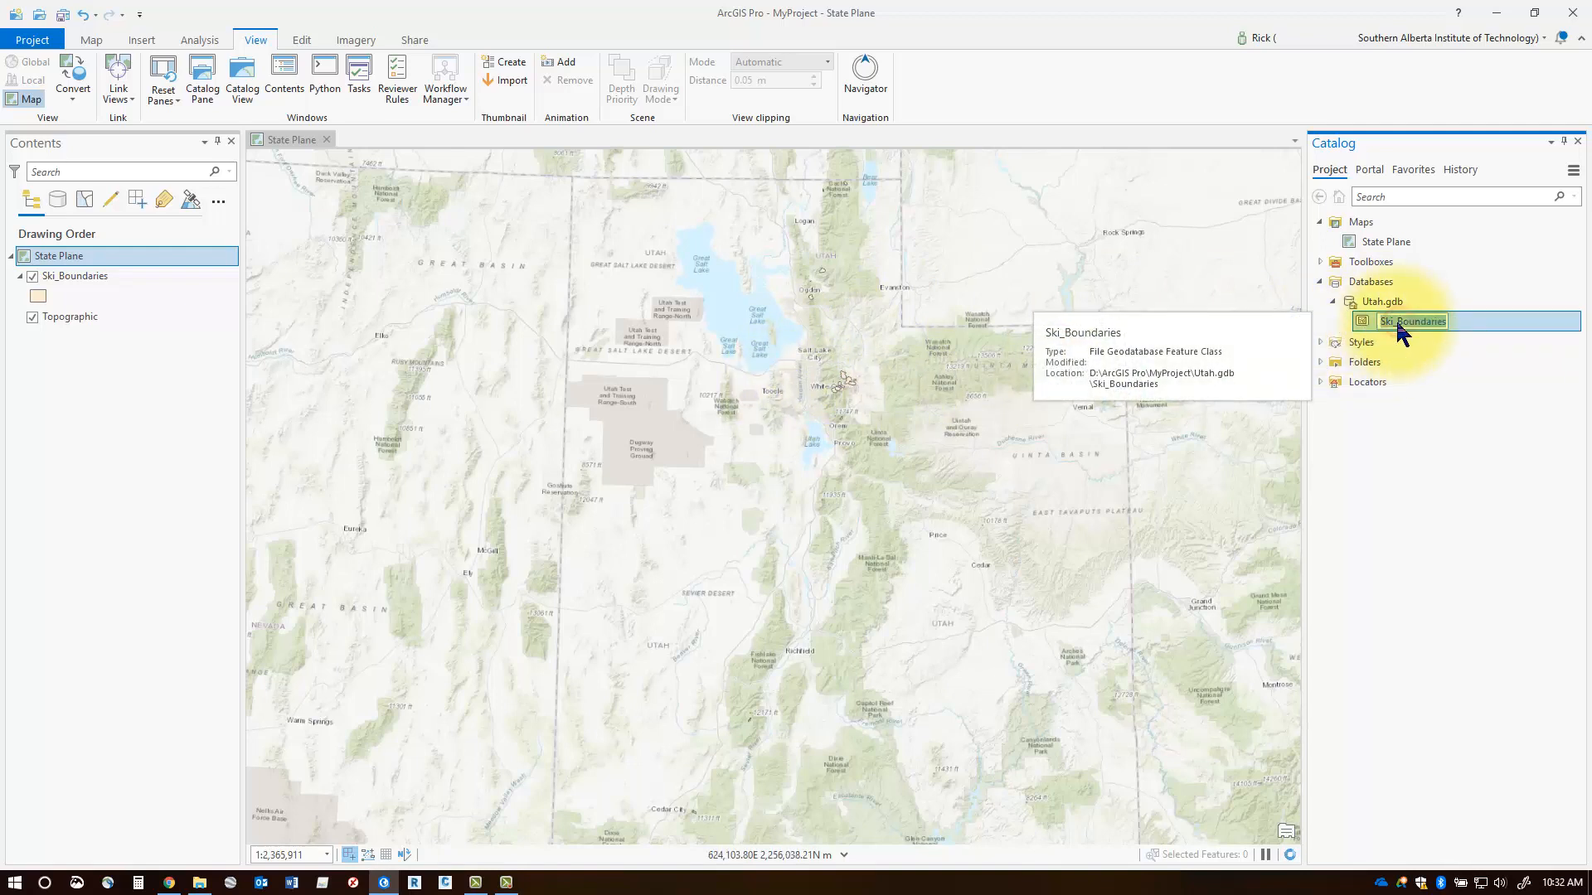
Zoom to the Ski_Boundaries layer, then move it below and back above the Topographic basemap
left_click(63, 256)
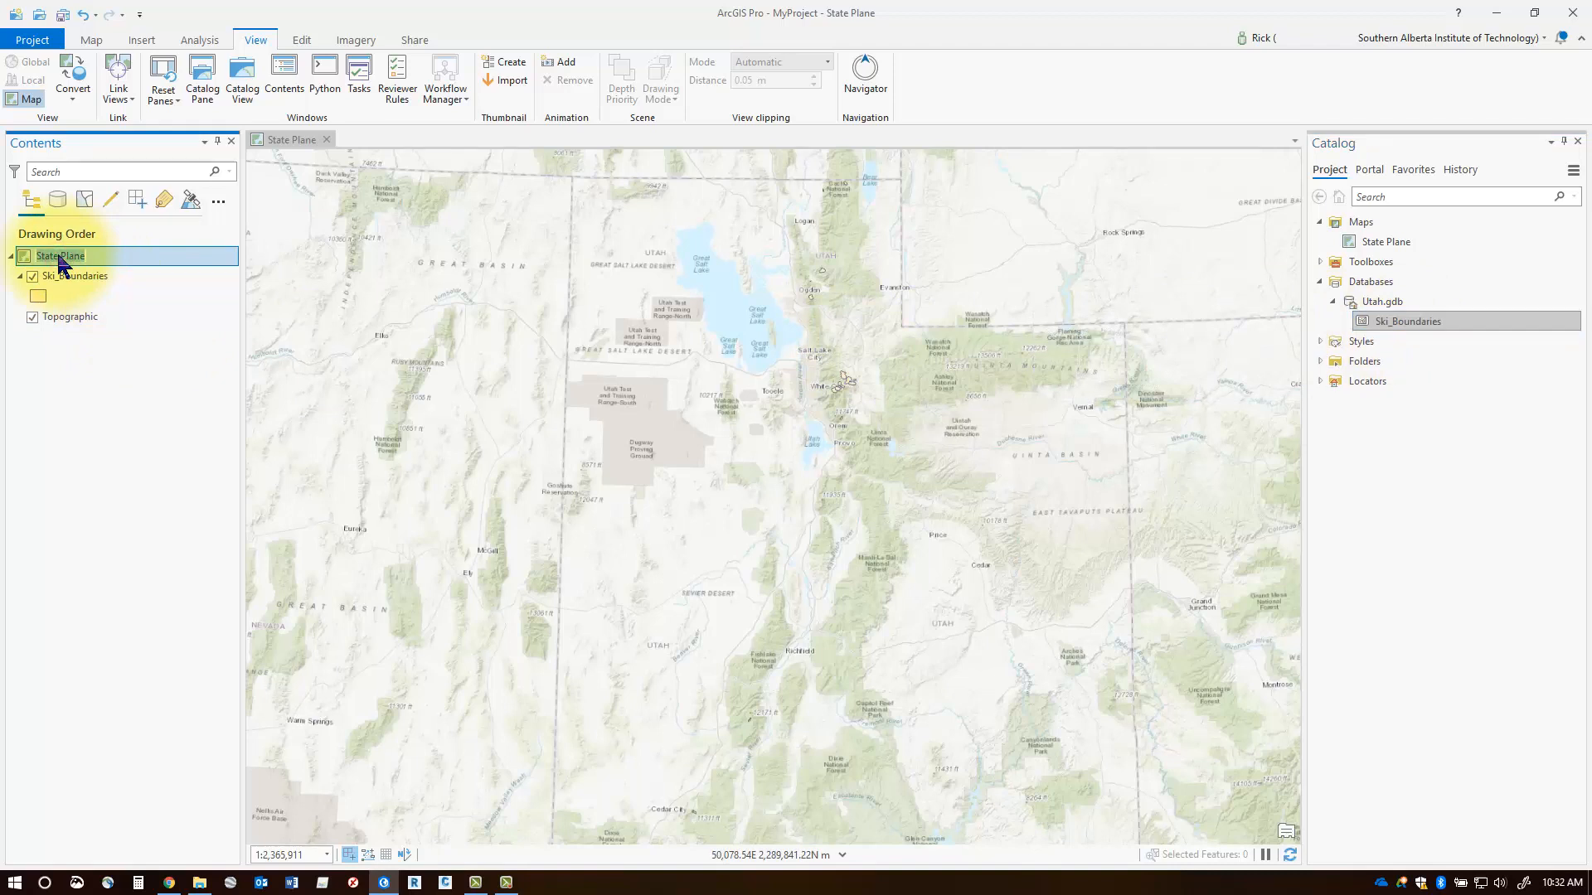
left_click(73, 275)
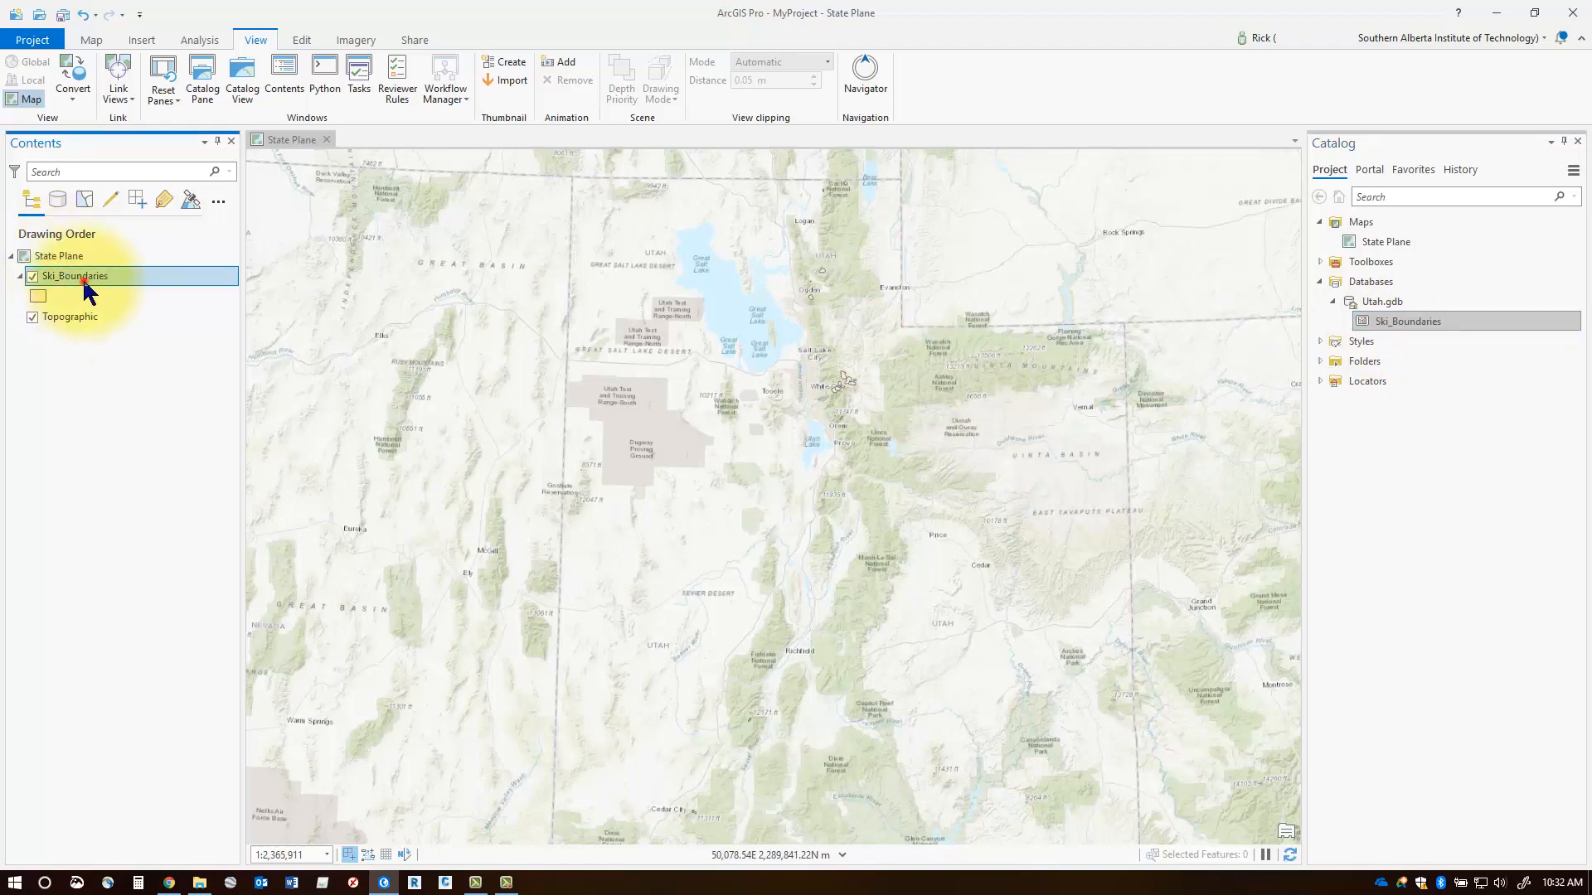
right_click(73, 275)
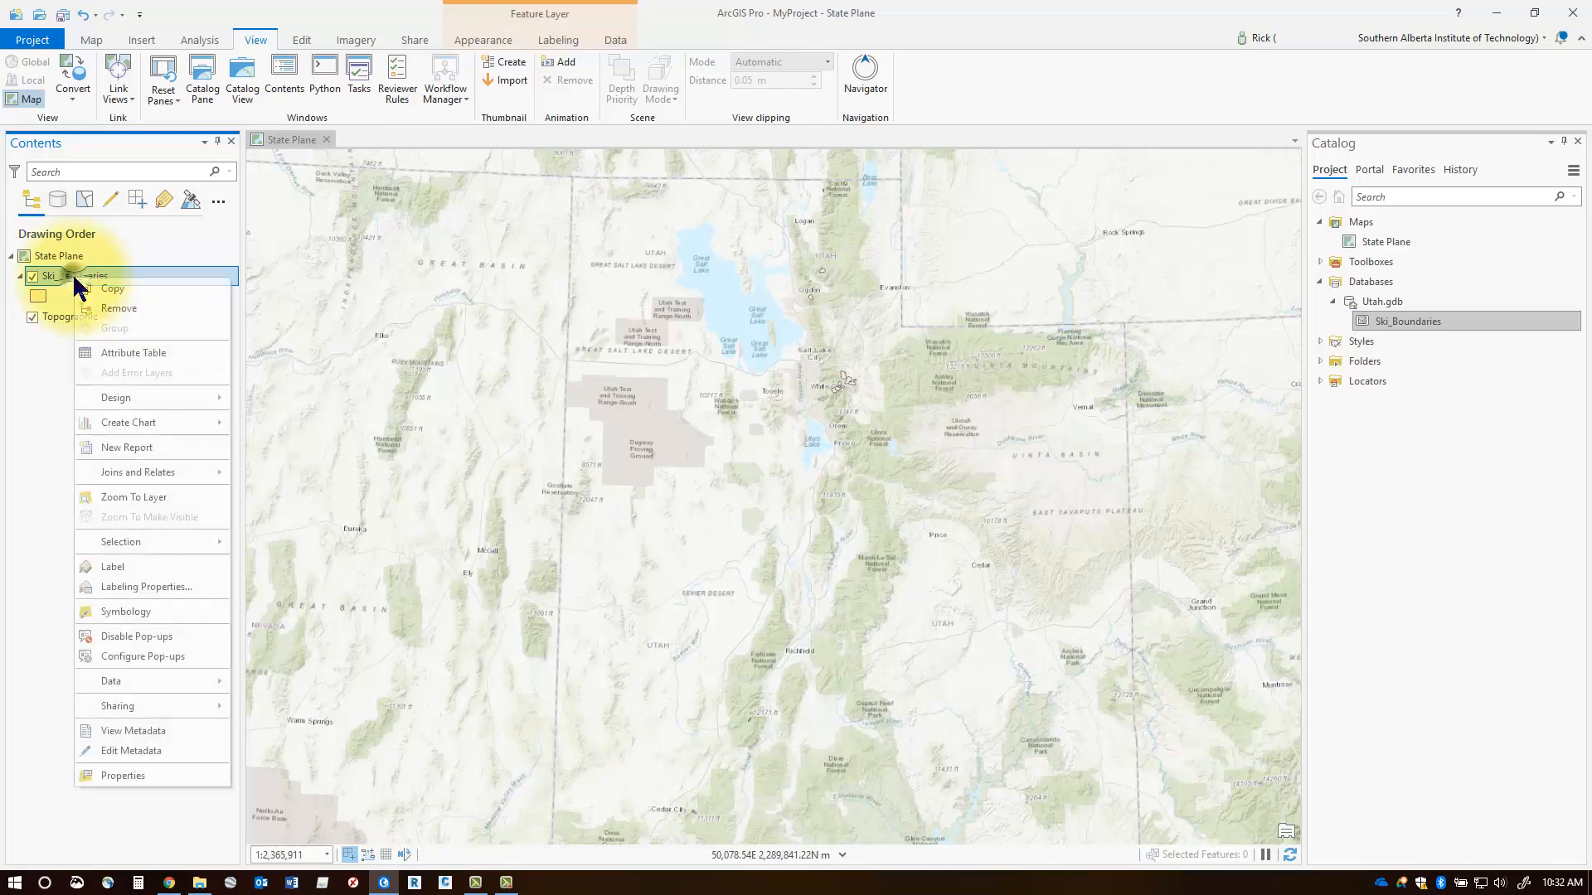
mouse_move(132, 496)
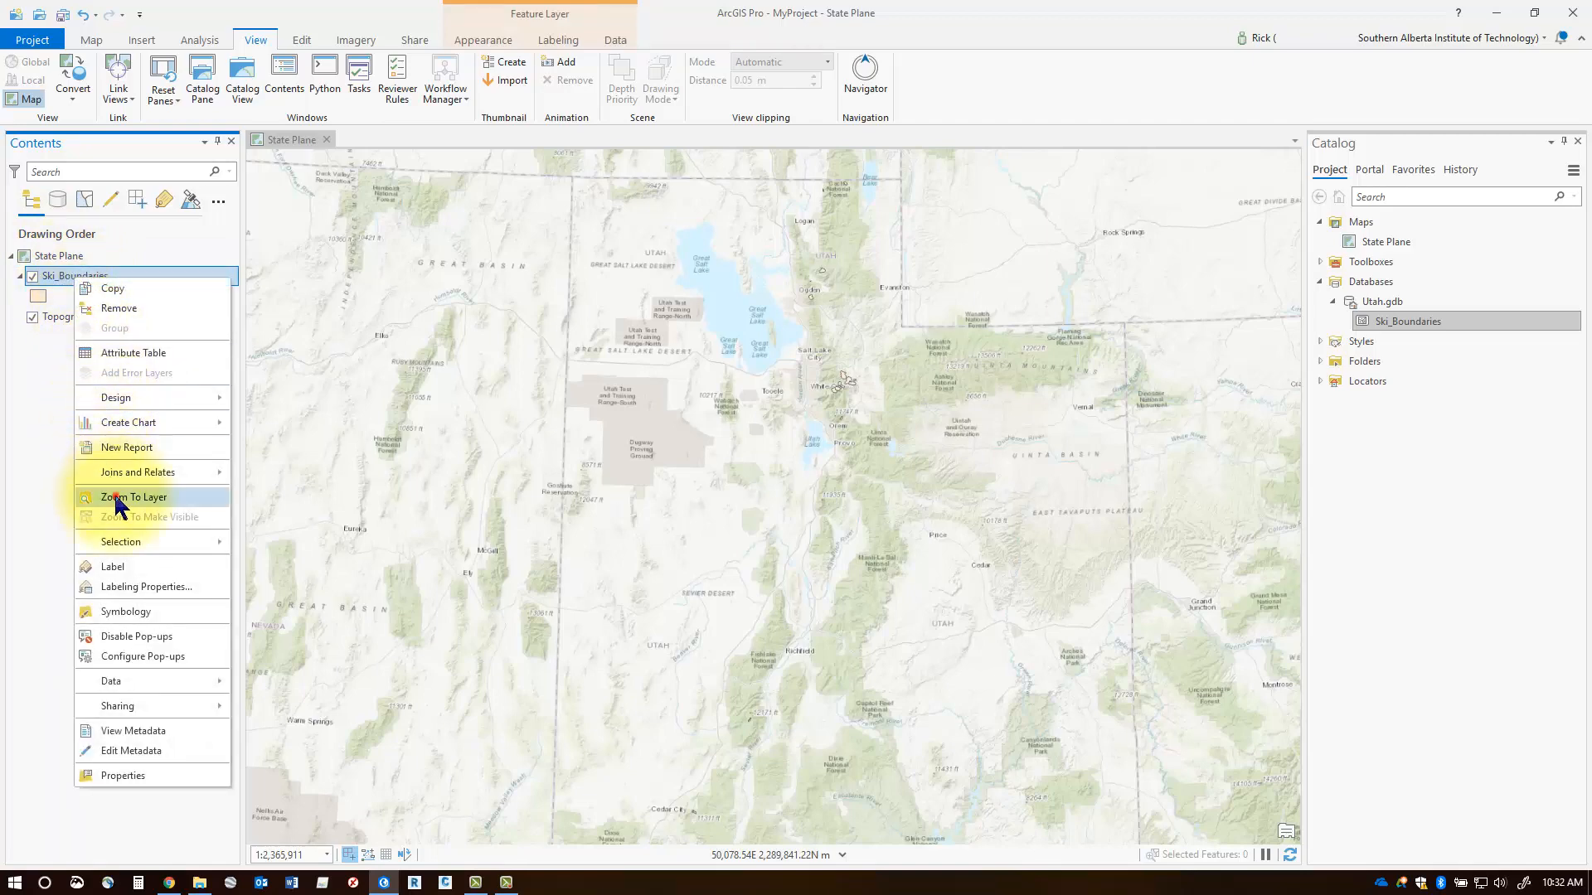
left_click(133, 497)
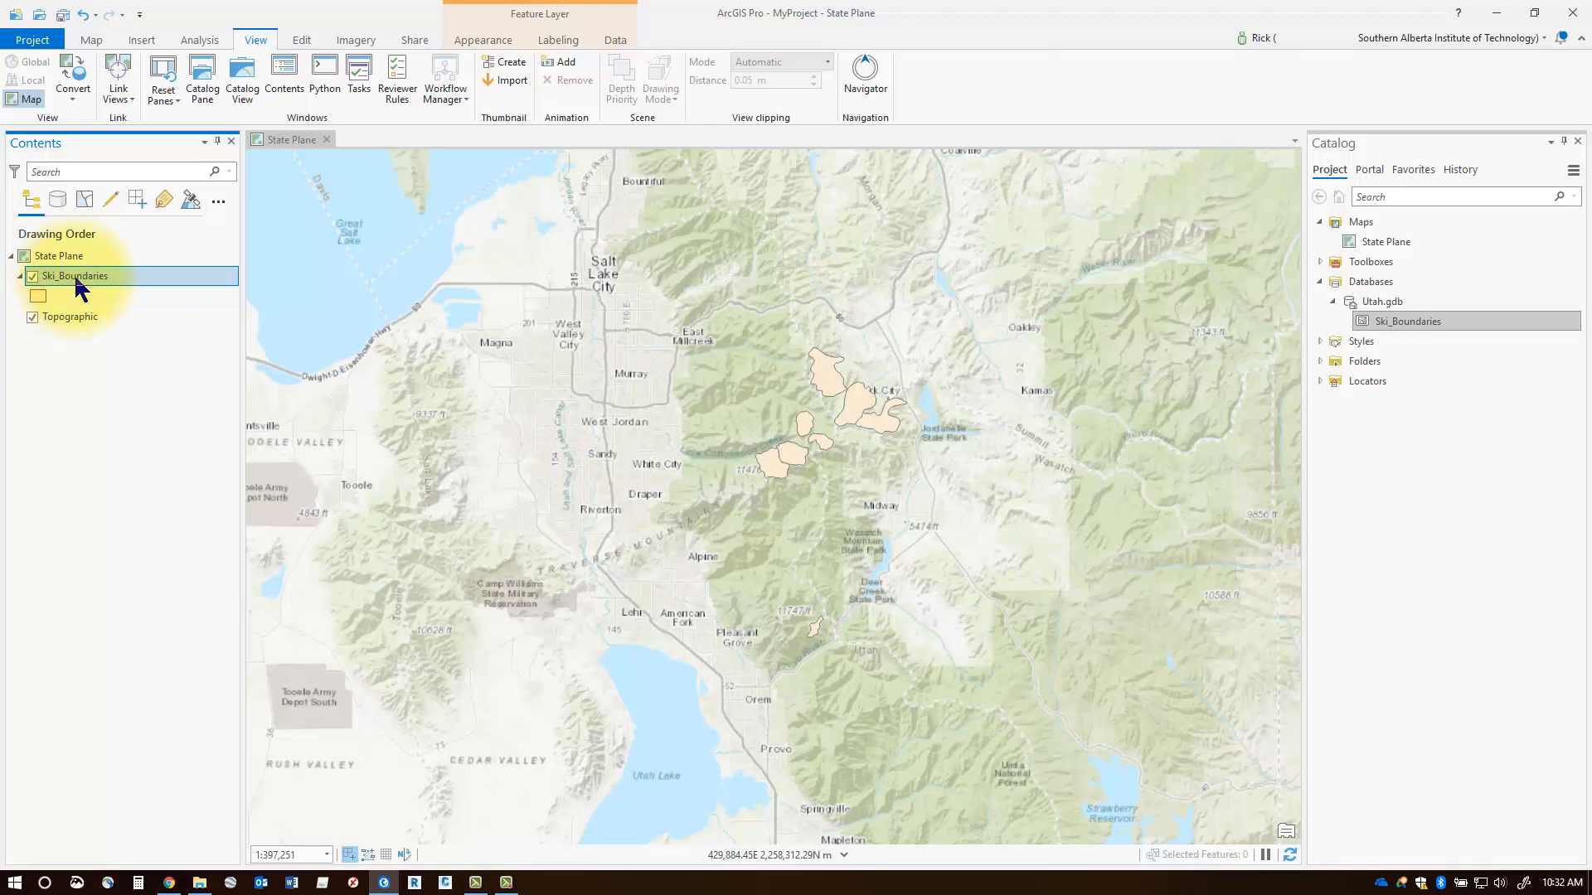
left_click(32, 276)
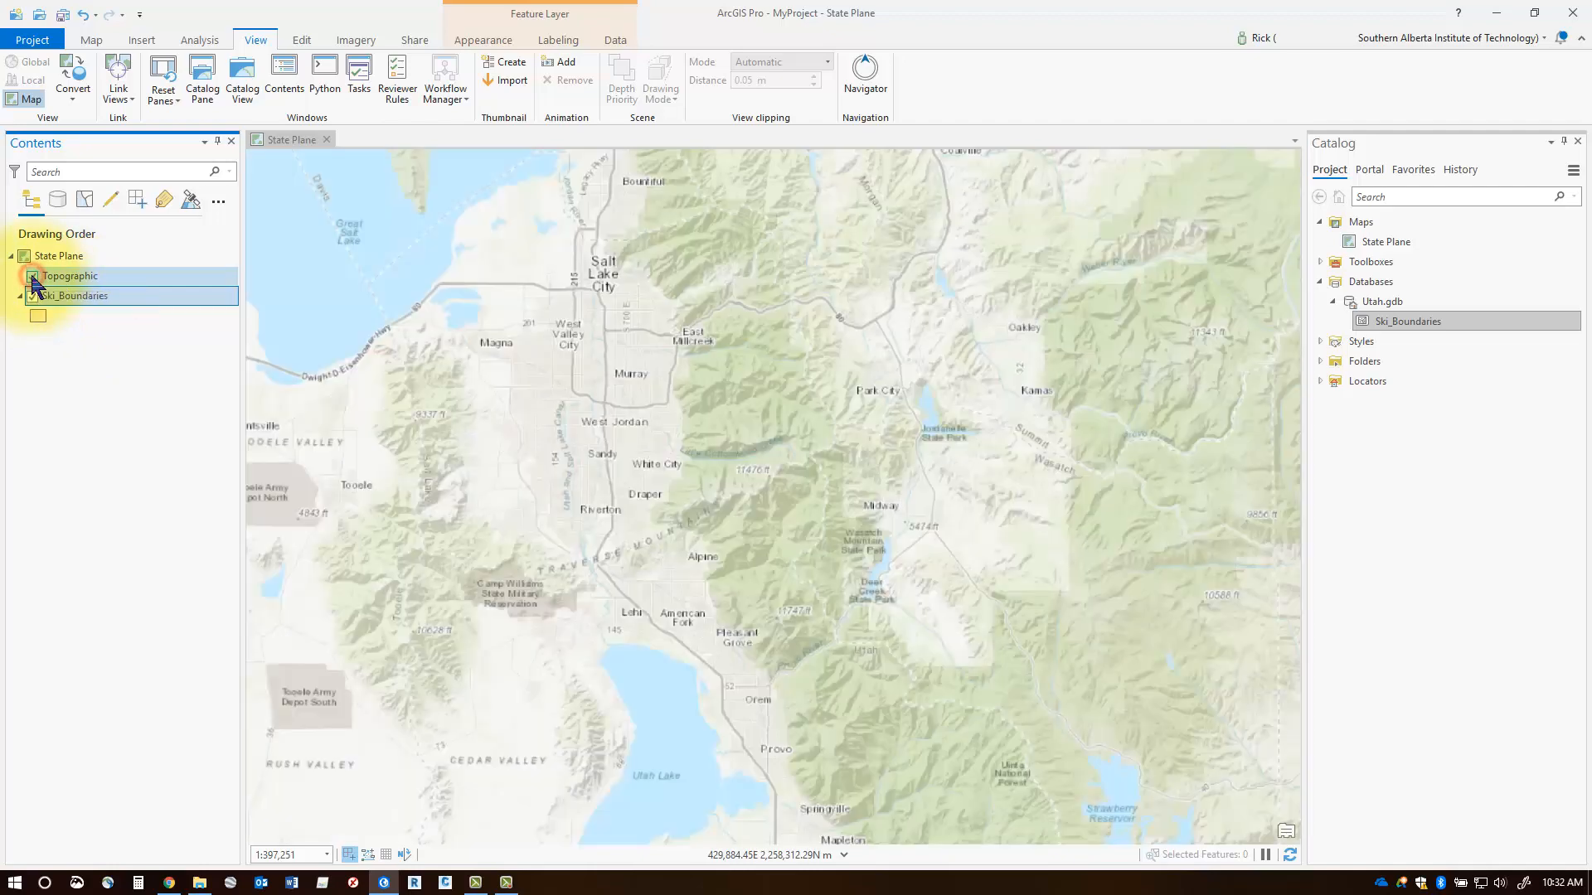
left_click(34, 276)
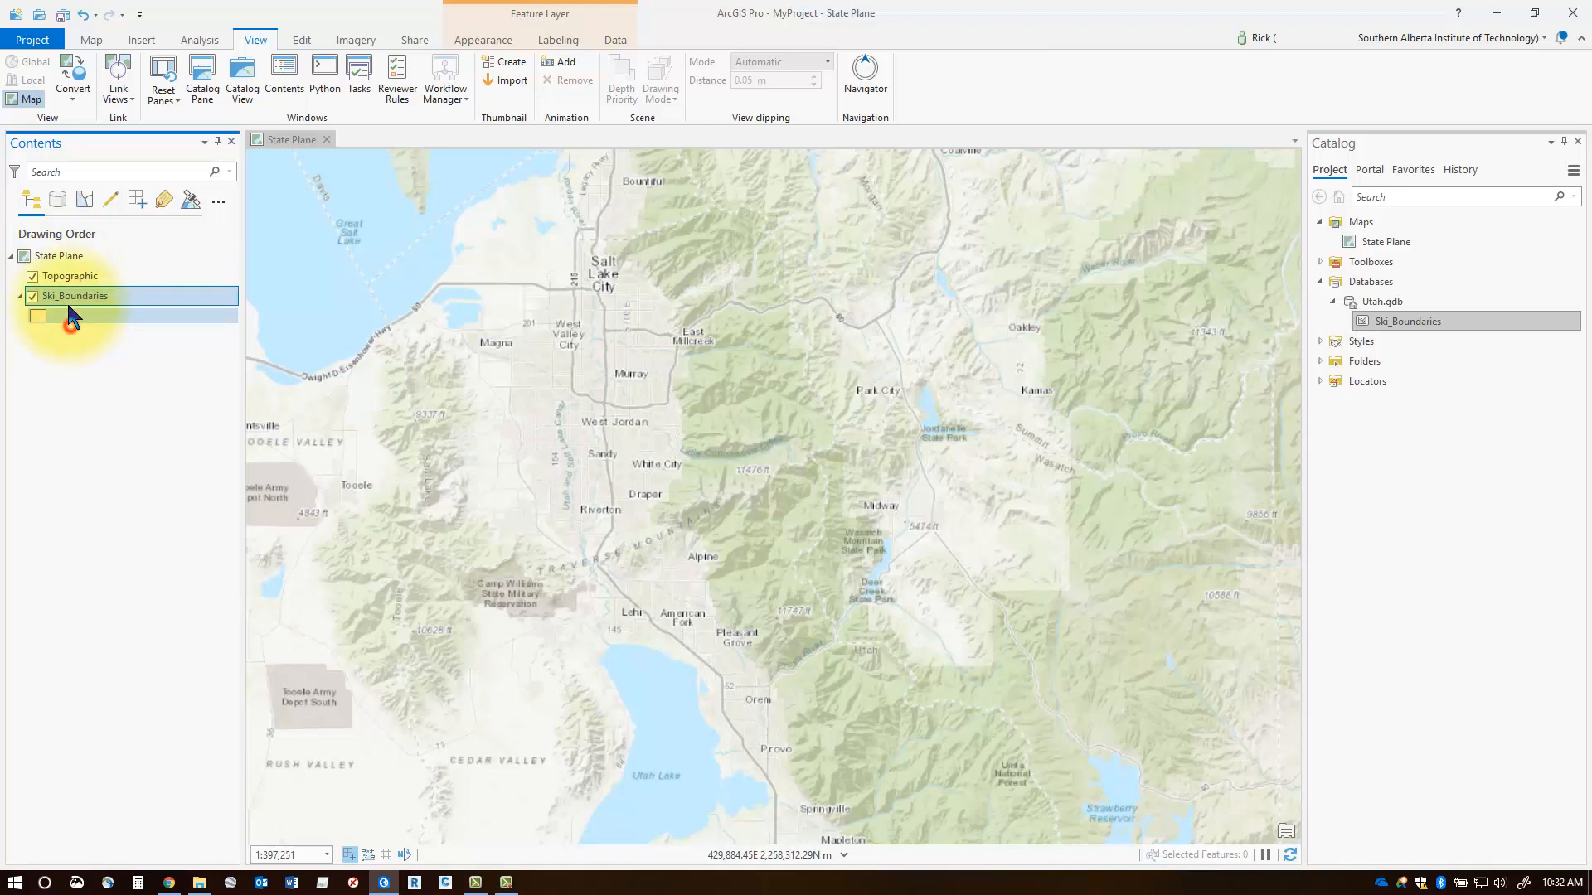
left_click_drag(75, 295, 75, 264)
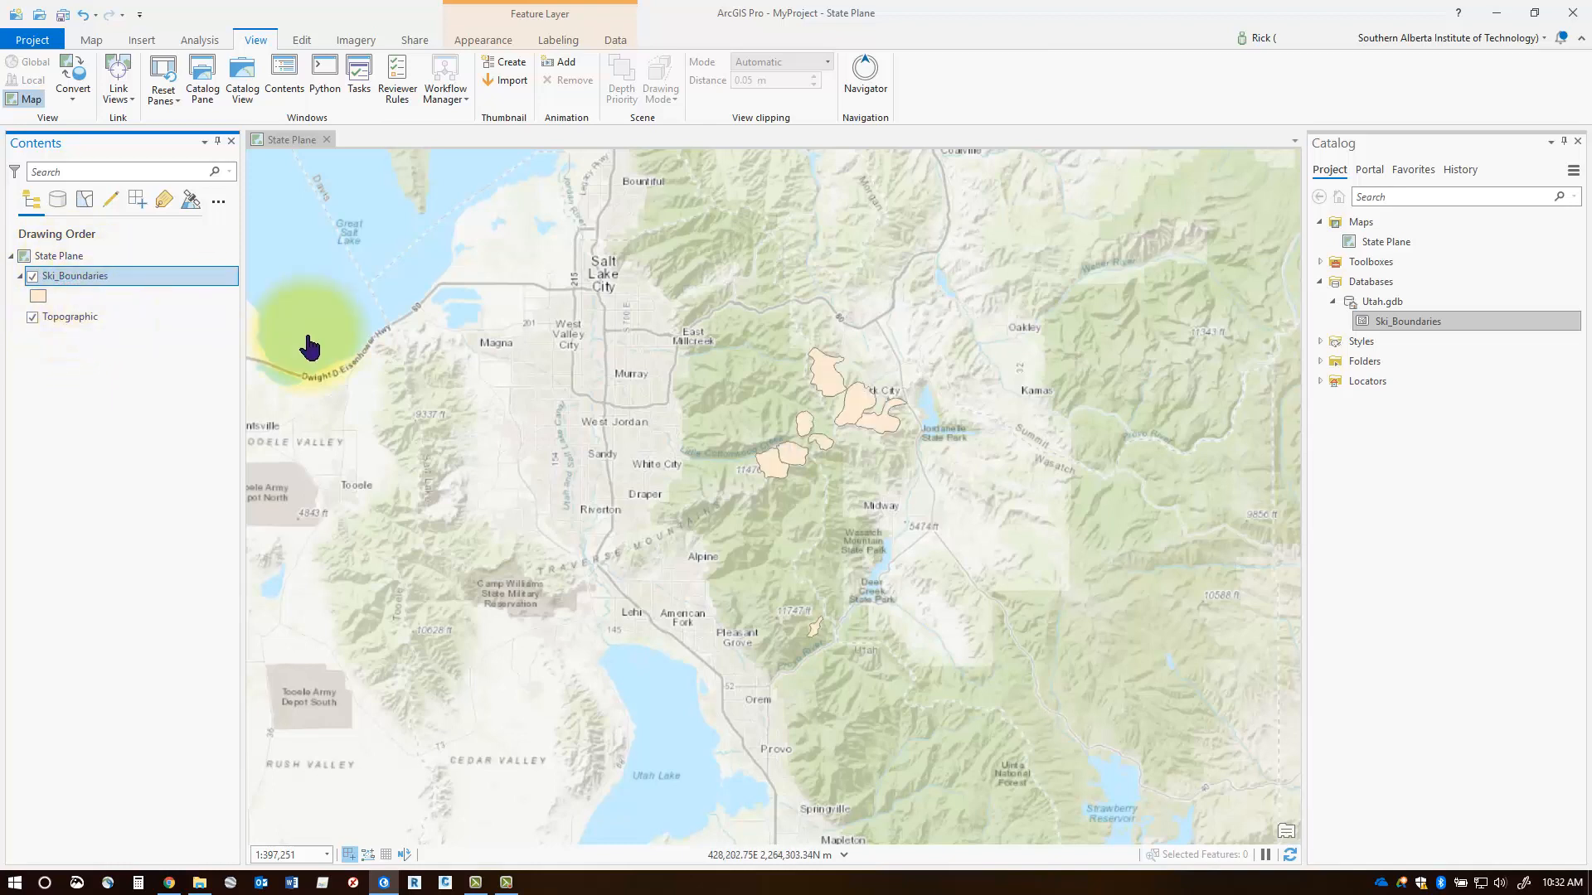
mouse_move(1439, 341)
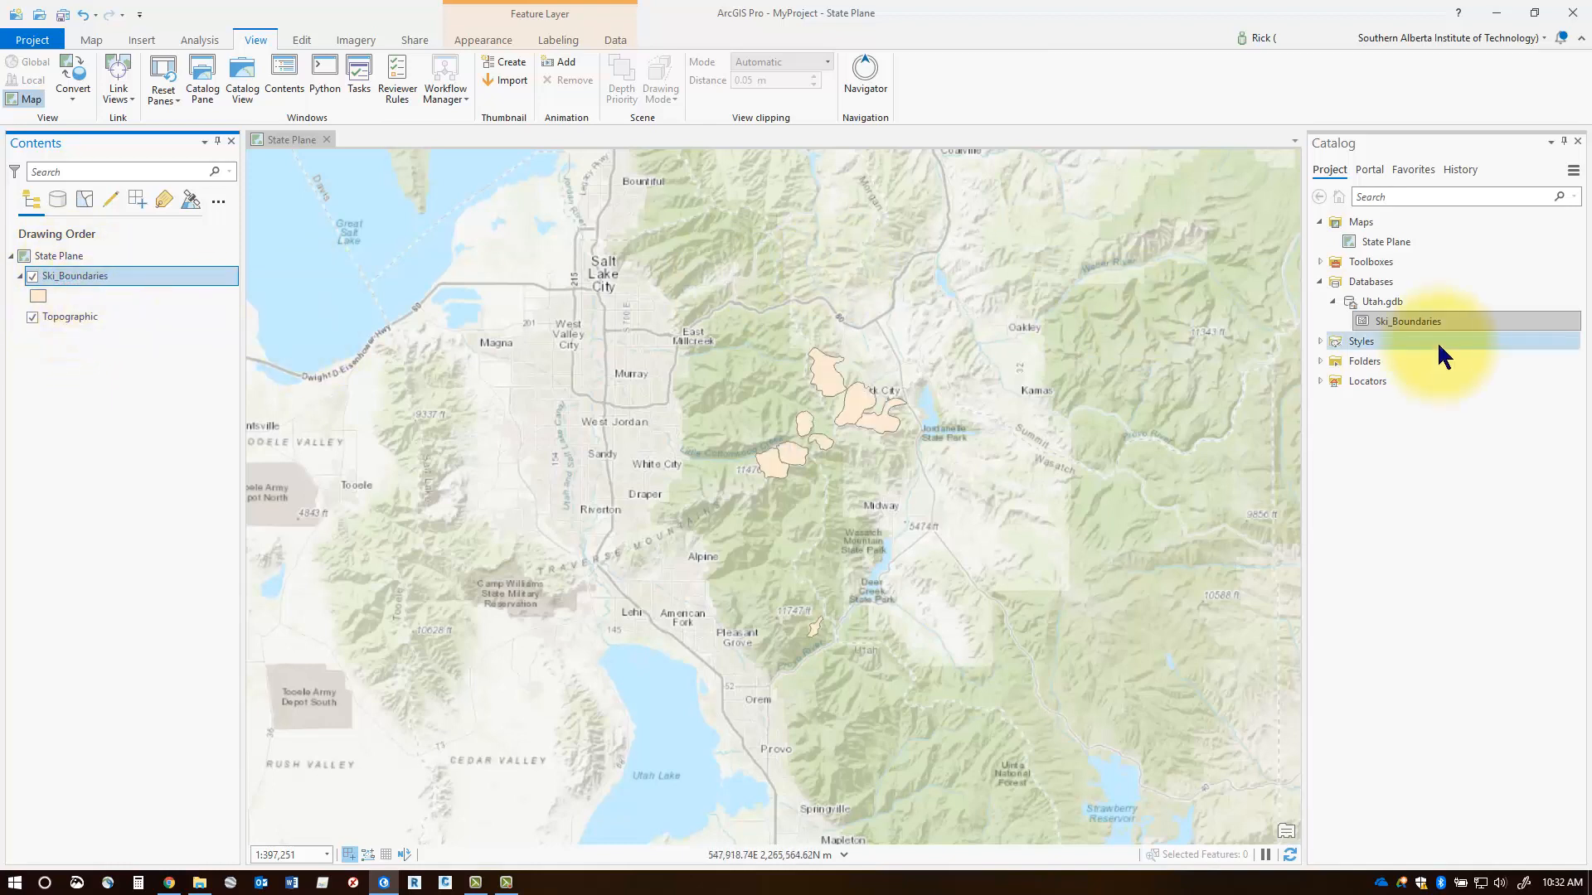
Run Feature Class To Geodatabase on Ski_Lifts, Ski_Resorts, Utah_Counties and Utah_Roads shapefiles
right_click(1380, 302)
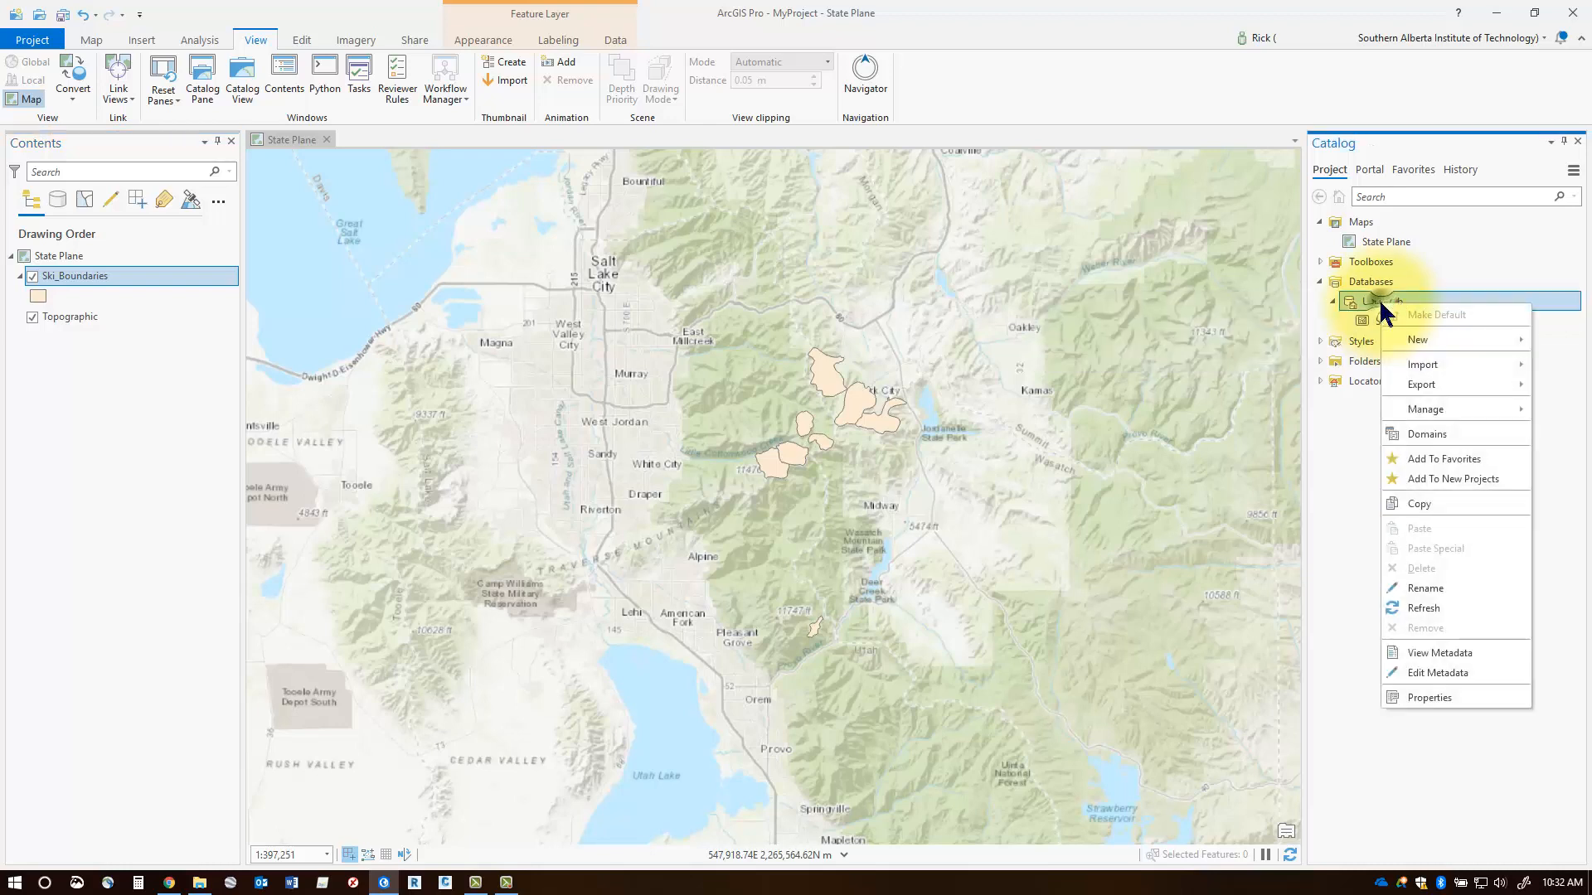
mouse_move(1421, 364)
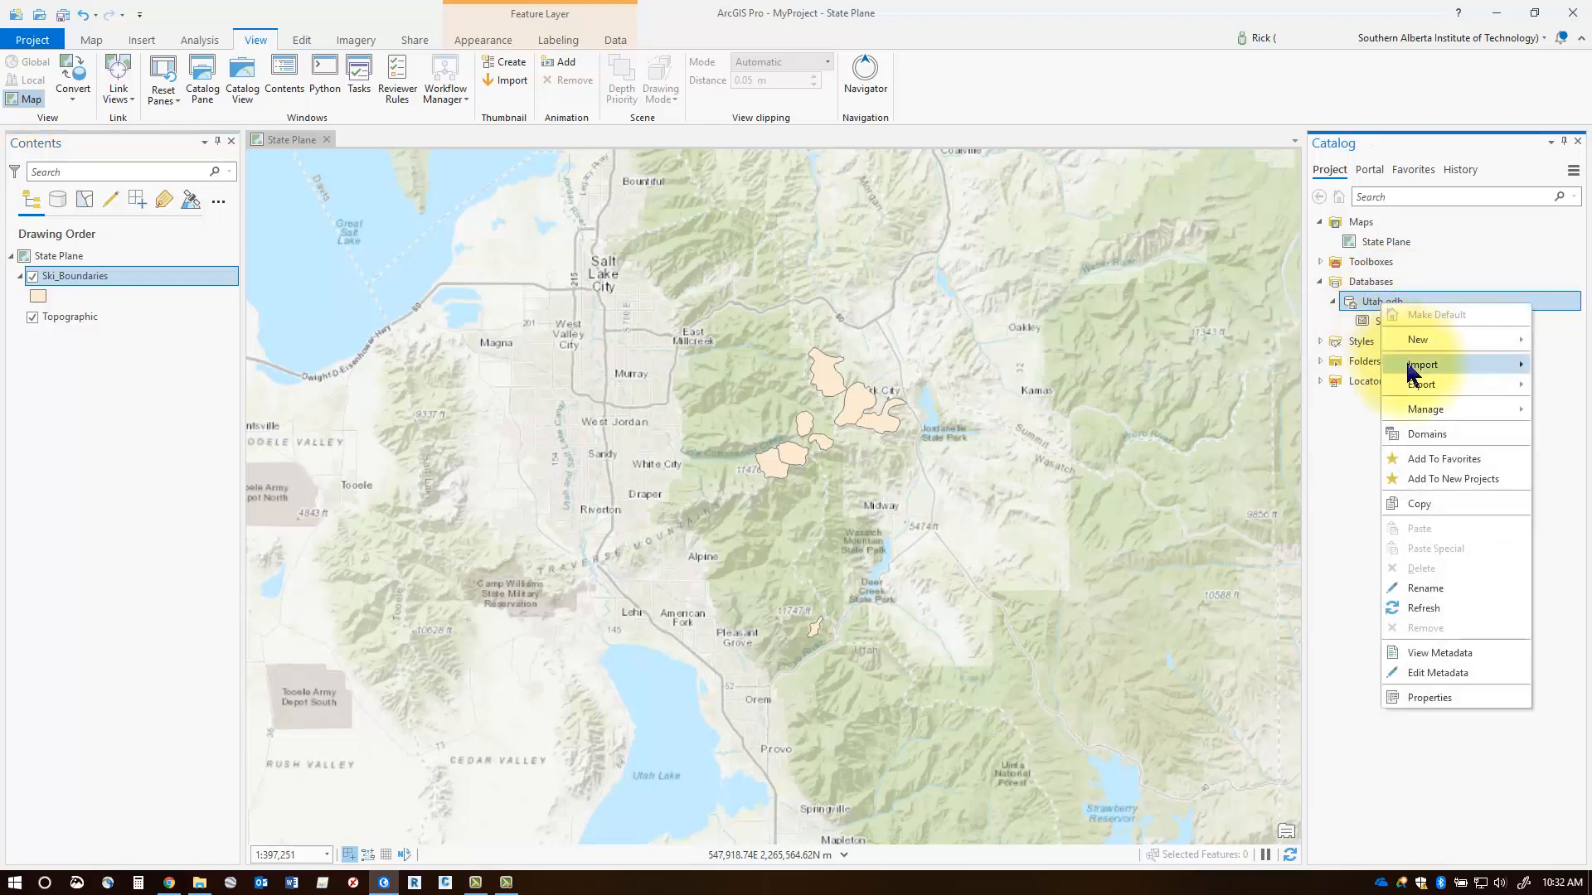
left_click(1423, 365)
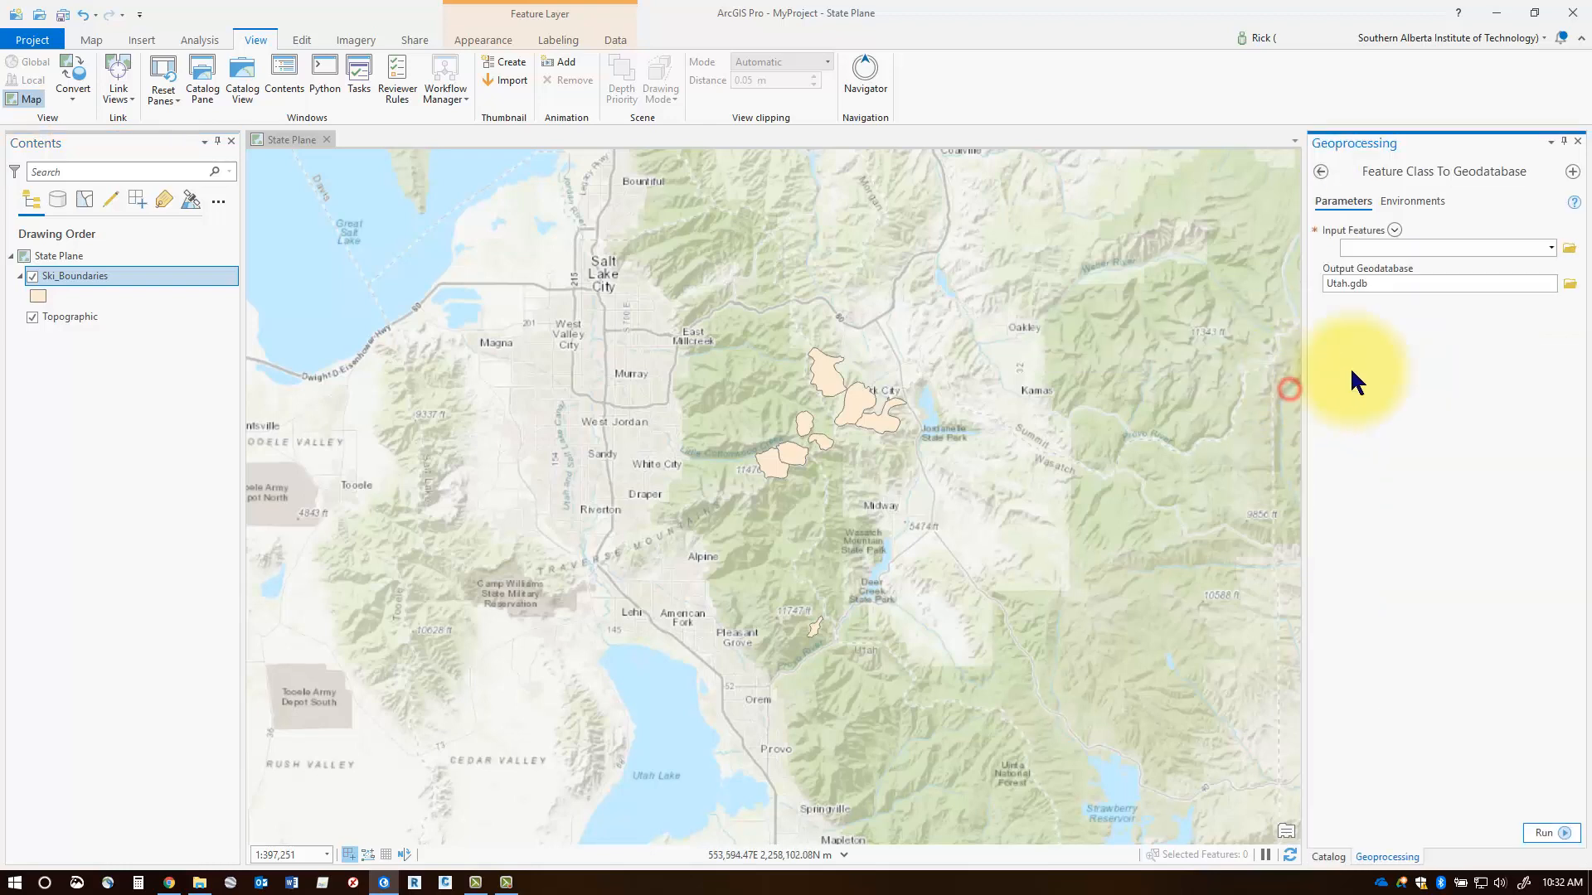
left_click(1569, 248)
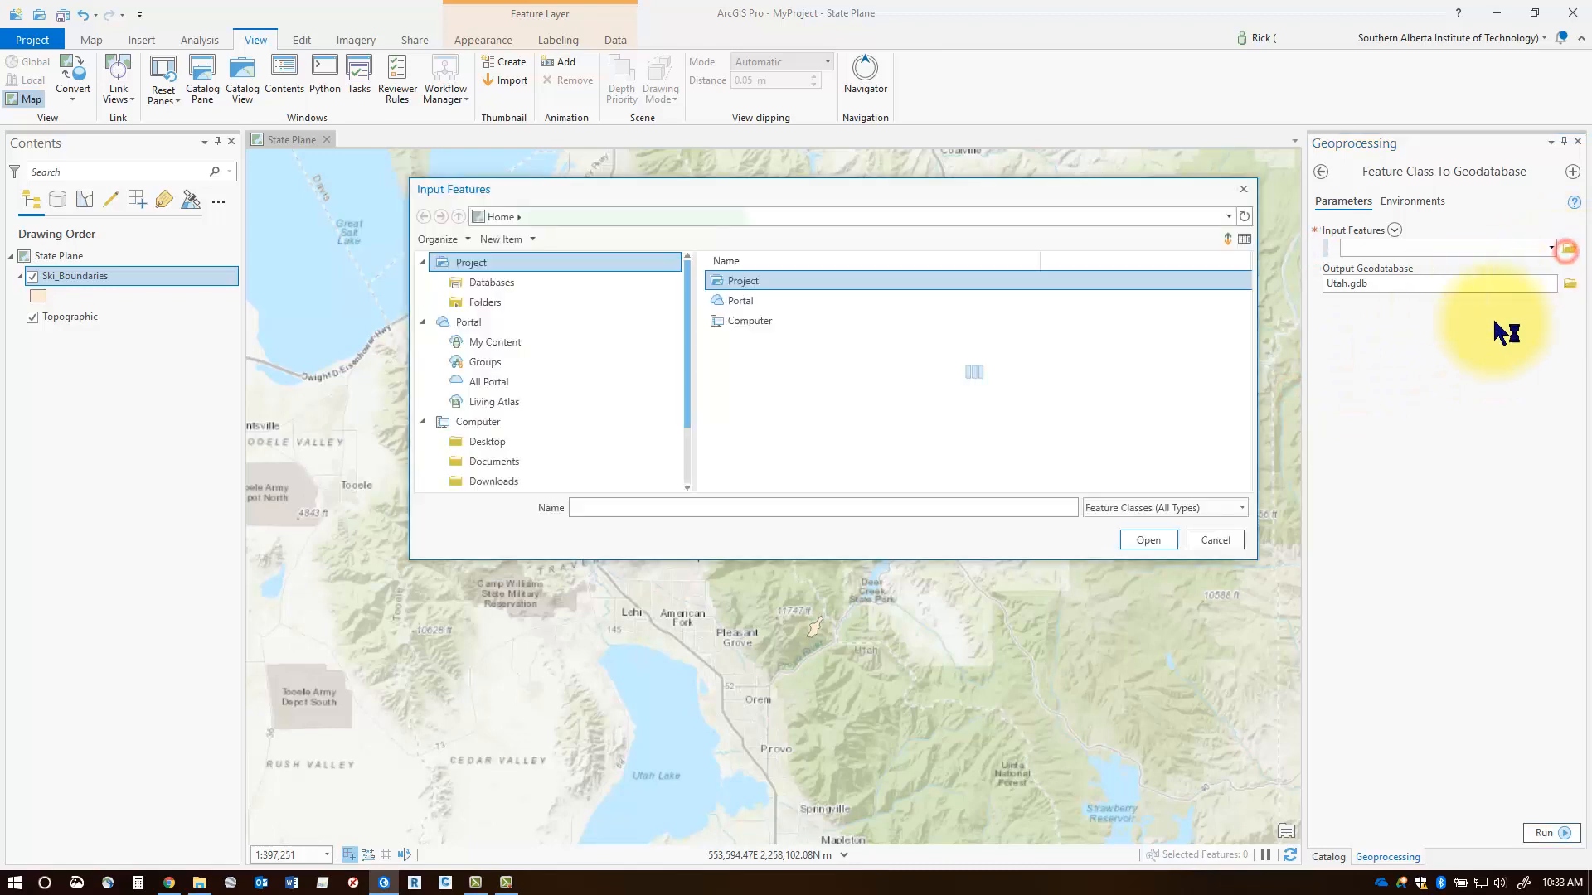
left_click(751, 301)
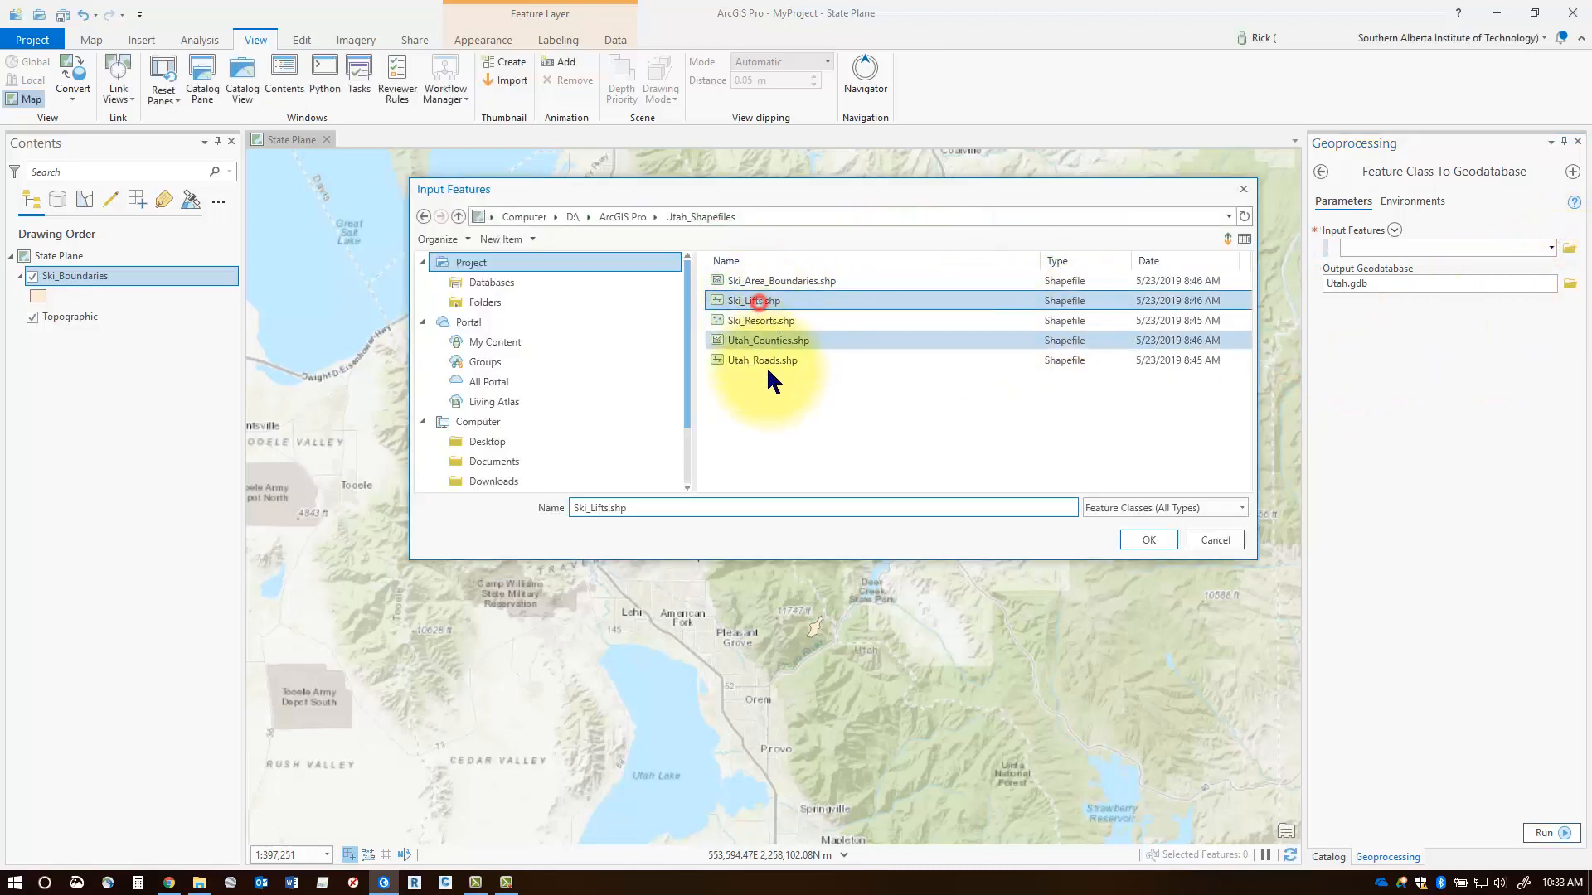
left_click(1148, 539)
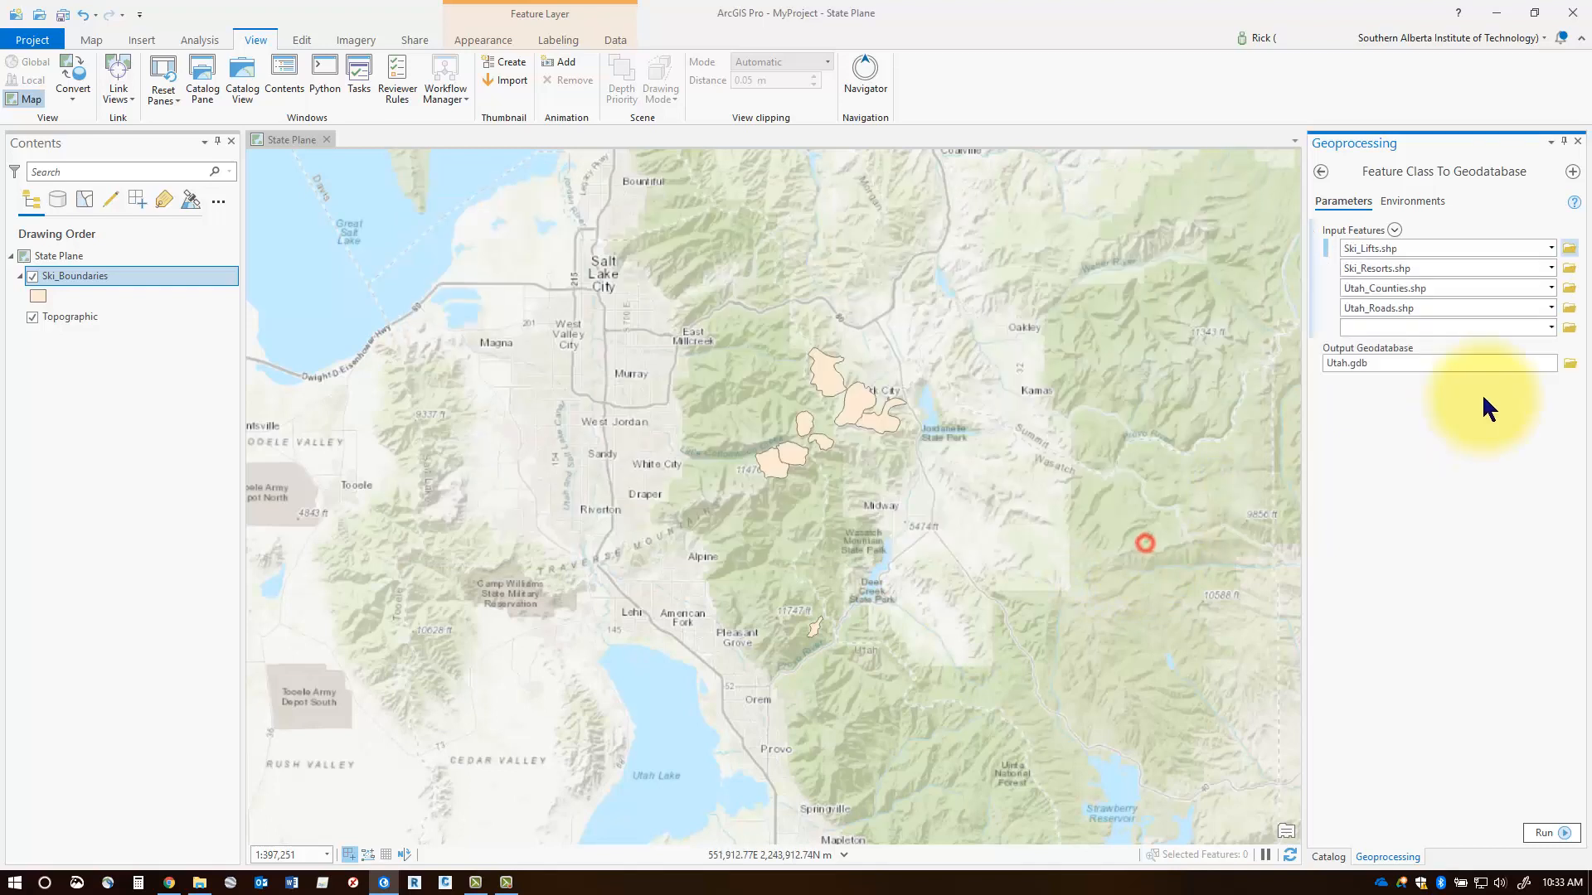
left_click(1431, 363)
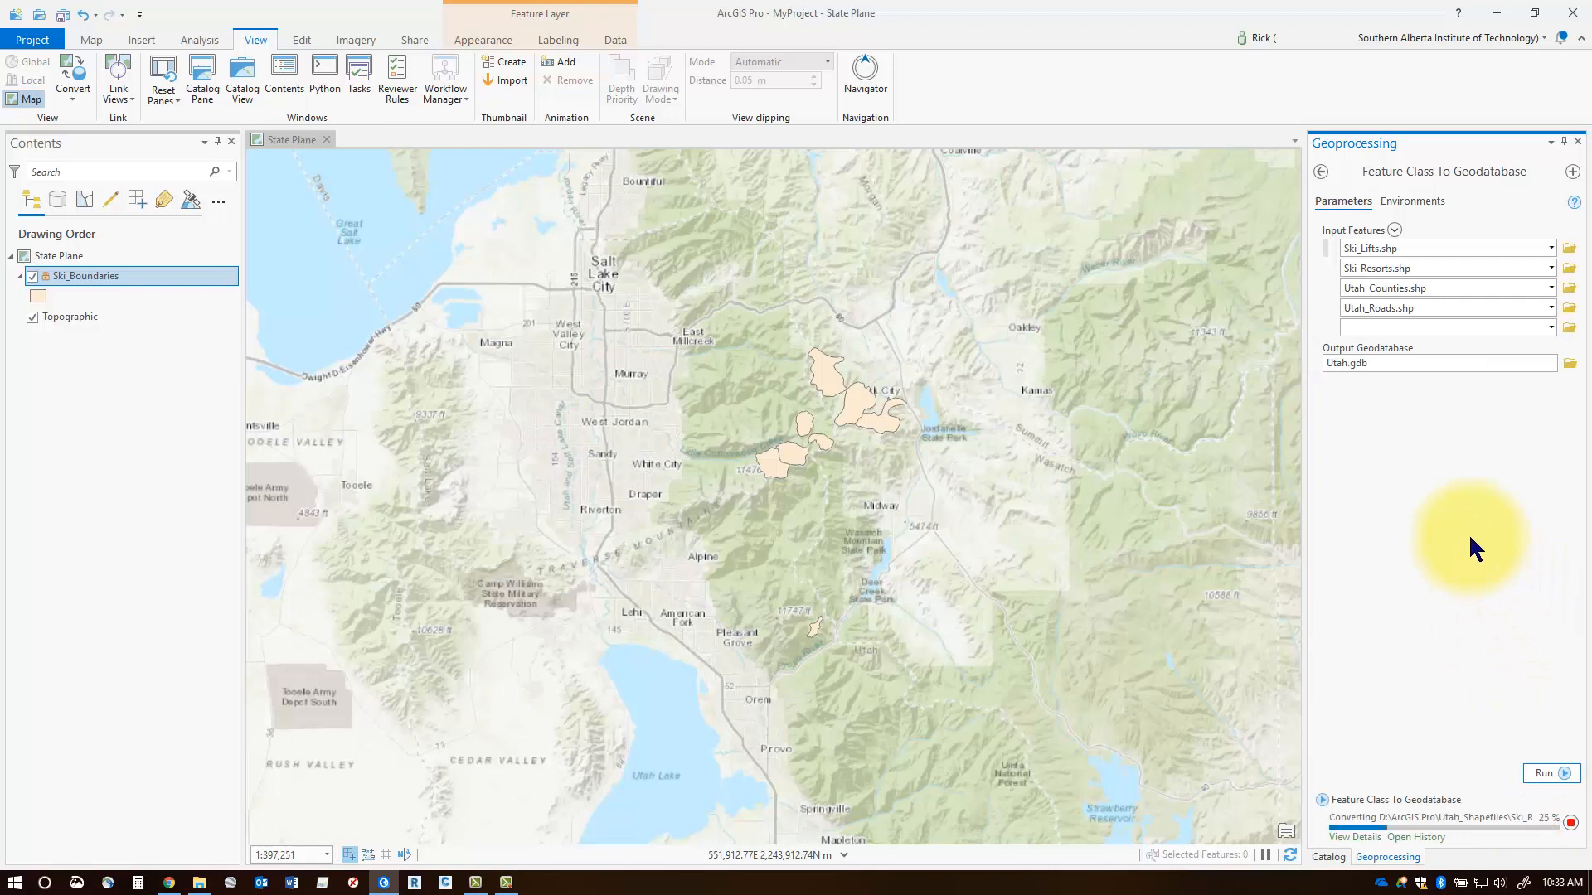
mouse_move(1484, 485)
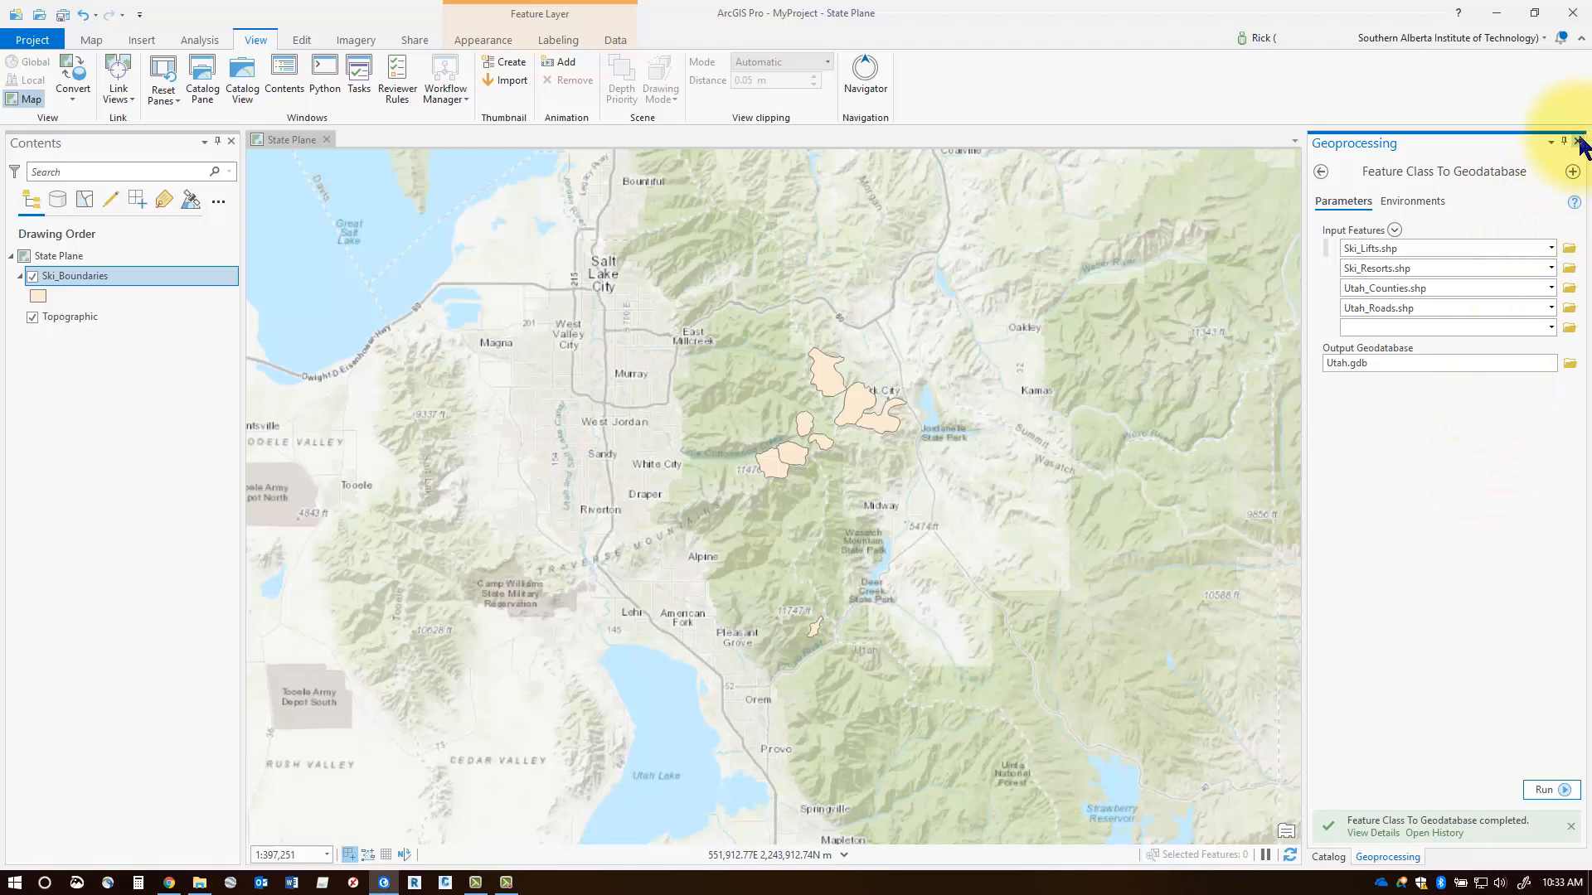
Refresh Utah.gdb so Ski_Lifts, Ski_Resorts, Utah_Counties and Utah_Roads appear for adding to the map
left_click(1326, 855)
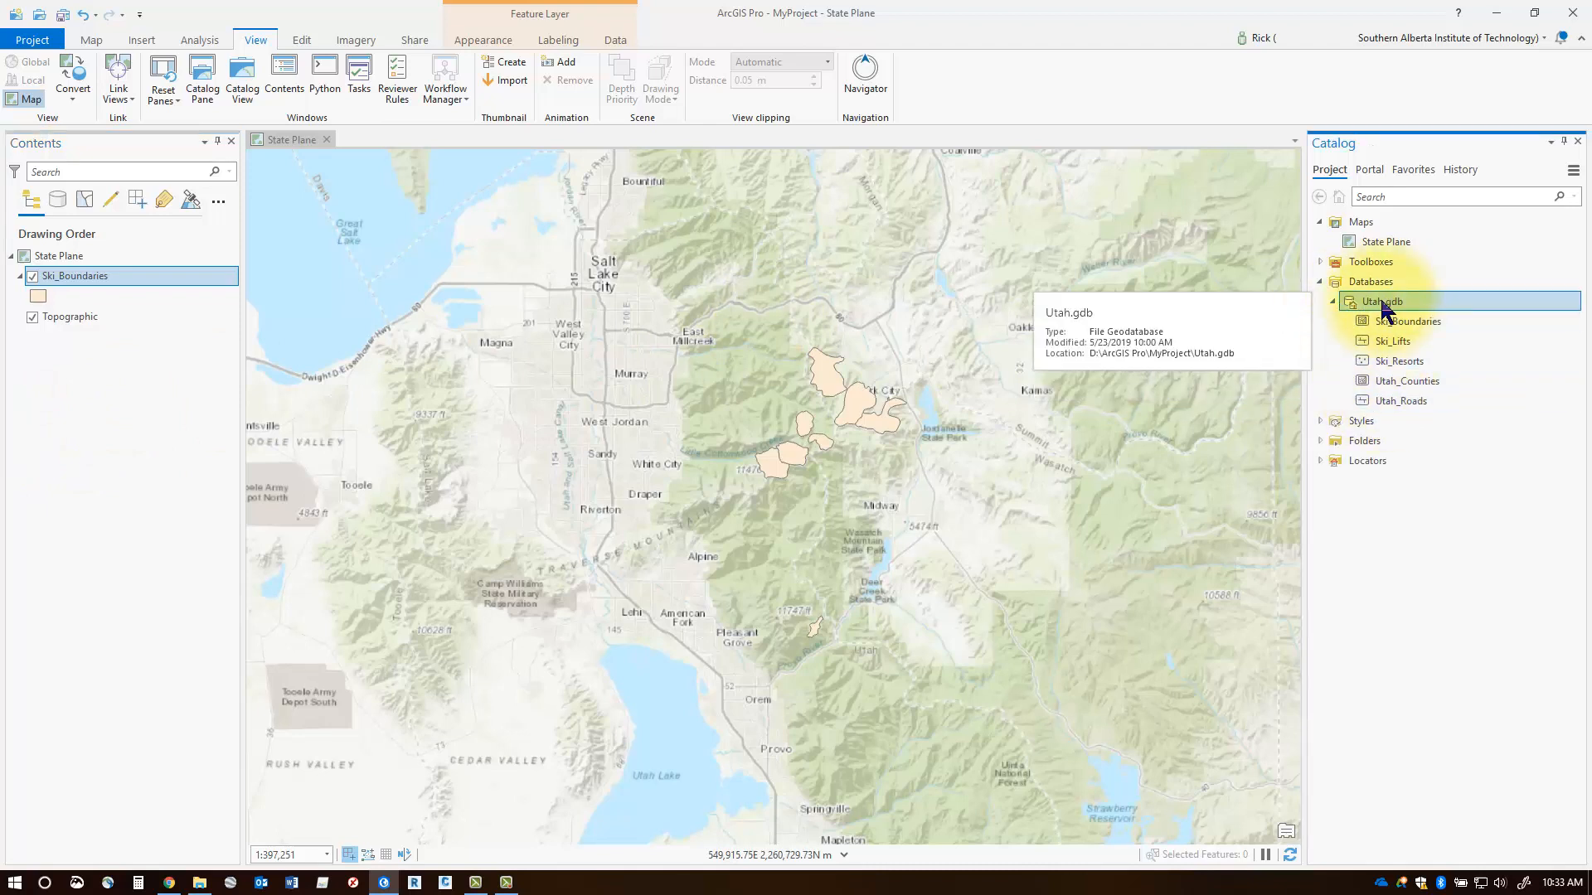
right_click(1381, 300)
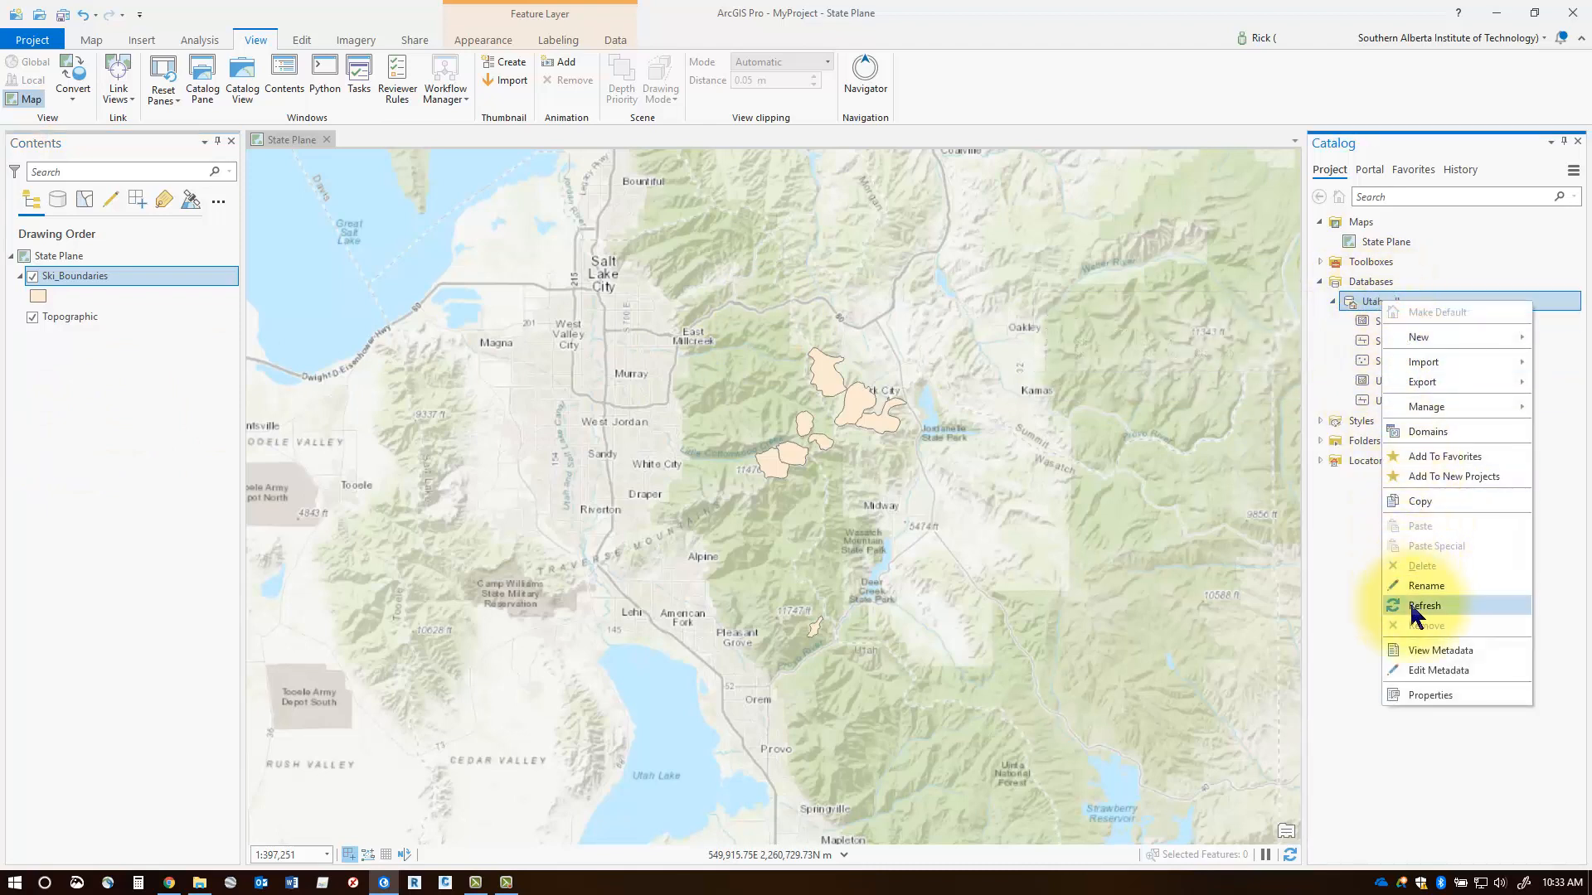
mouse_move(1424, 605)
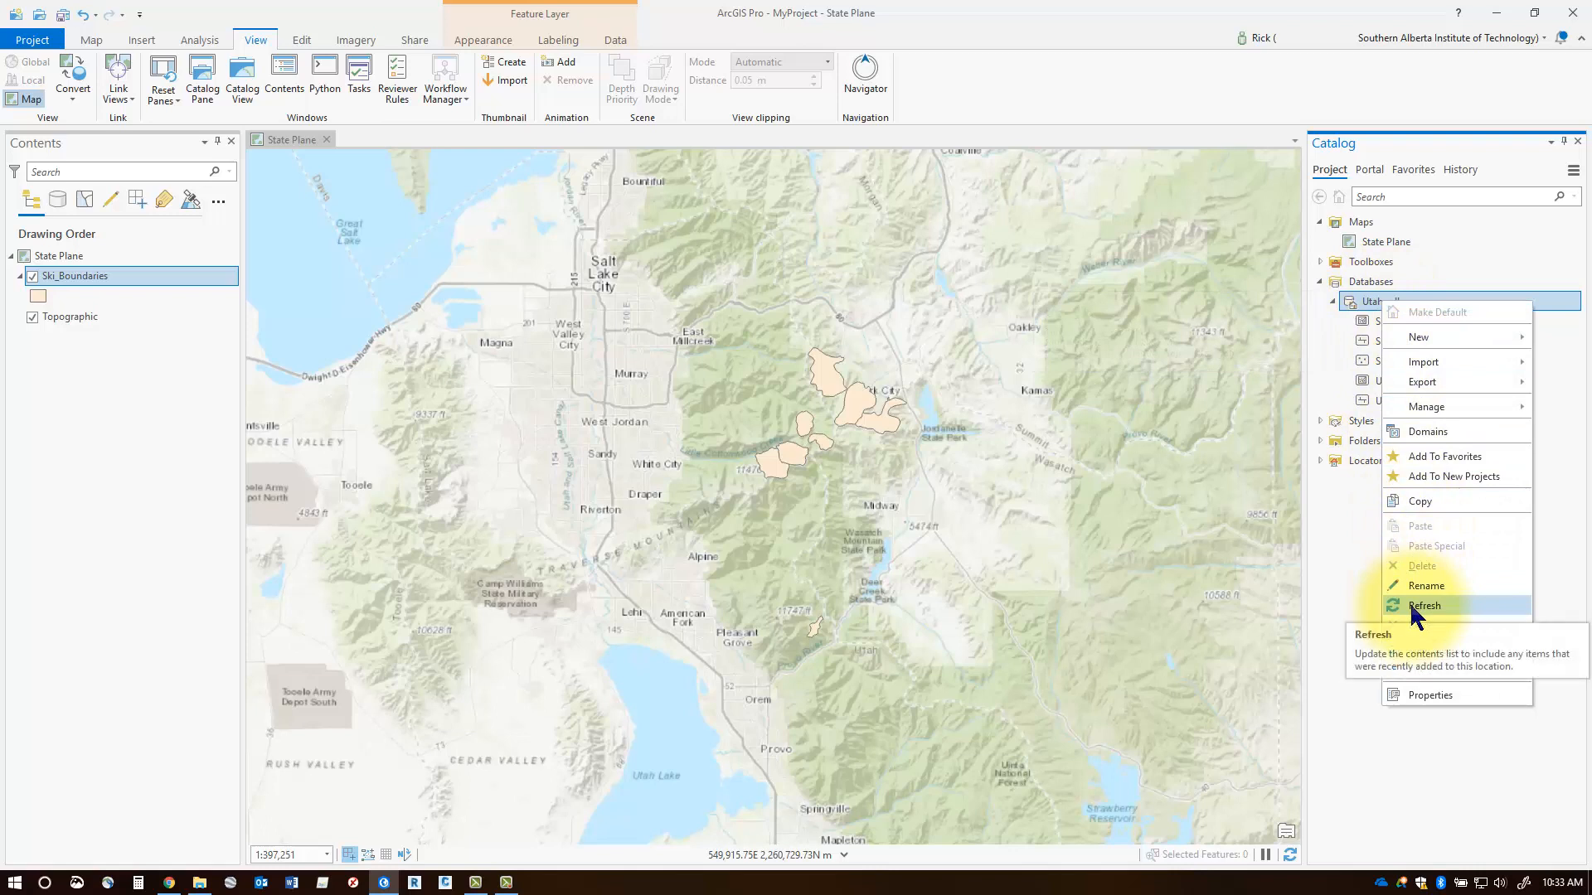
left_click(1425, 605)
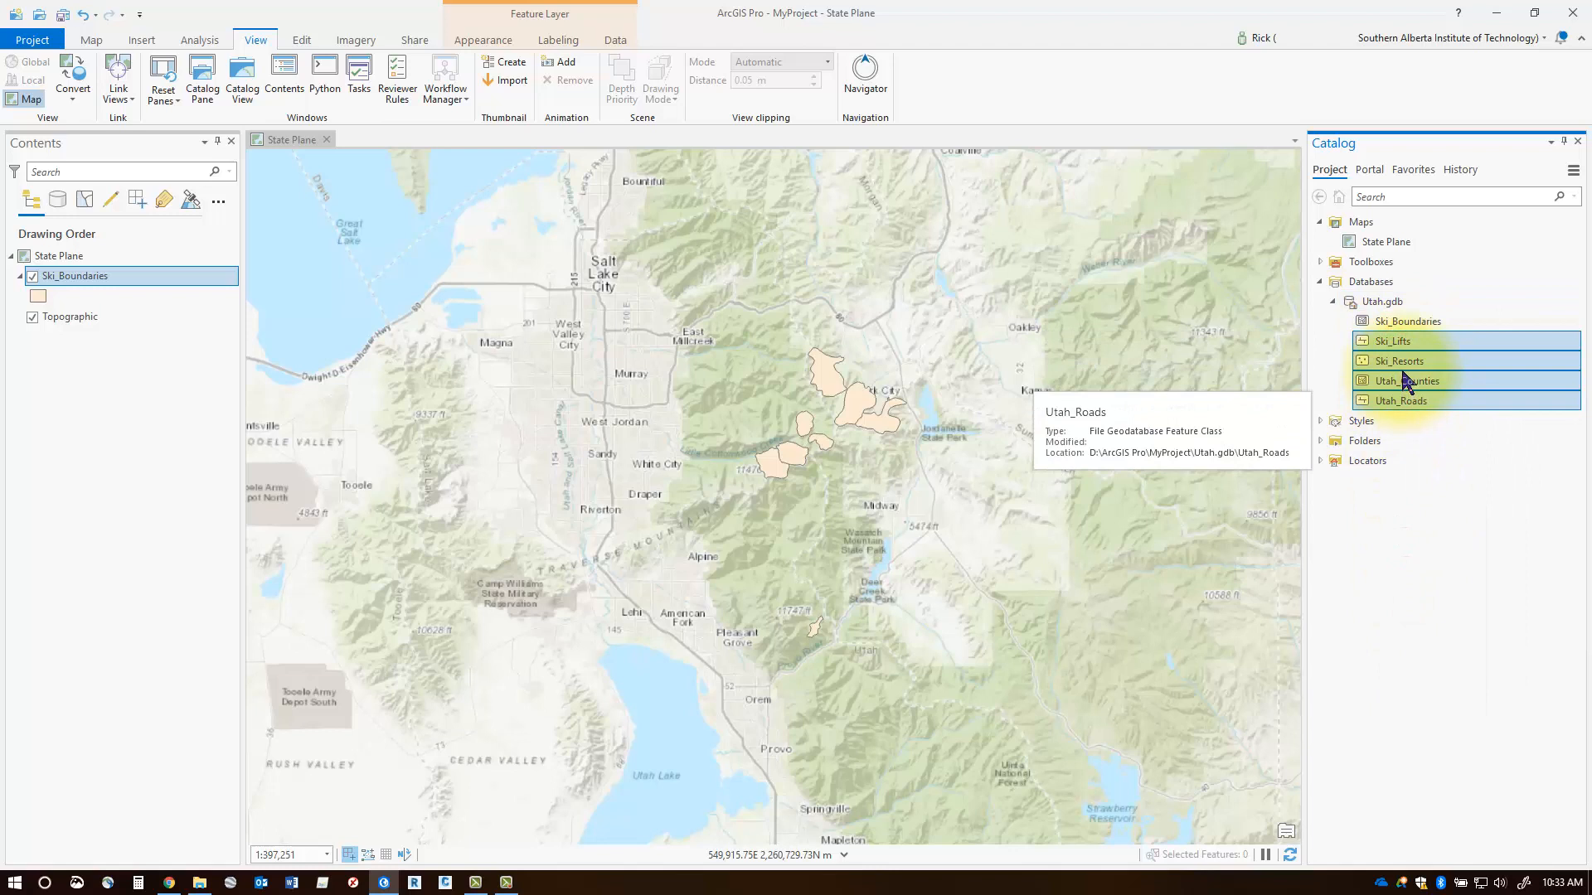
mouse_move(1398, 361)
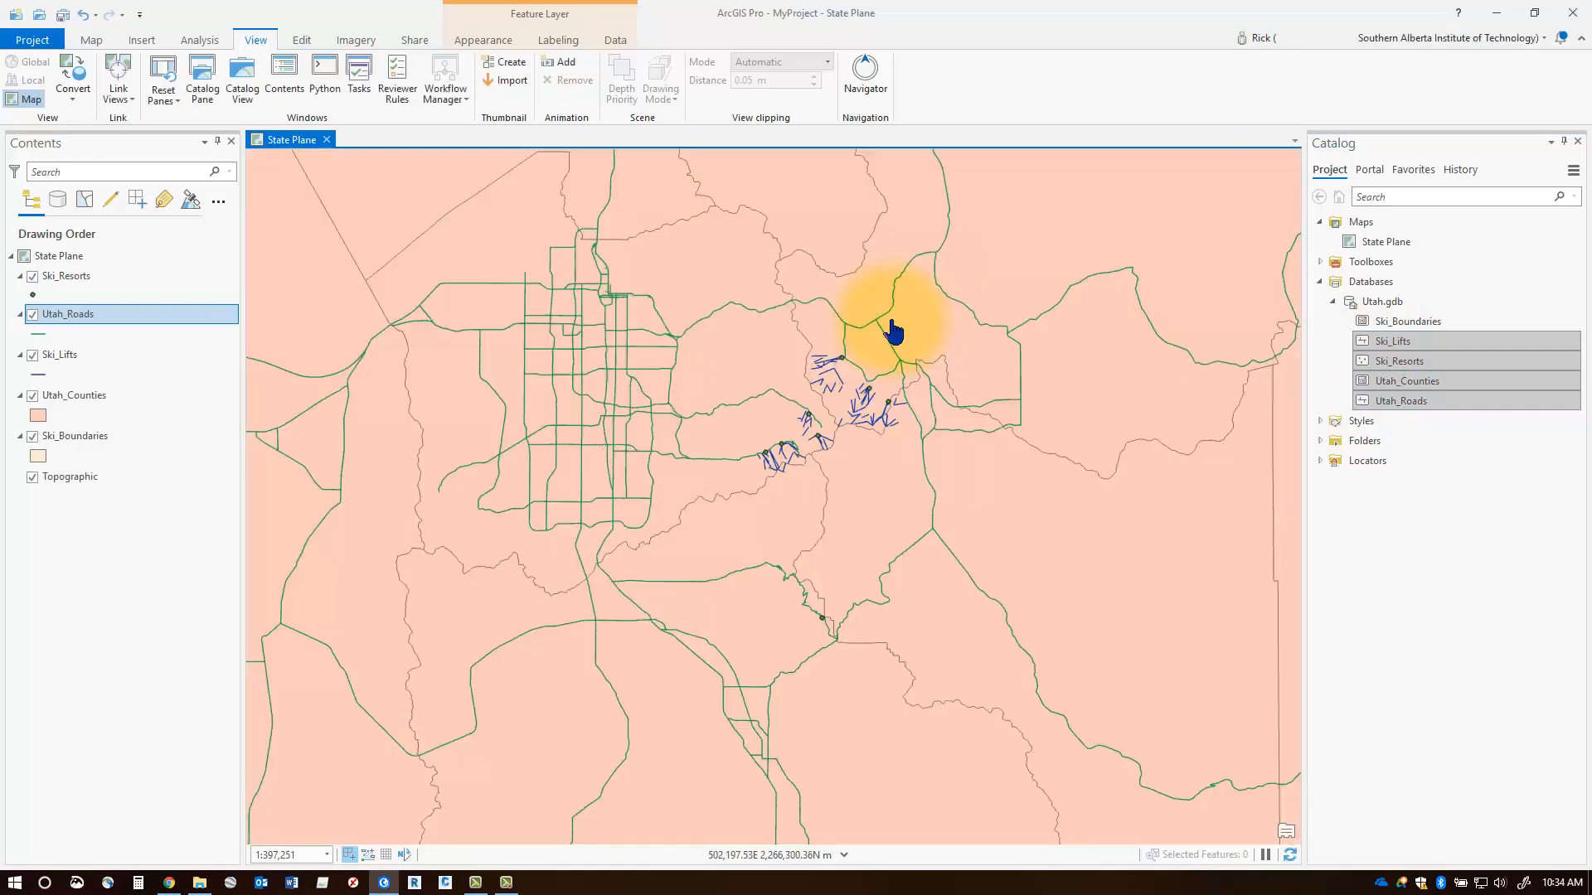
scroll("down", 3)
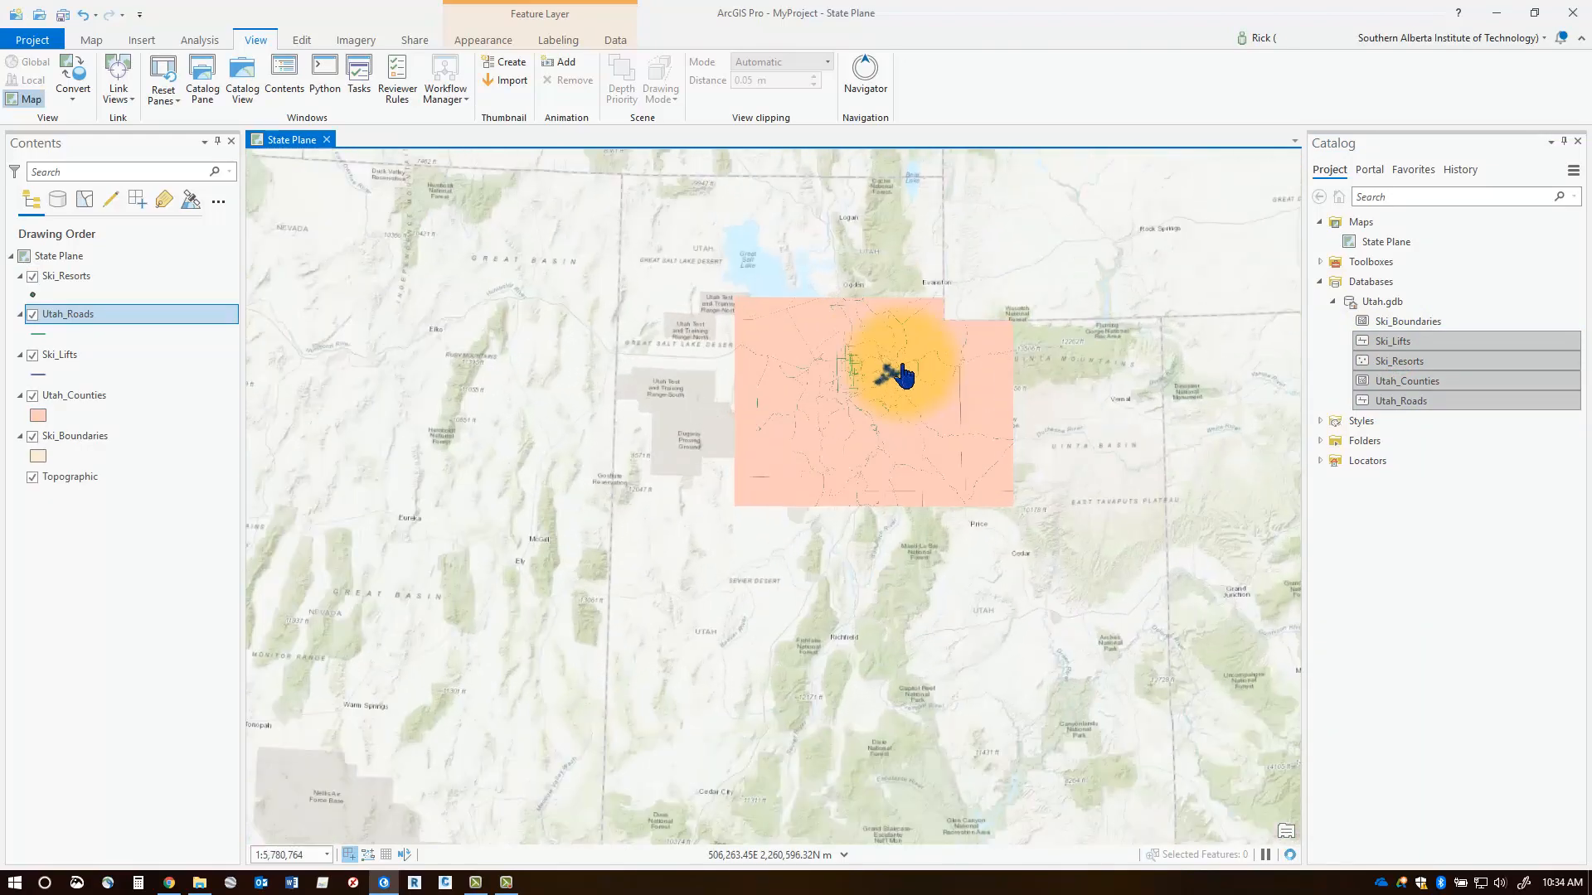